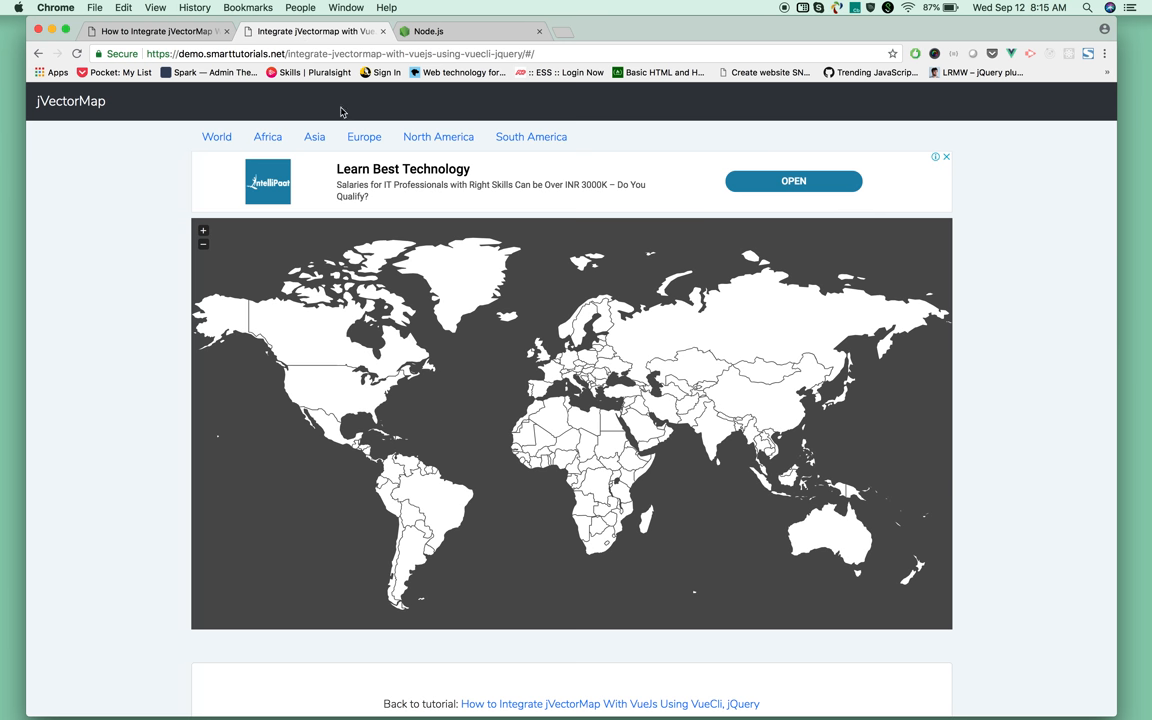
mouse_move(184, 240)
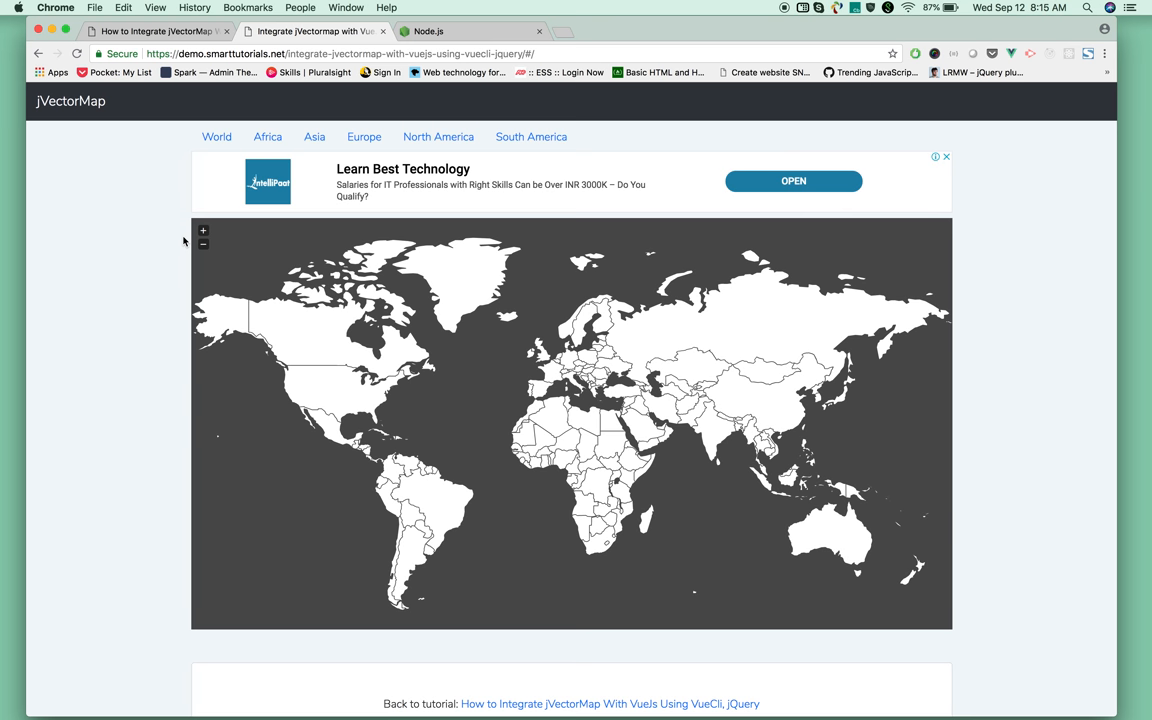
mouse_move(208, 184)
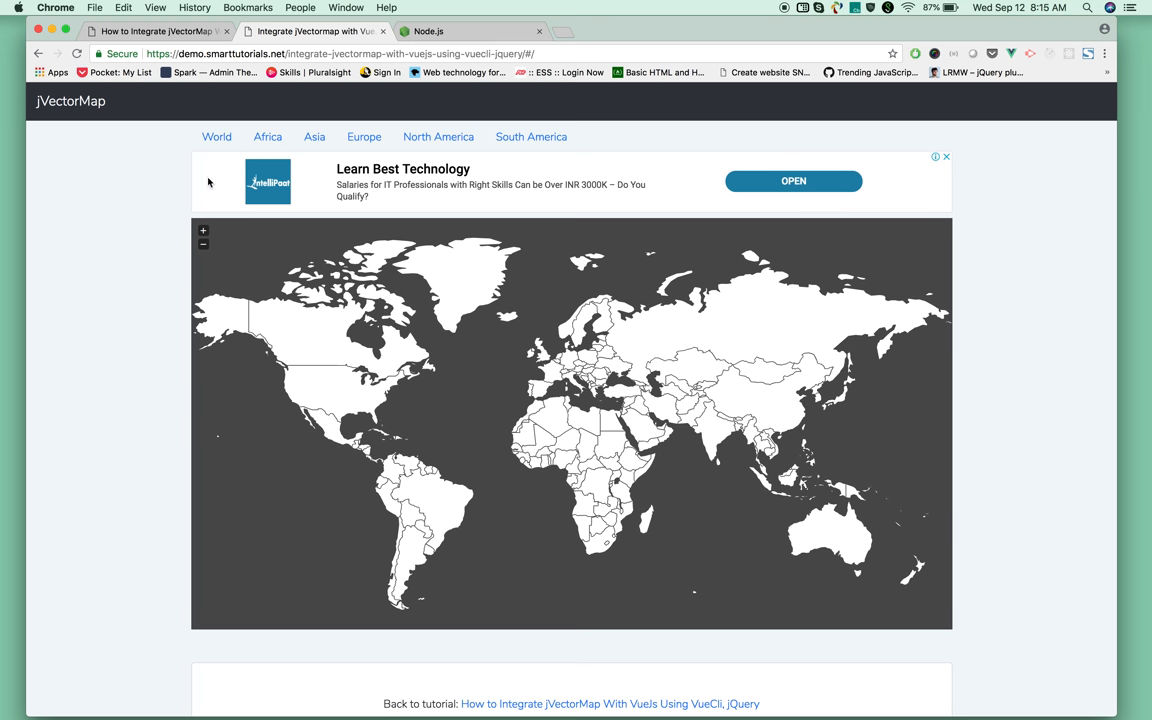
Step: View the Asia, North America and South America demo maps, then return to the tutorial article tab
click(314, 136)
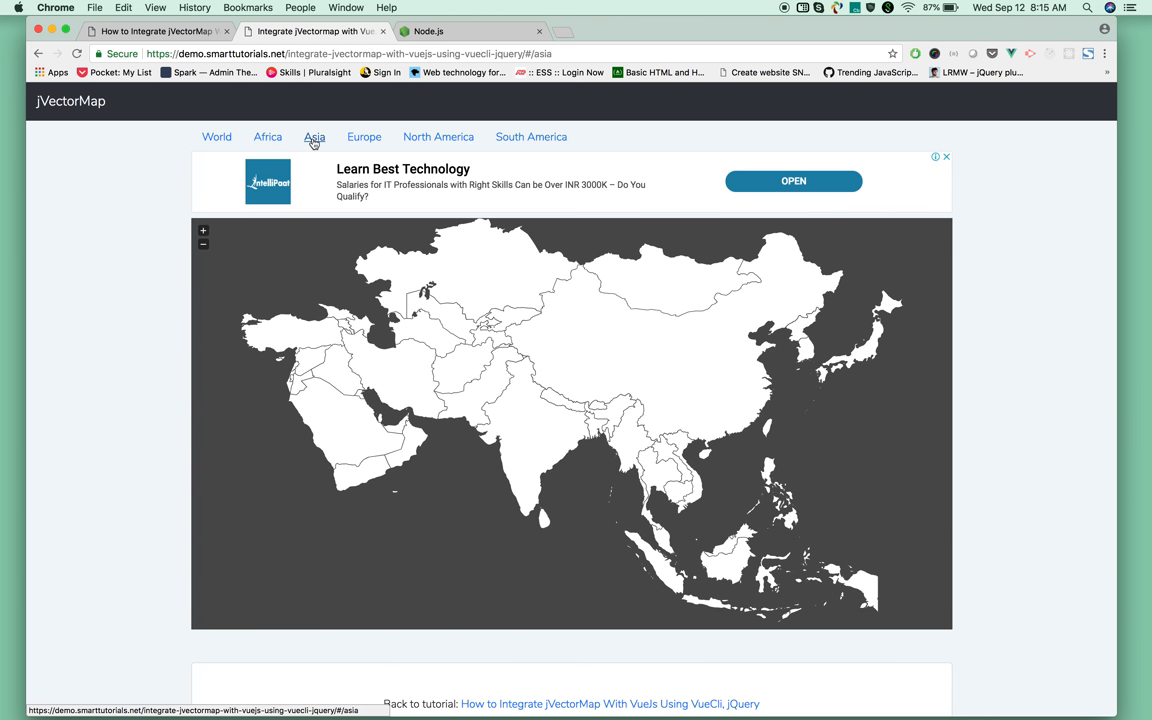
click(438, 136)
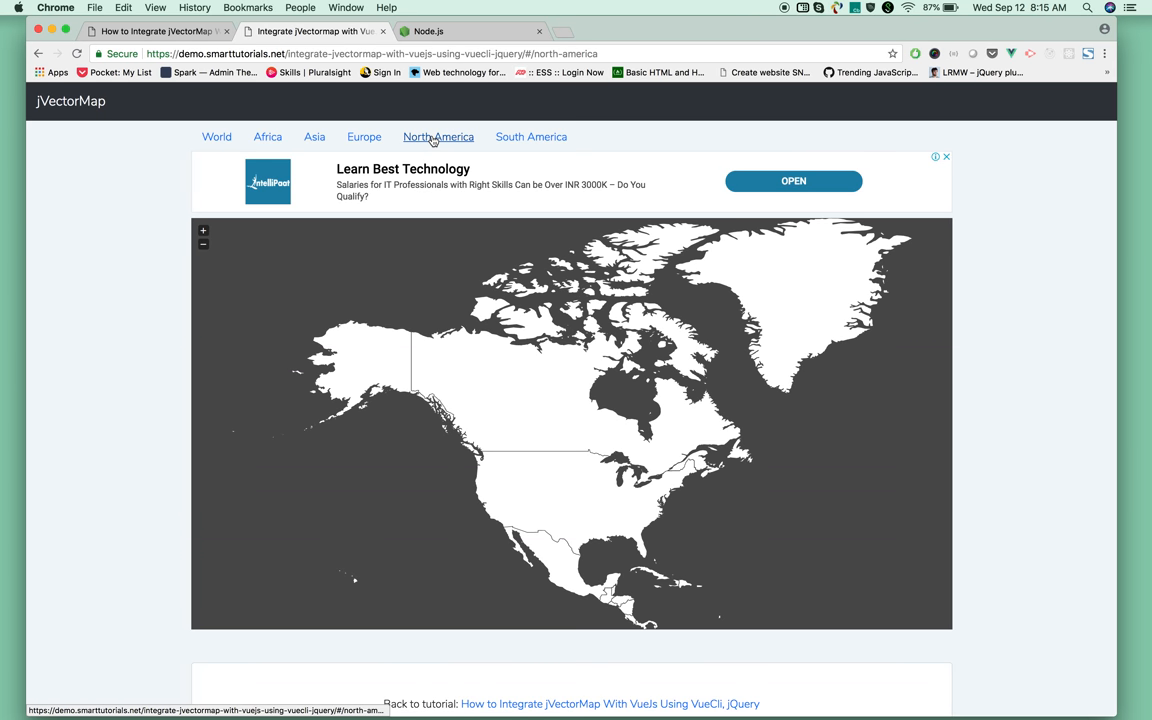
click(532, 136)
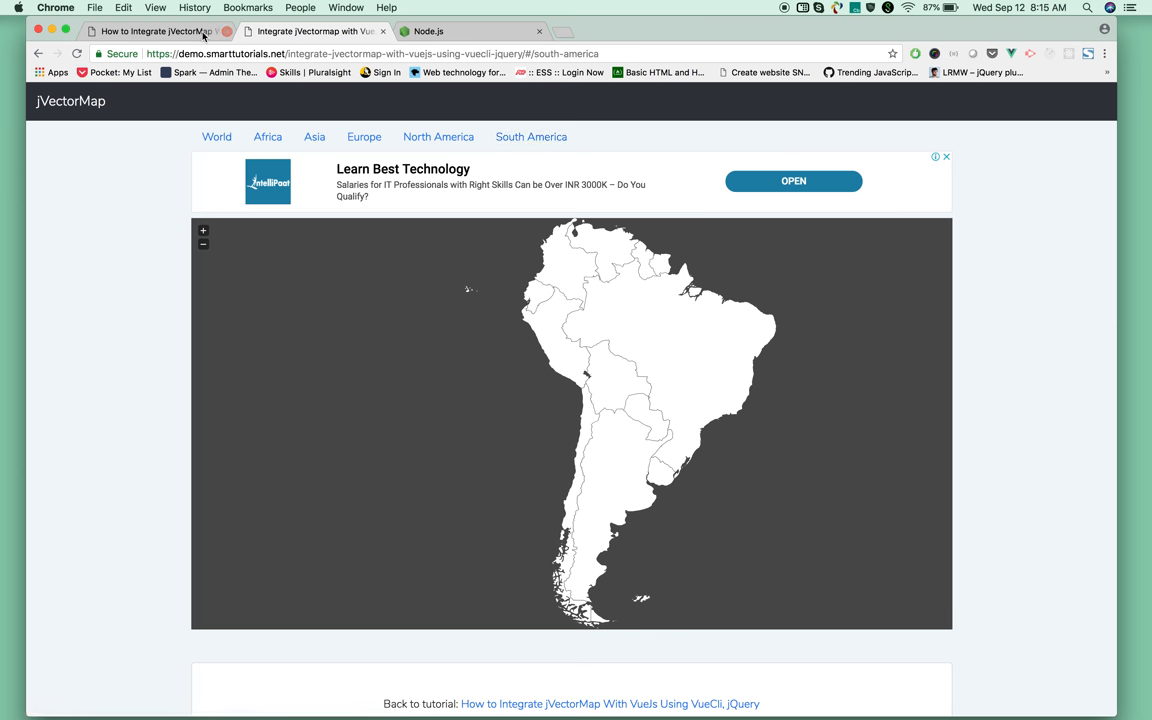
click(156, 32)
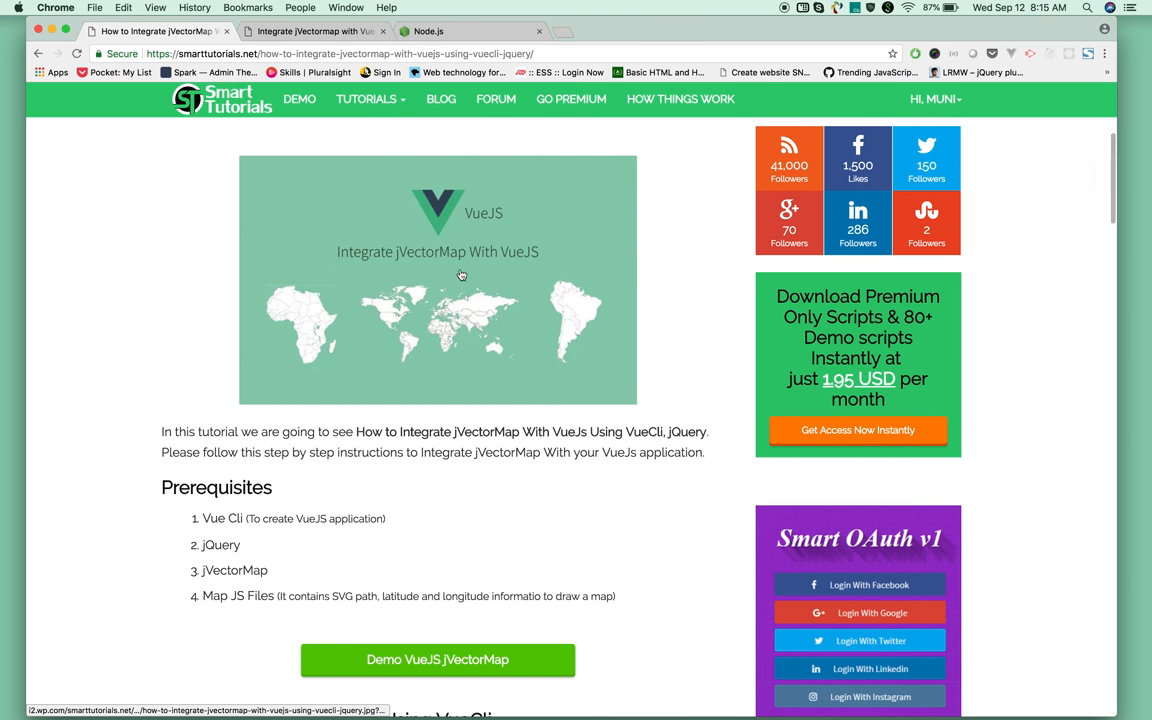
Step: Scroll the article down to the 'Create VueJS Application Using VueCli' section with the npm install command
scroll(down, 3)
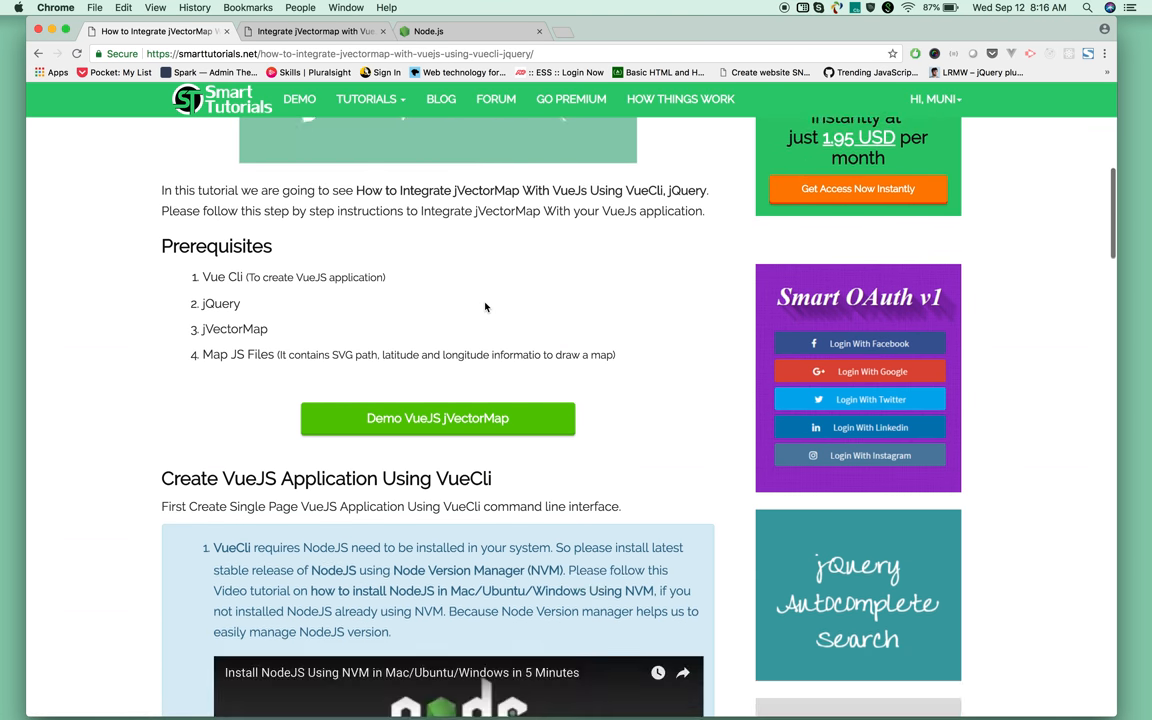
scroll(down, 3)
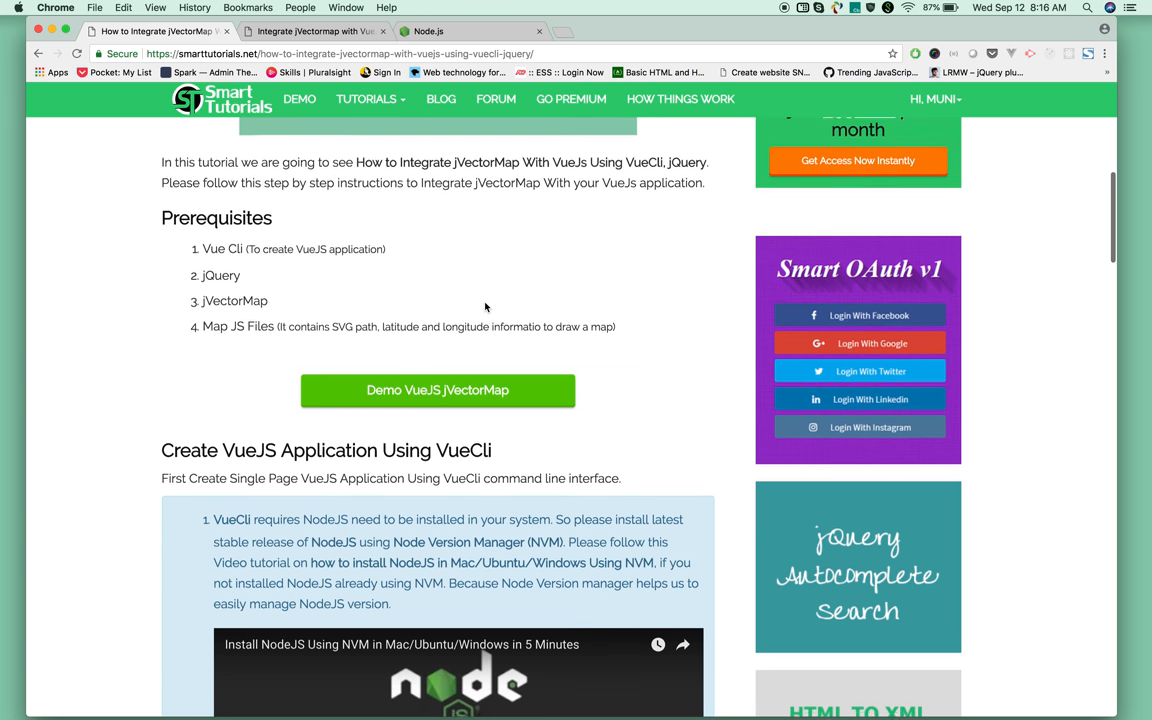
scroll(down, 3)
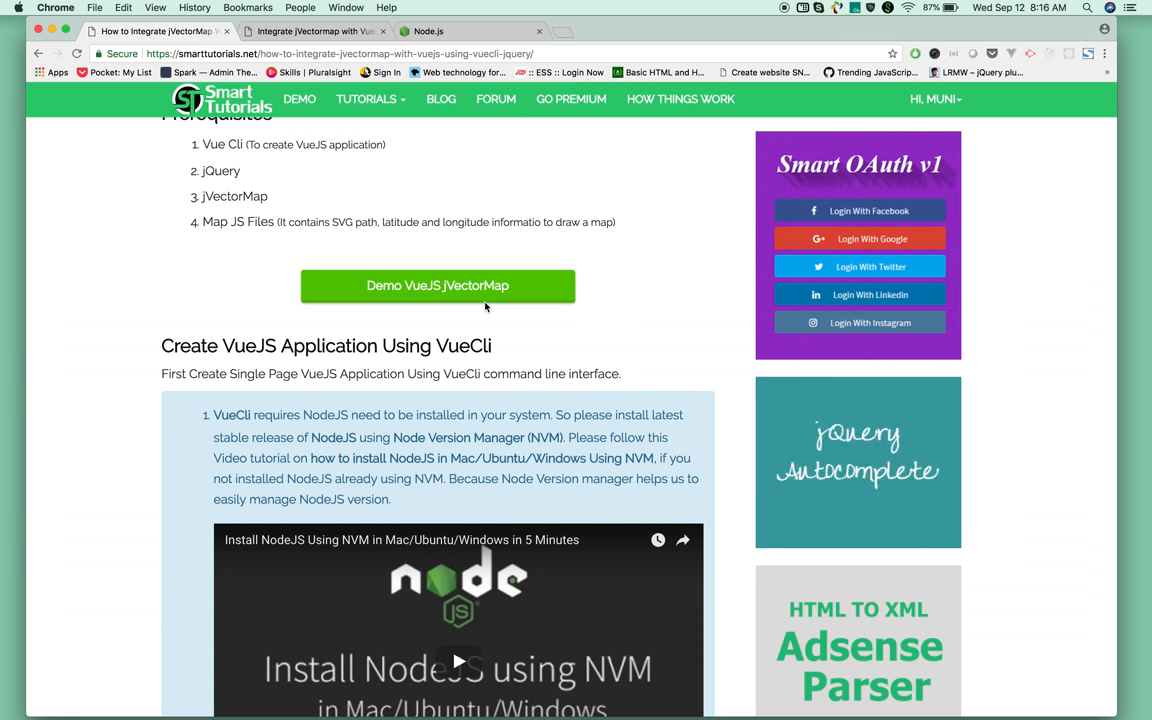
scroll(down, 3)
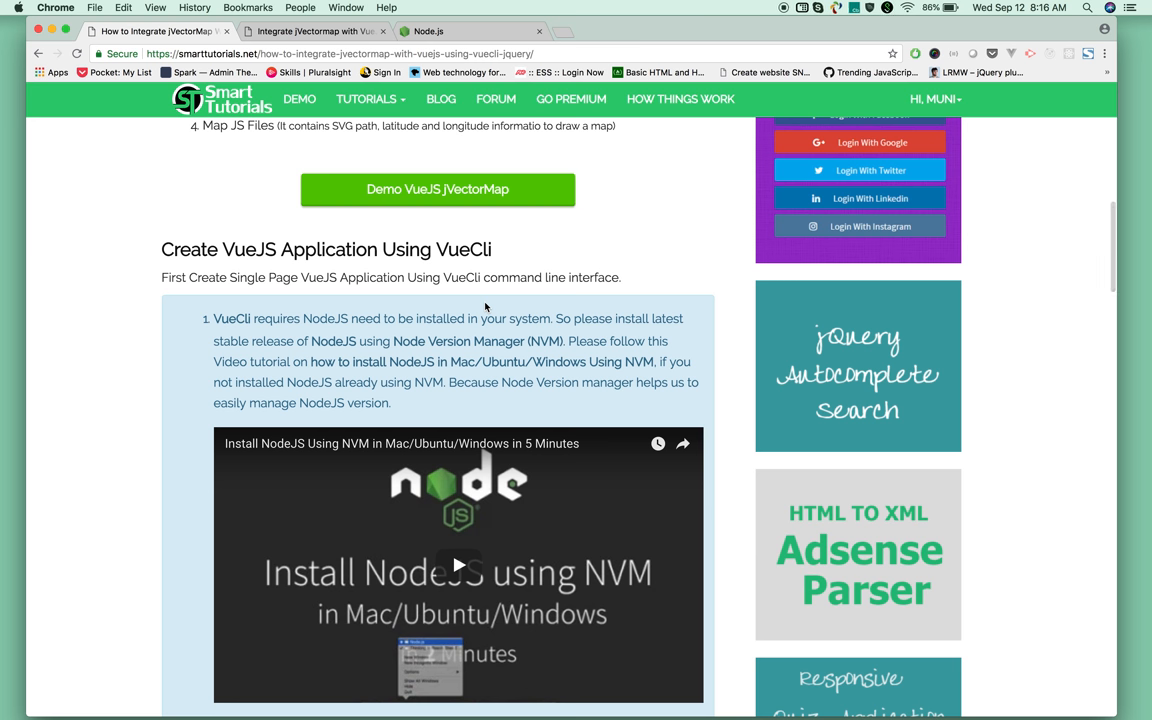
scroll(down, 3)
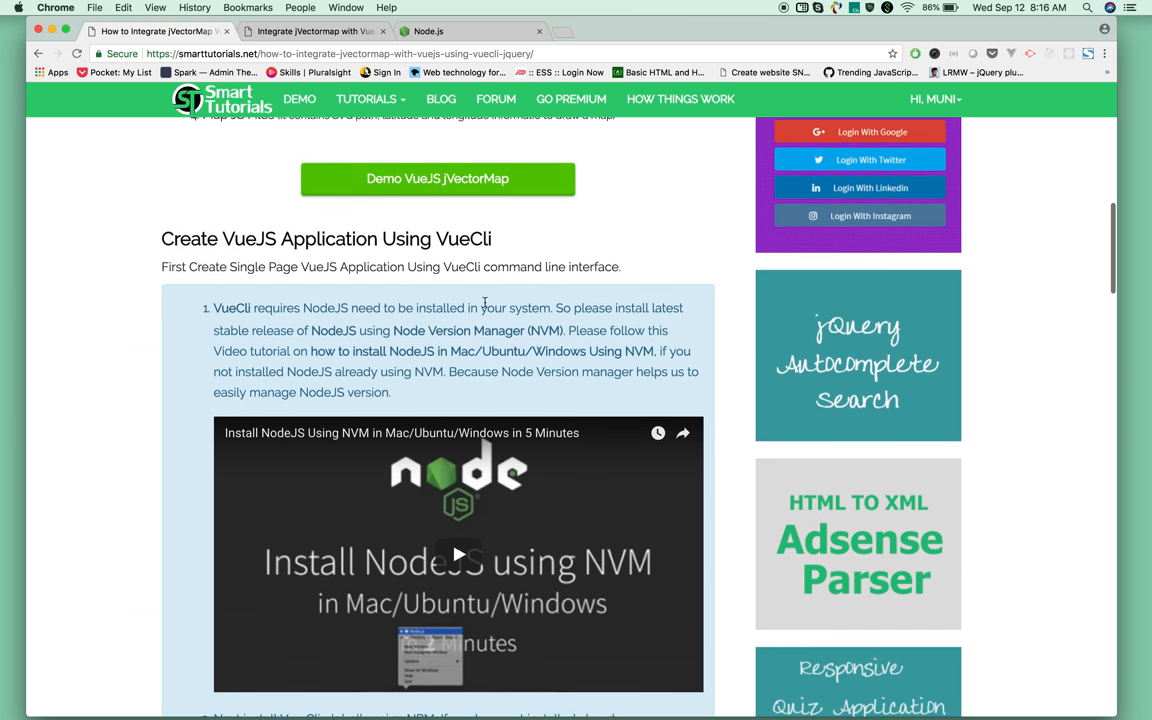
scroll(down, 3)
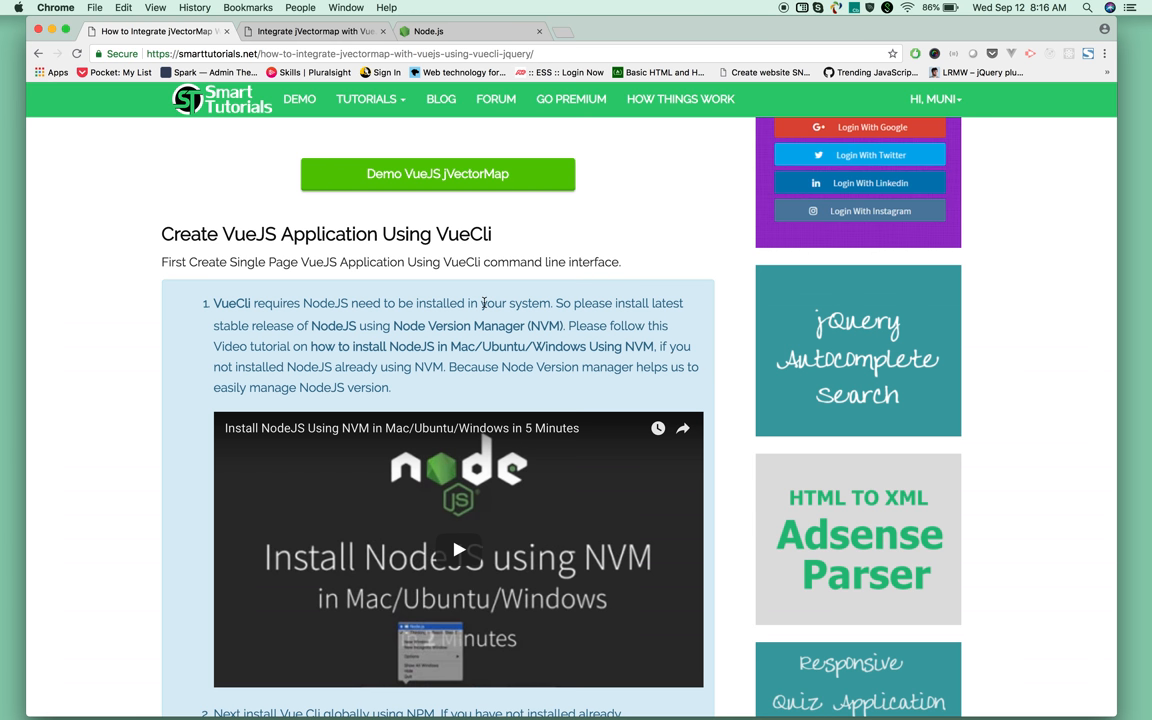
scroll(down, 3)
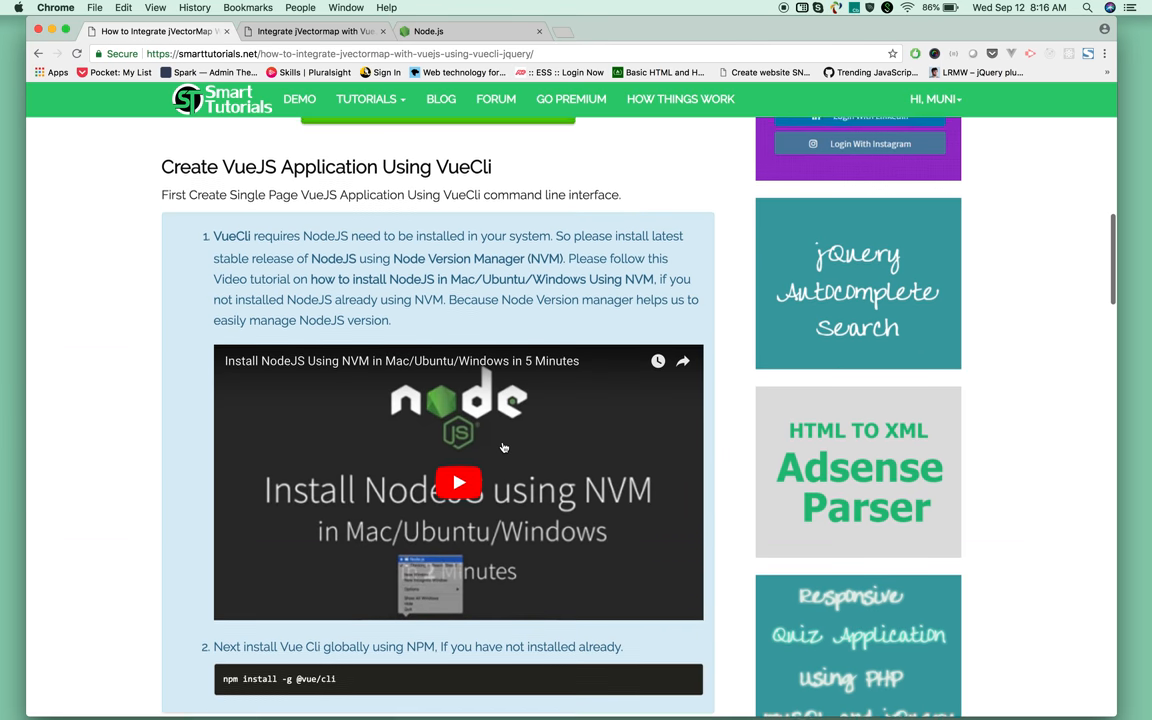
scroll(down, 3)
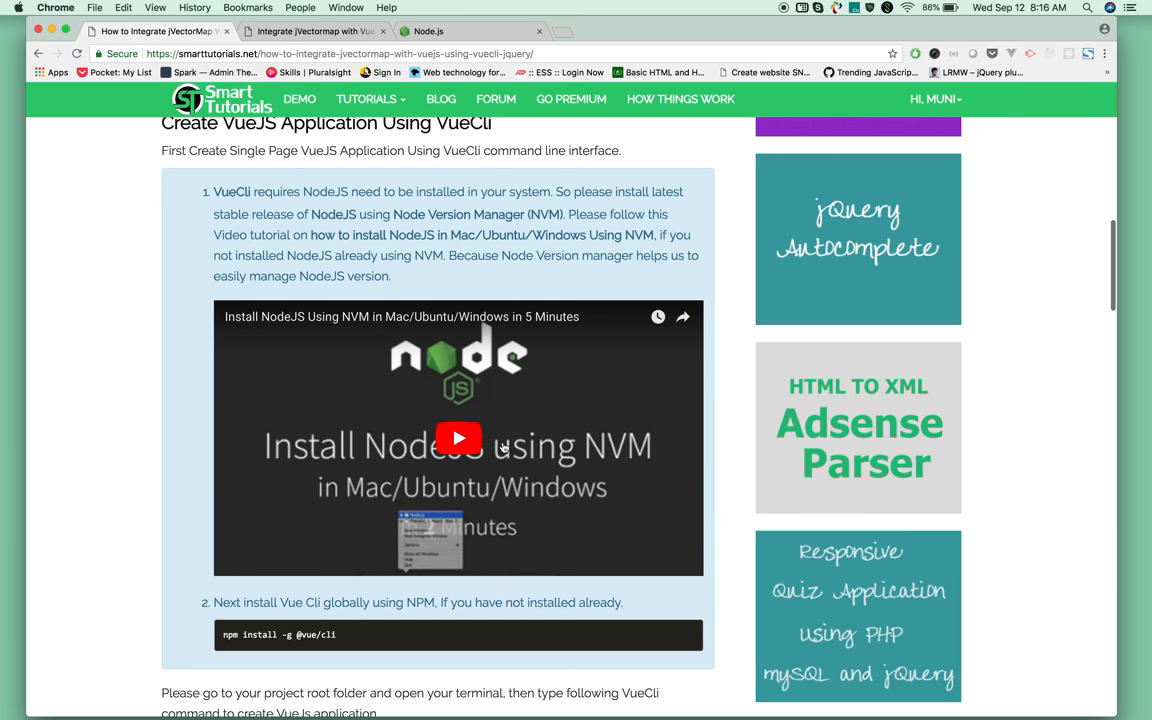
scroll(down, 3)
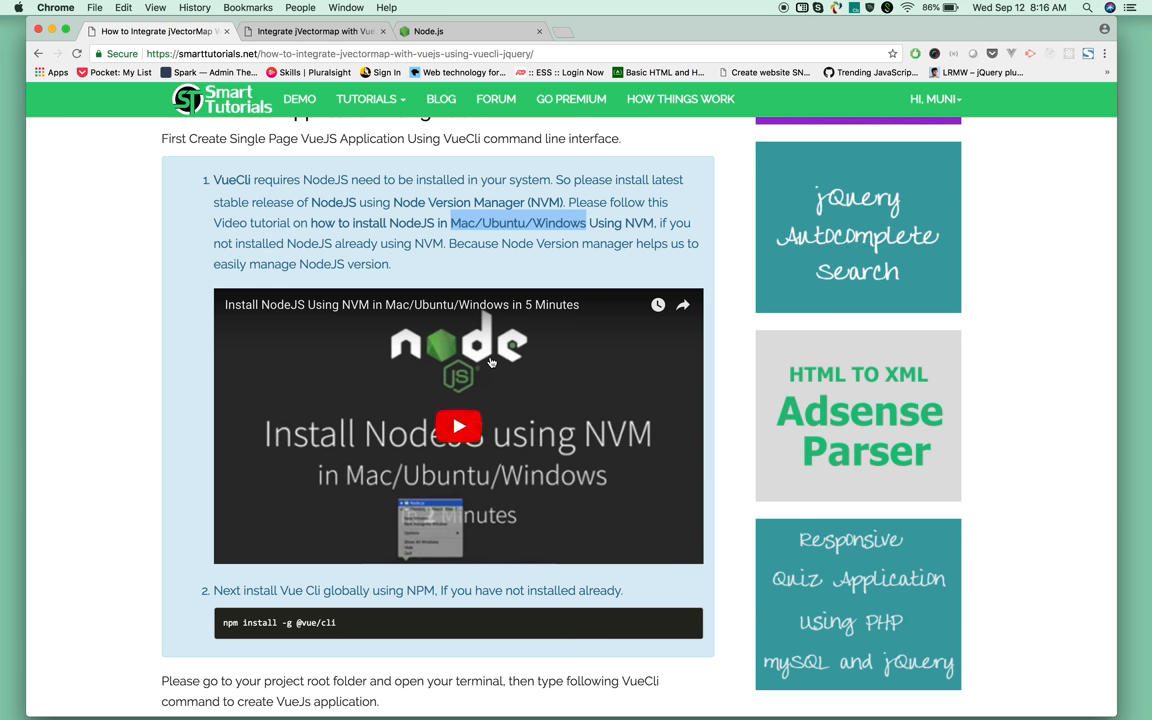
scroll(down, 3)
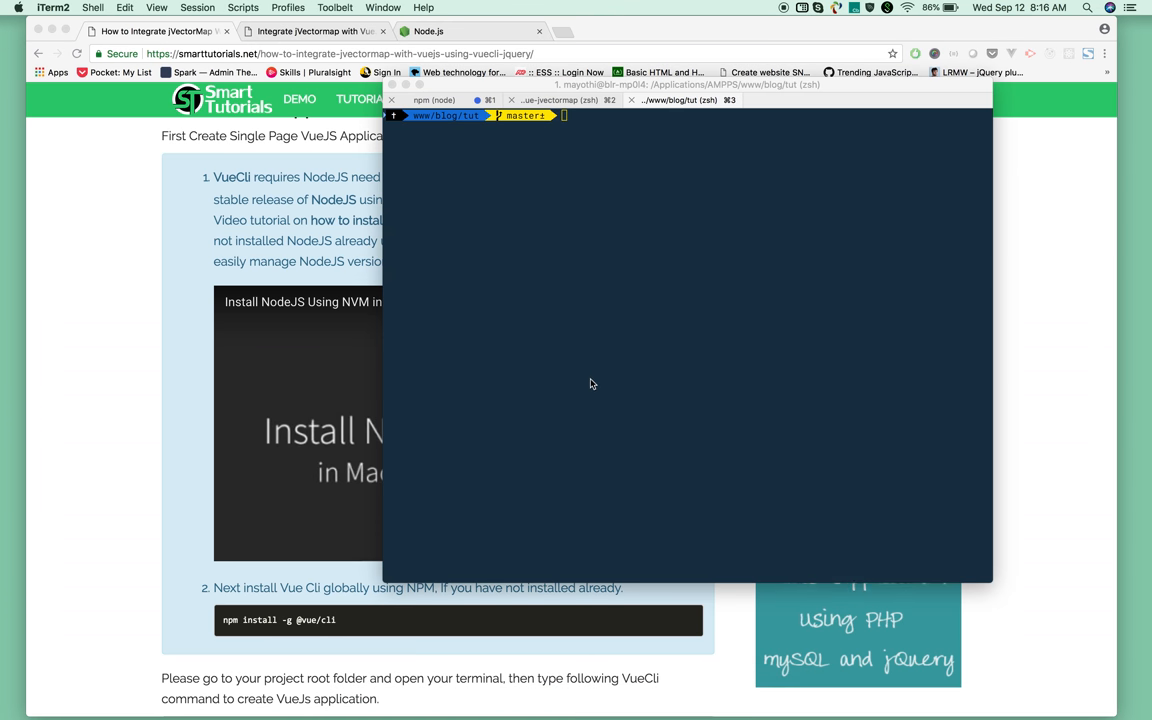
Step: Check the installed versions with node -v and npm -v in iTerm2
text(node -v)
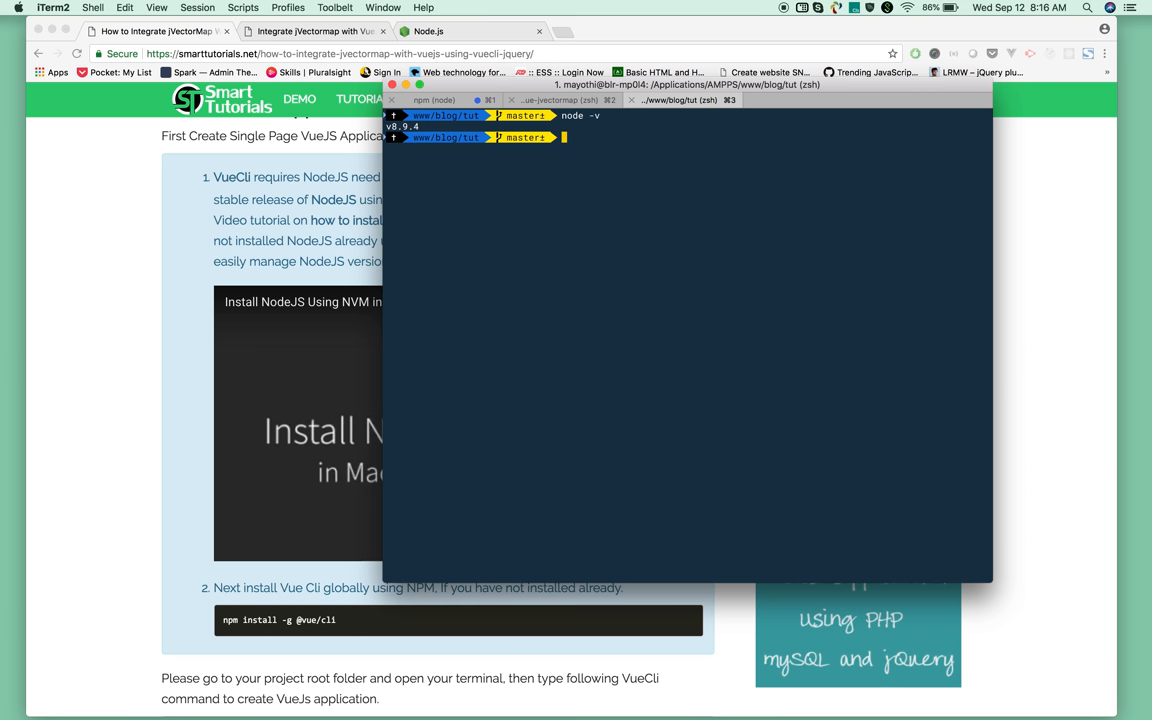
text(npm)
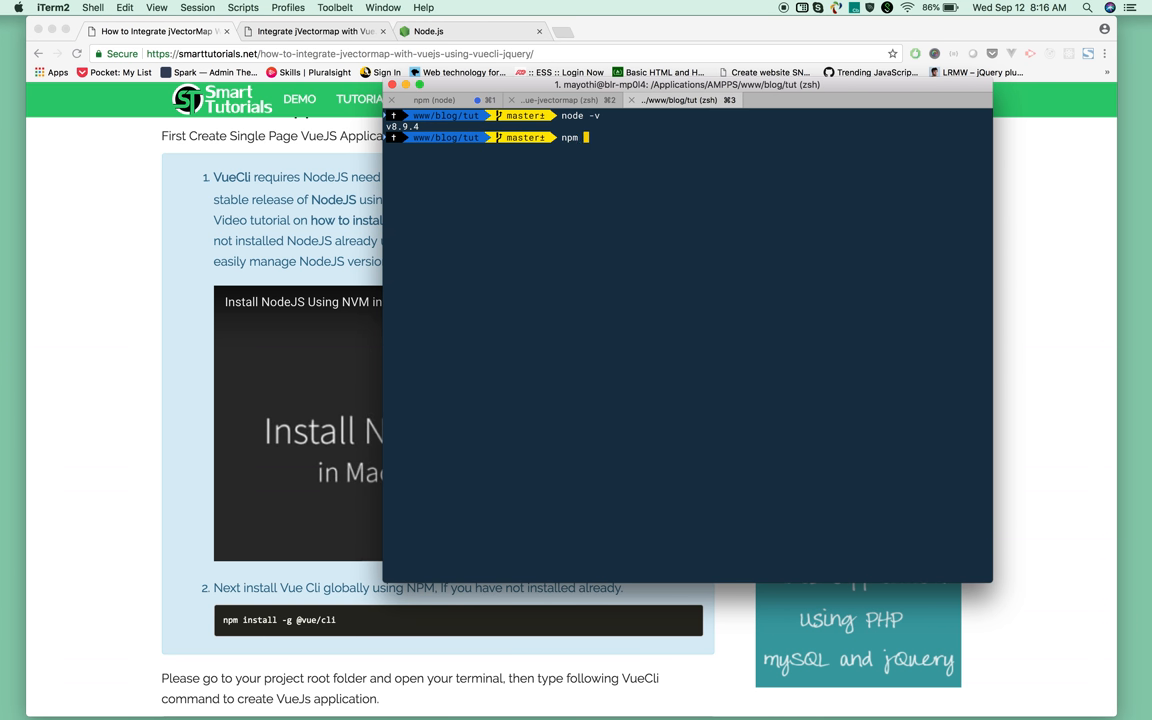
text(-v)
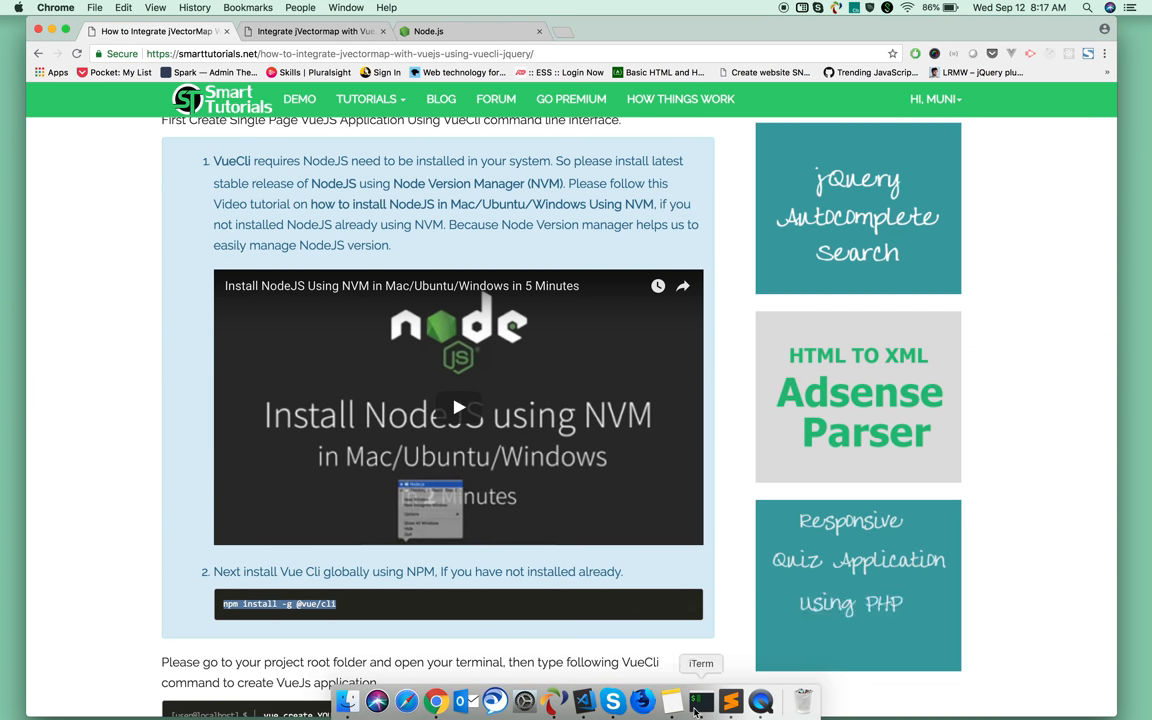
Step: Bring iTerm2 to the front, discard a half-typed 'vue -' line and begin a fresh vue command
click(700, 700)
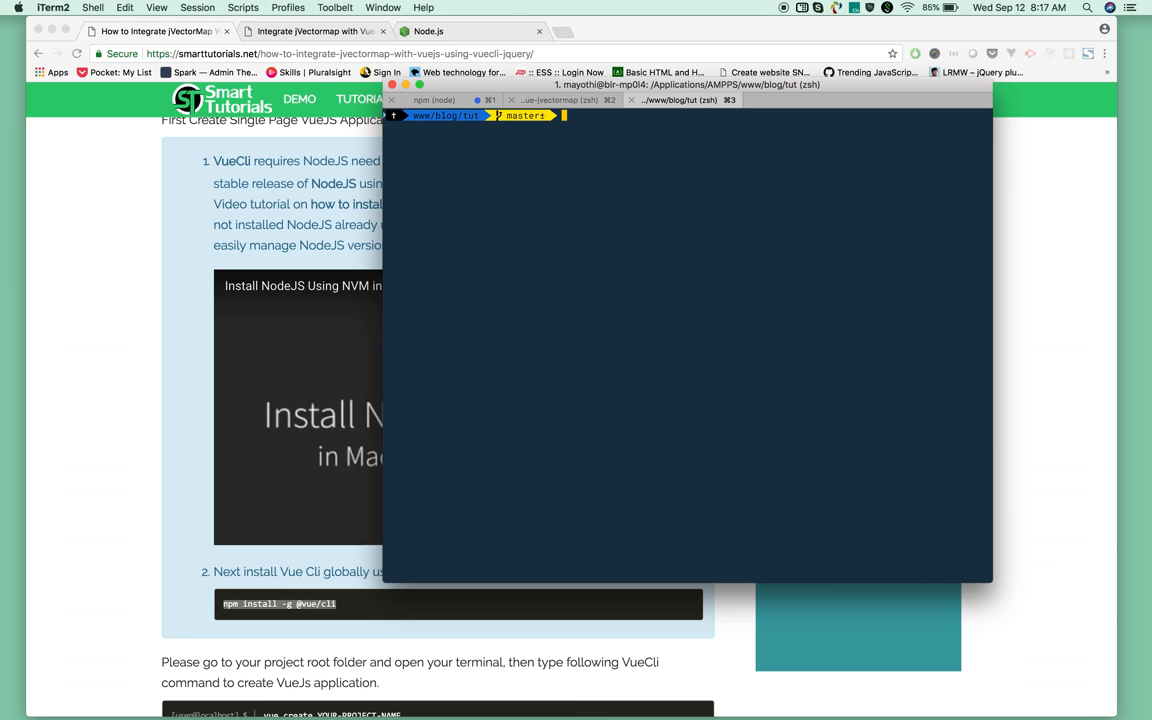
text(vue)
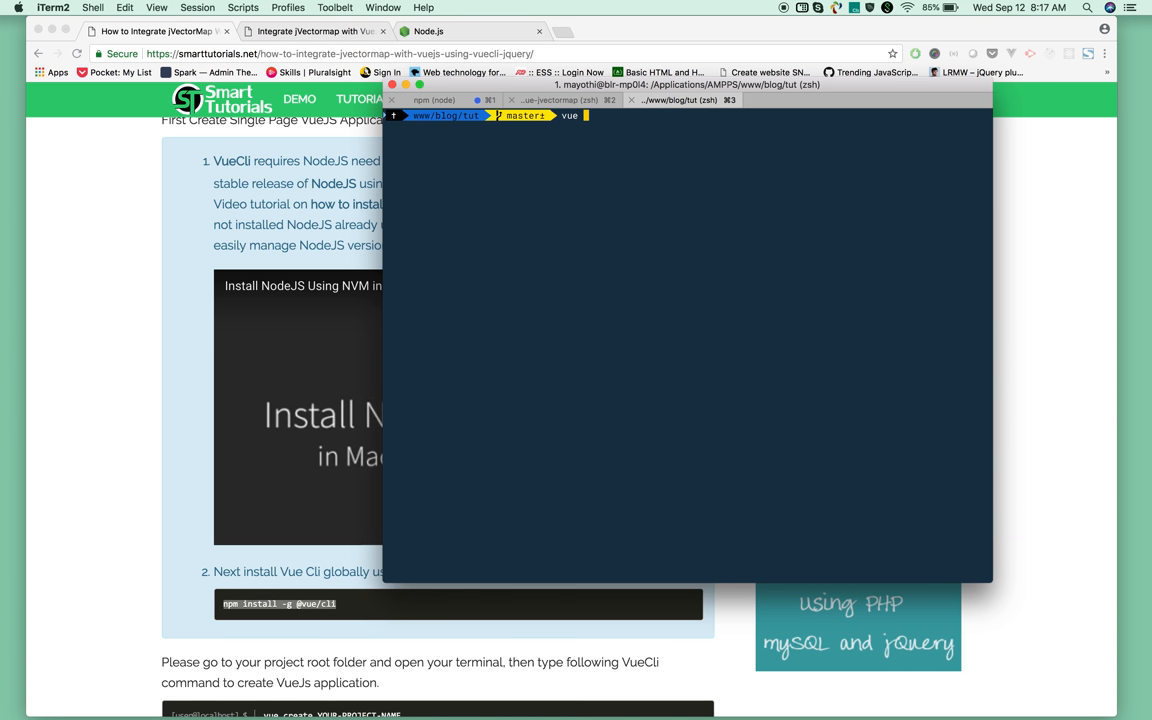
text(-)
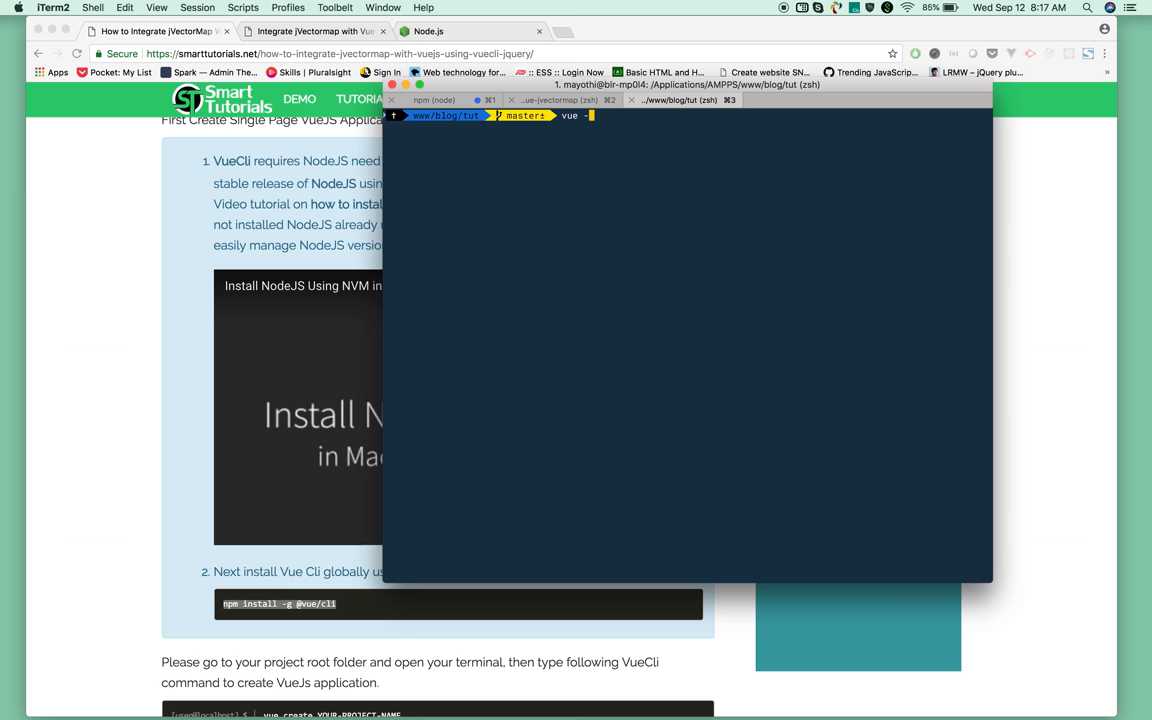
key(enter)
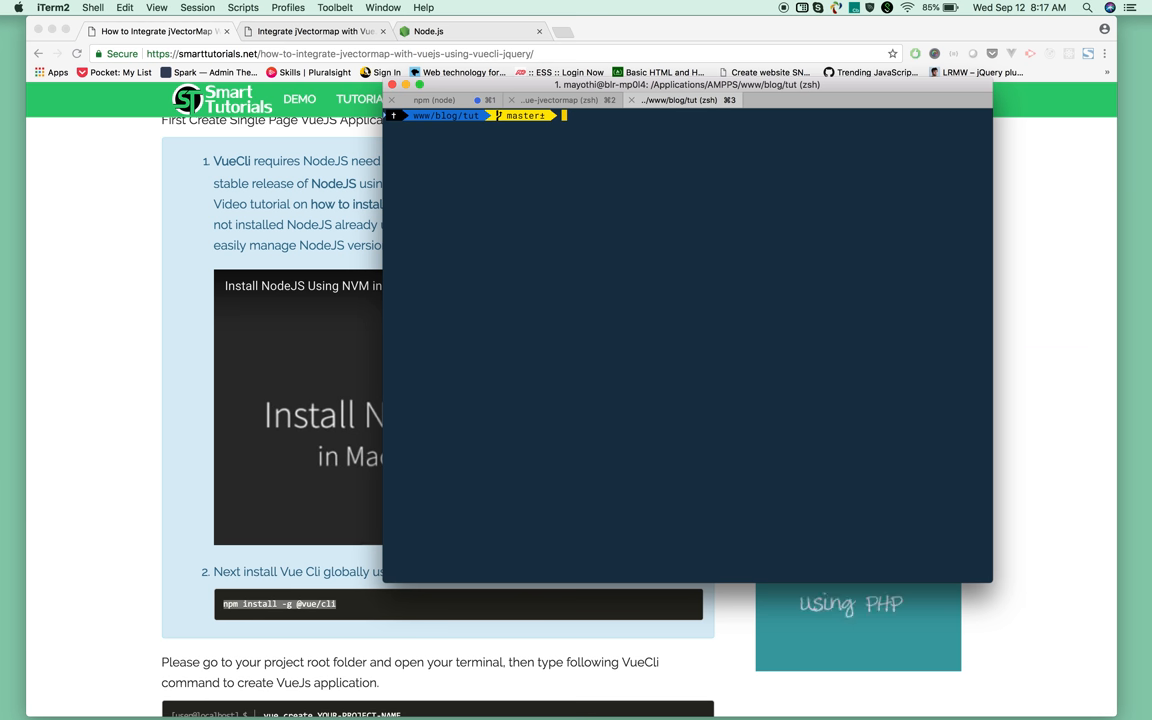
text(vue)
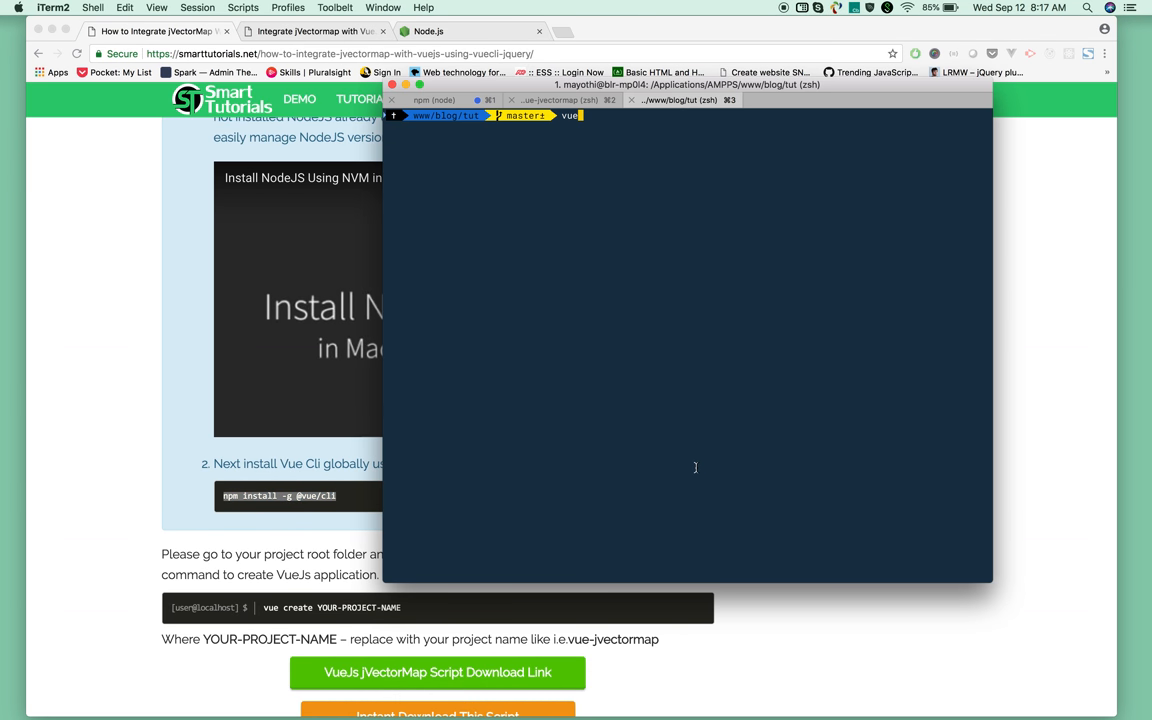
Step: Run 'vue create vjectormap' to start creating the new Vue project
text(create)
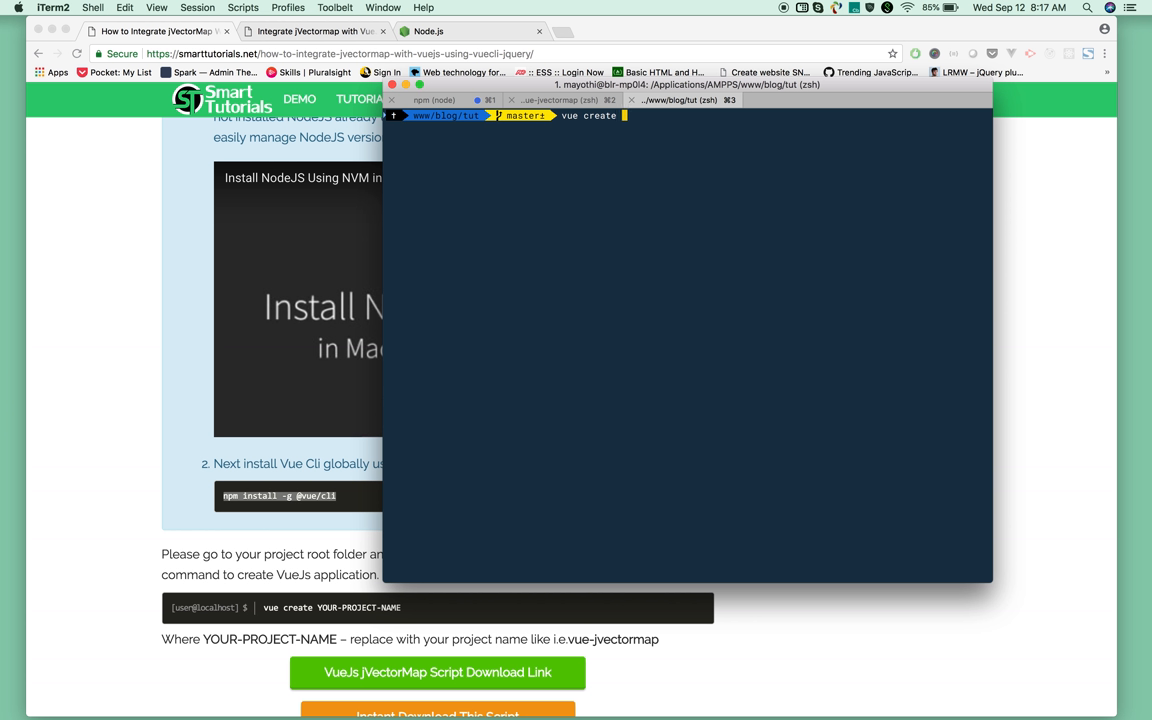
text(vje)
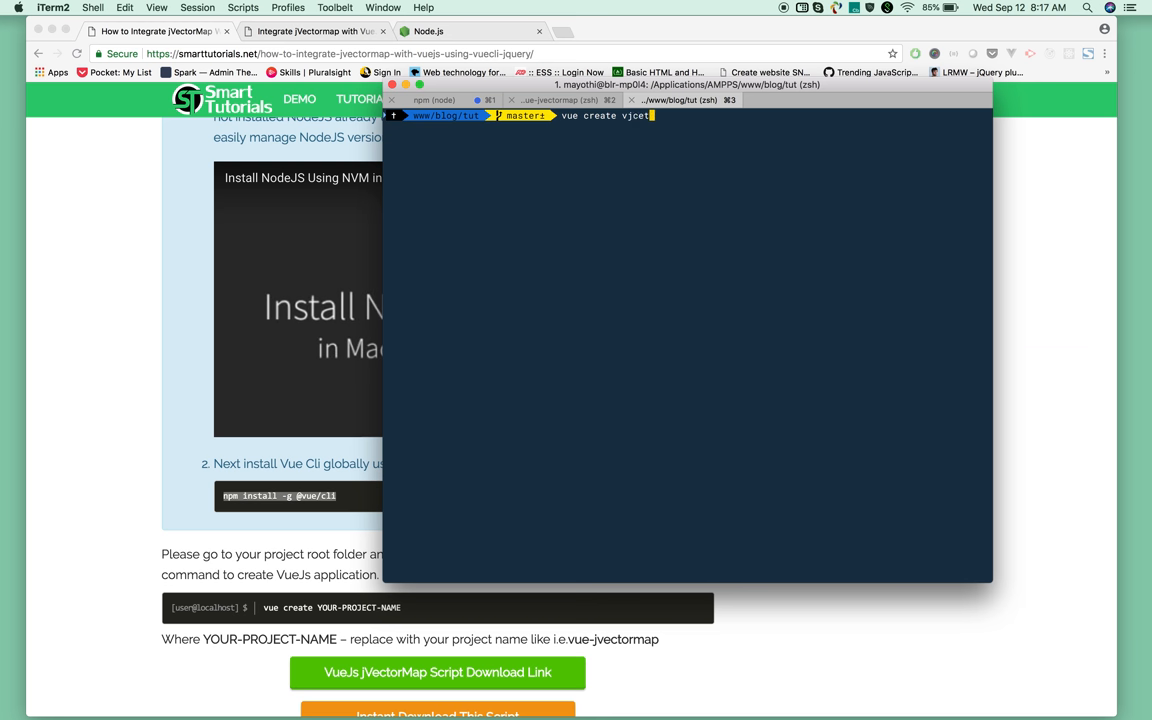
text(ormap)
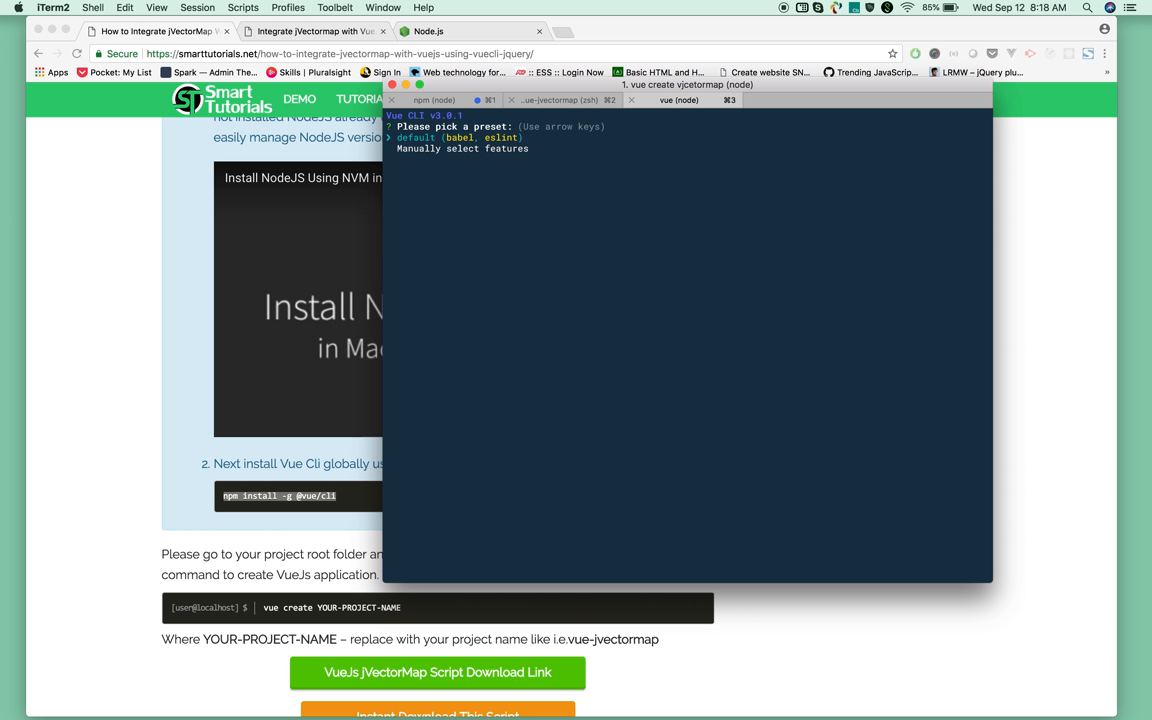
Step: Manually select Babel, Router, Vuex, CSS Pre-processors and Linter, answering n to router history mode
key(down)
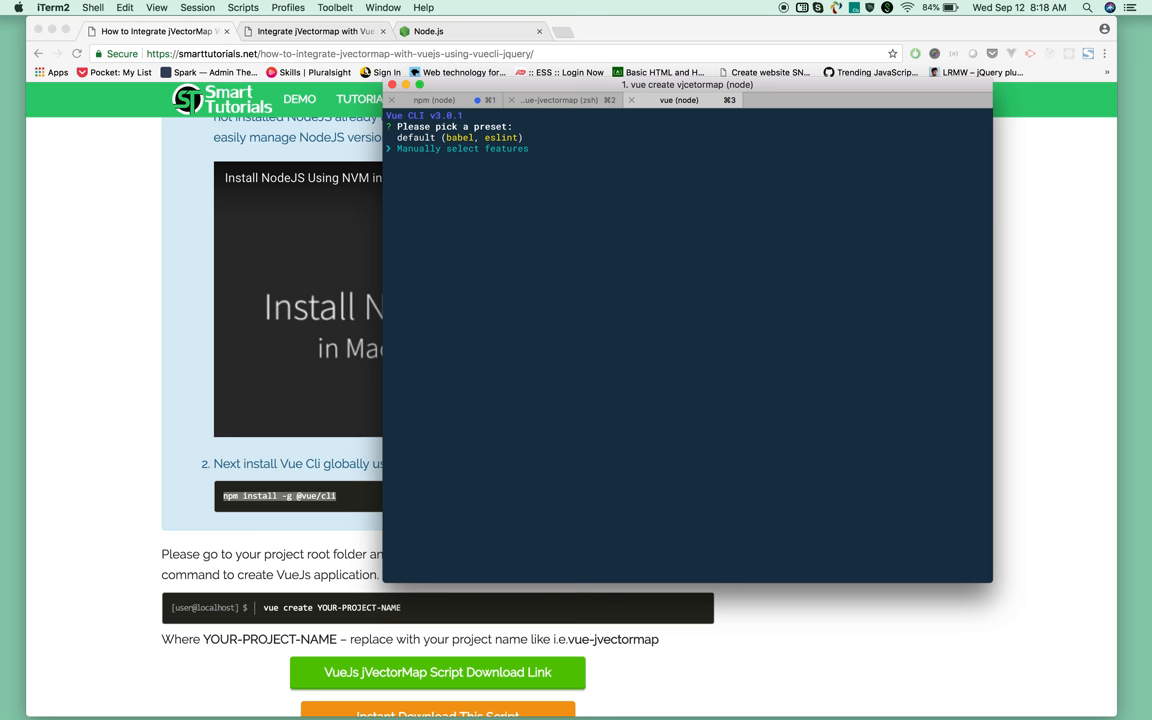
key(enter)
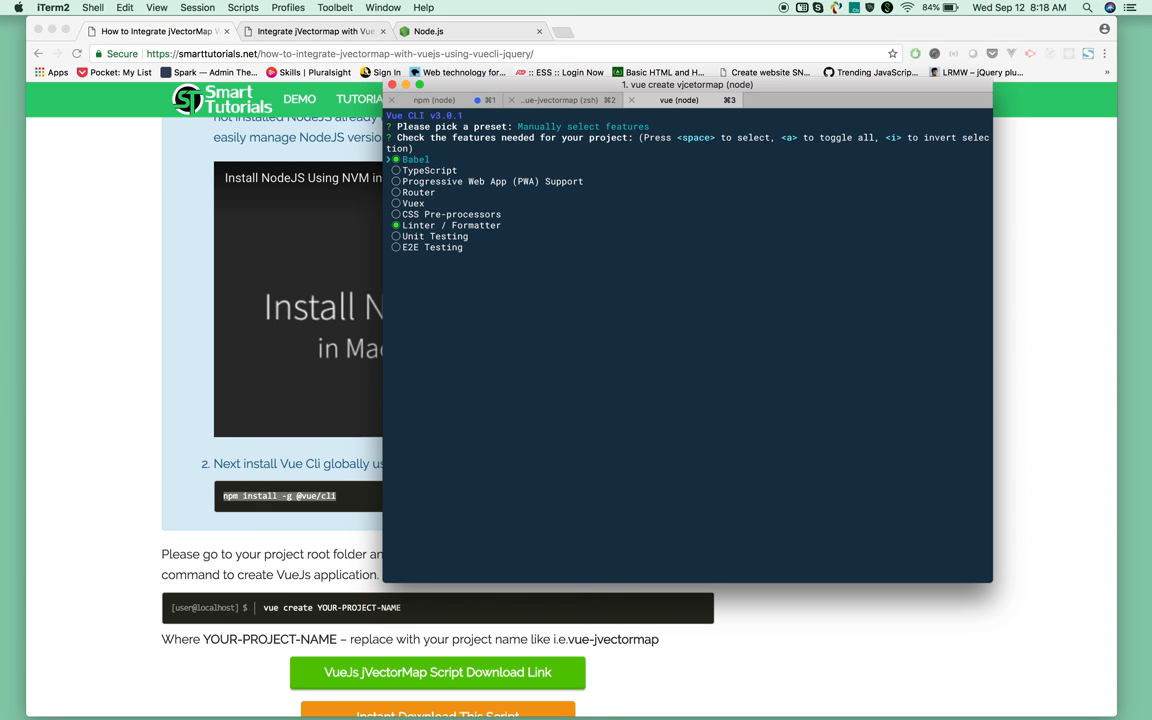
key(Down)
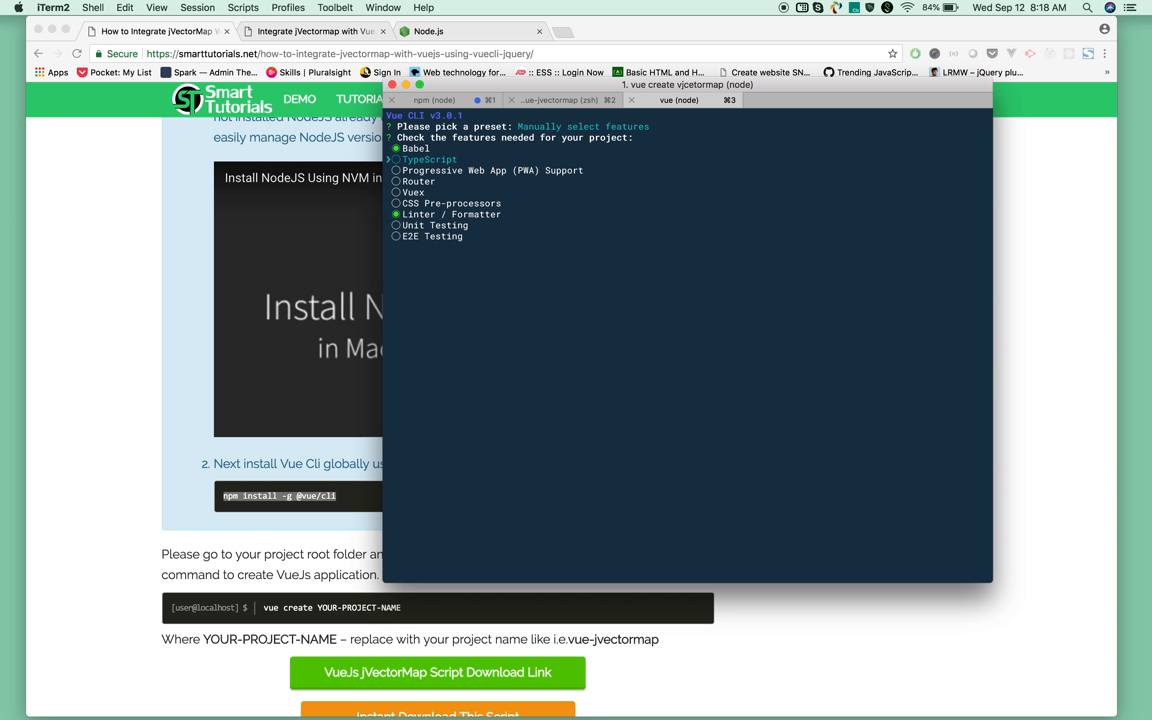
key(Down)
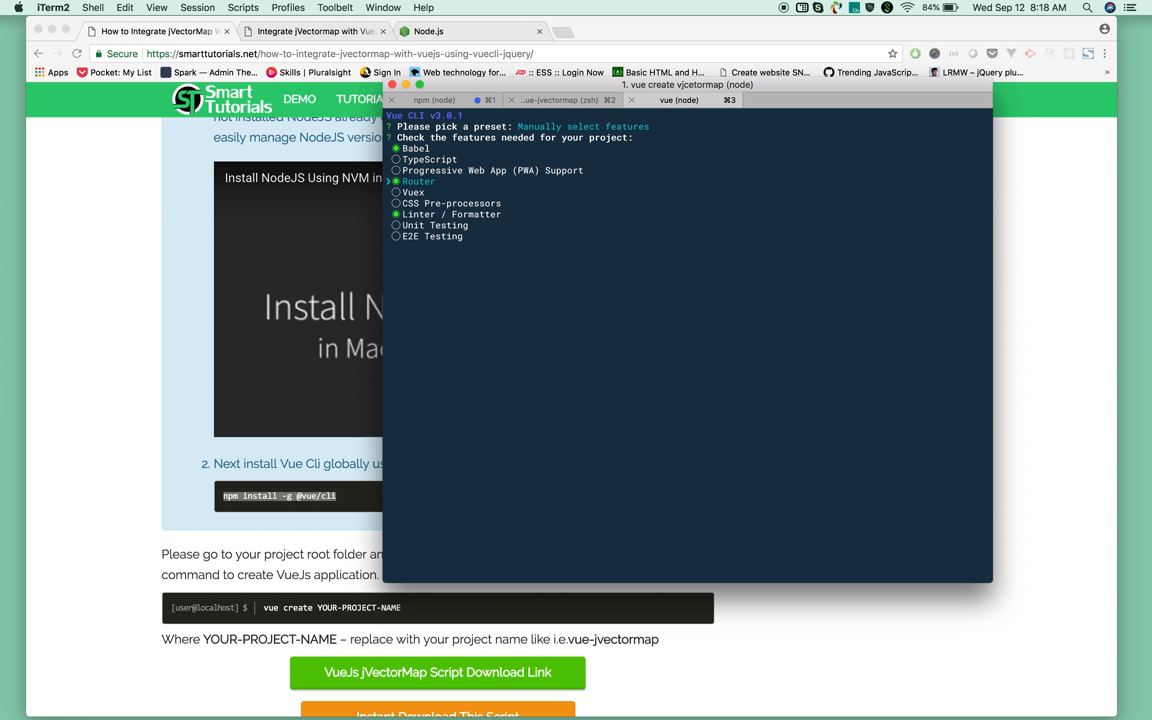
key(down)
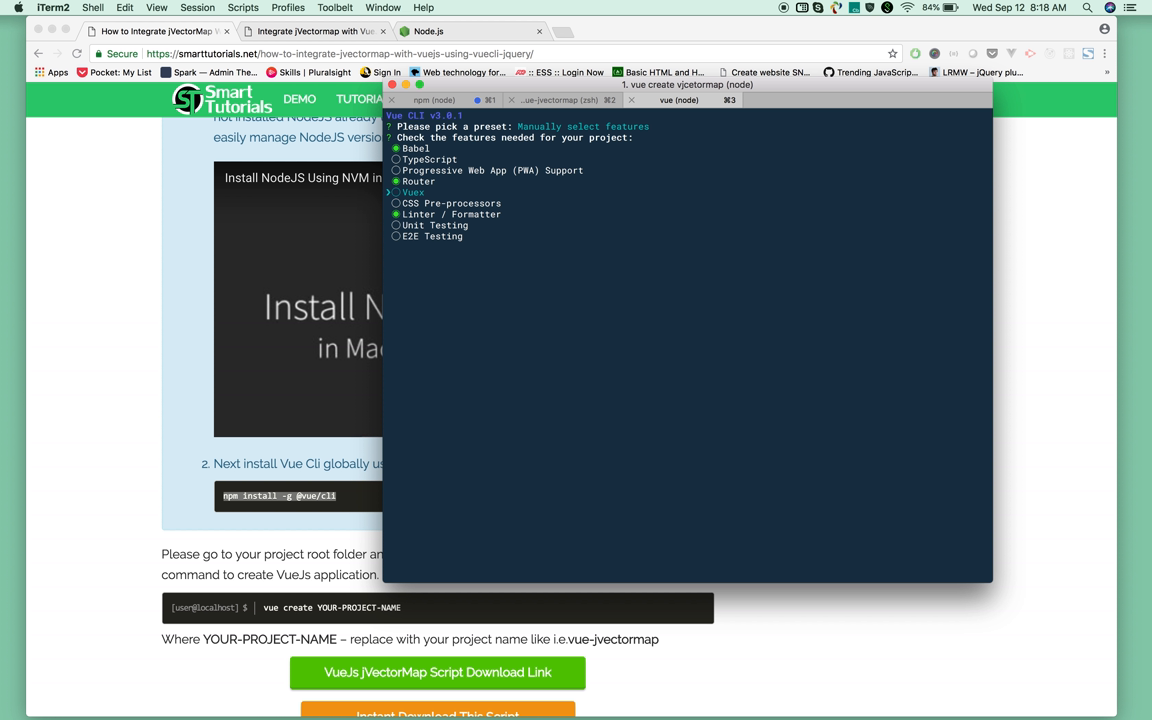
key(down)
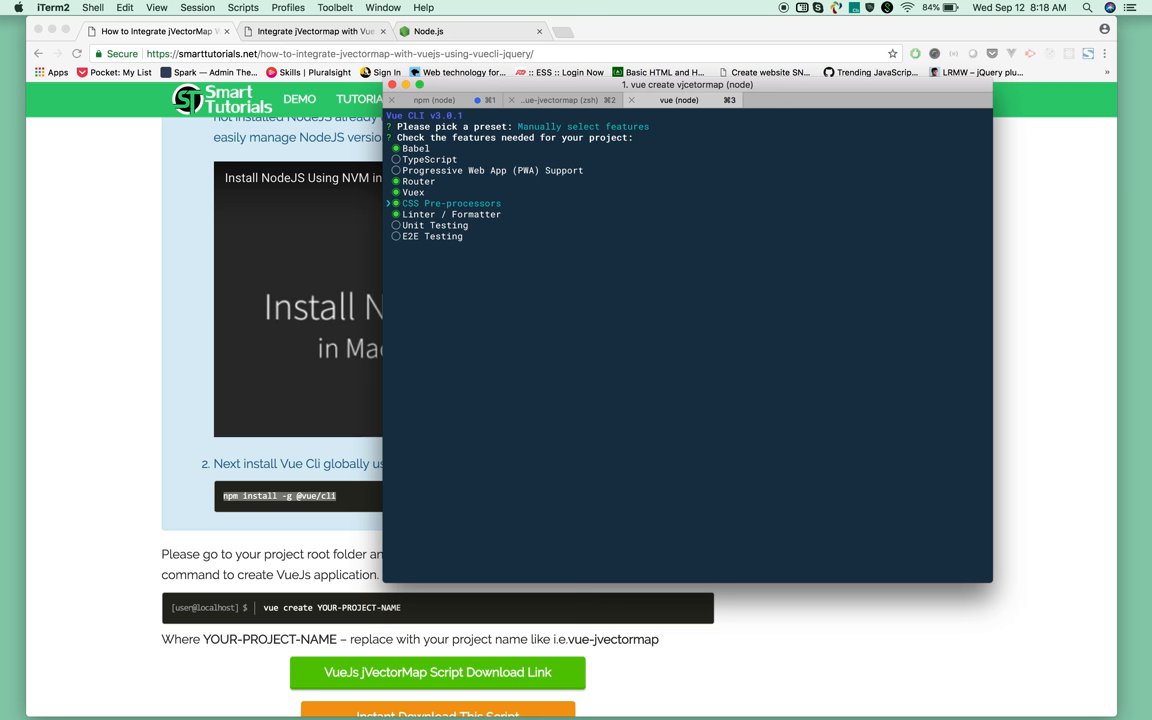
key(enter)
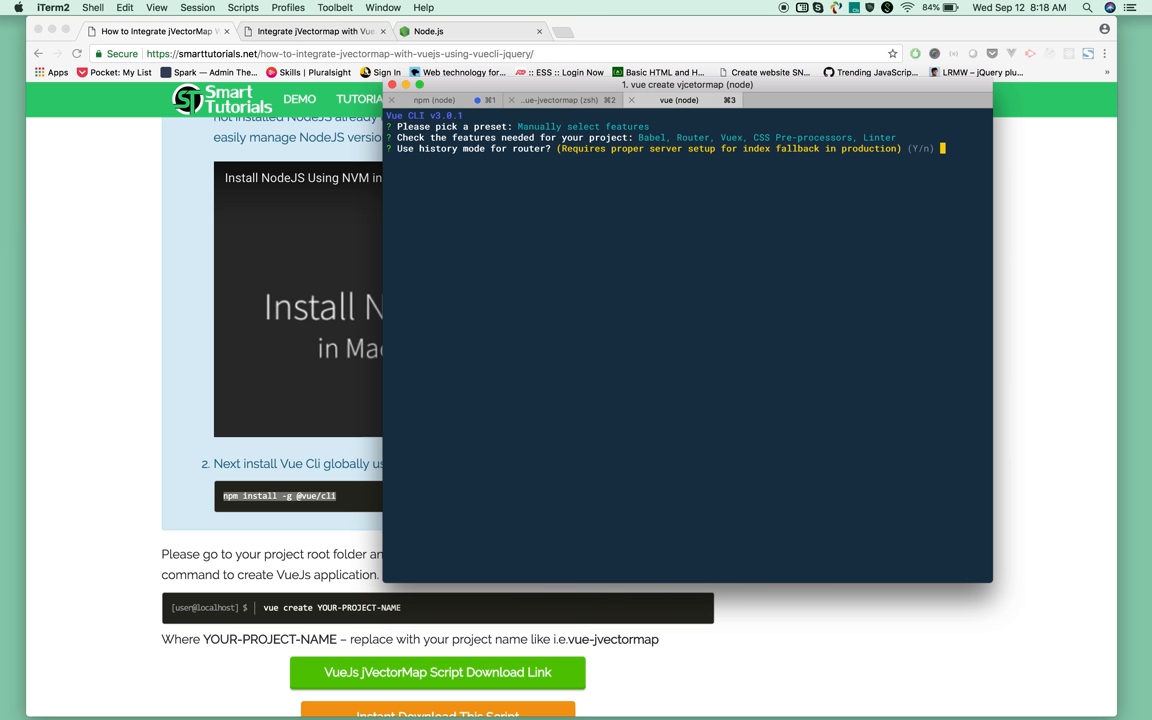
text(n)
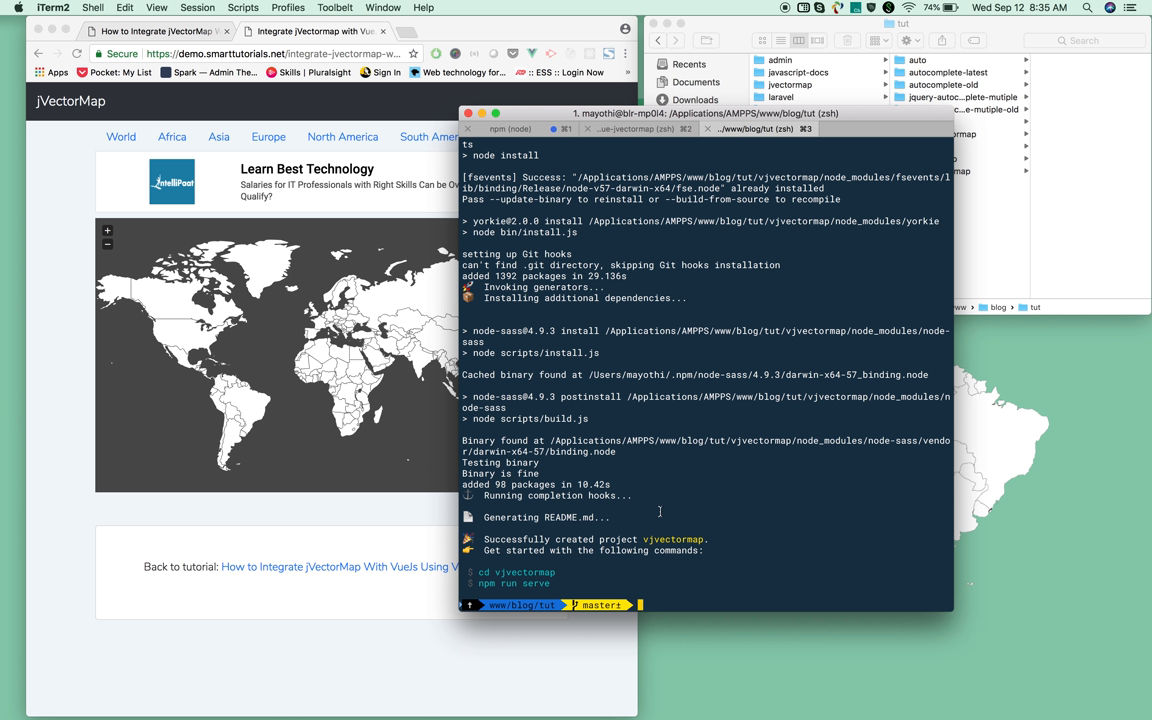
Step: Run 'cd vjectormap' and 'npm run serve' to start the dev server showing the Vue welcome page
text(cd)
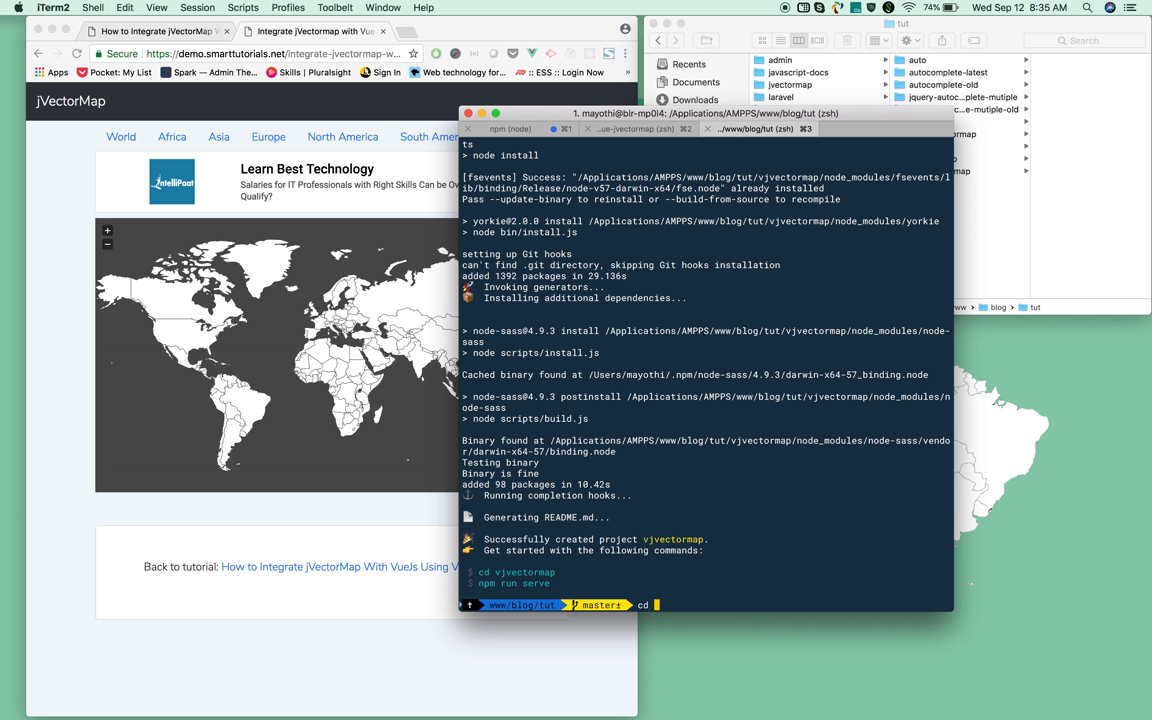
text(vj)
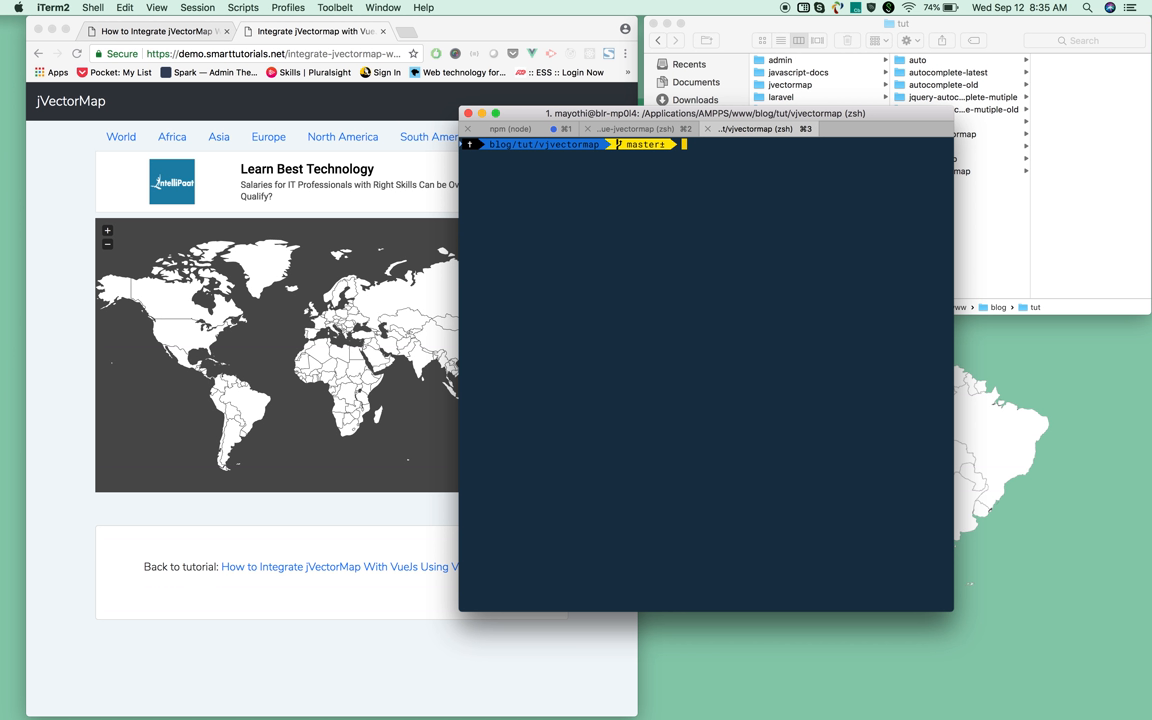
text(npm)
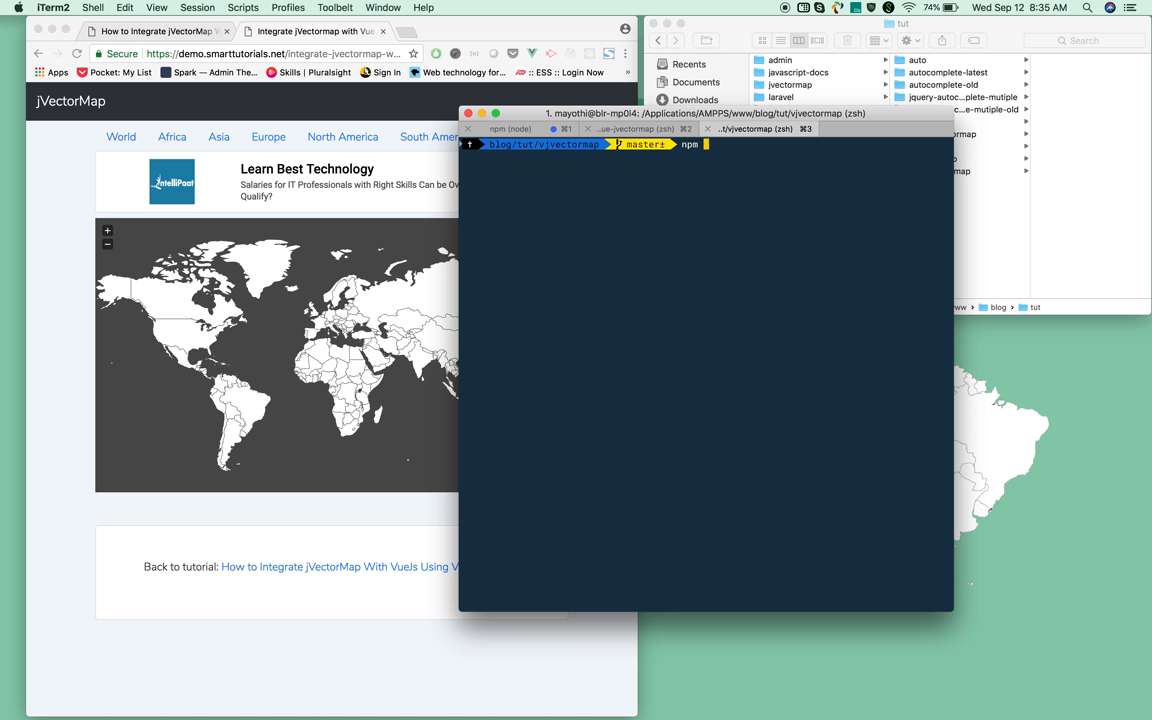
text(serv)
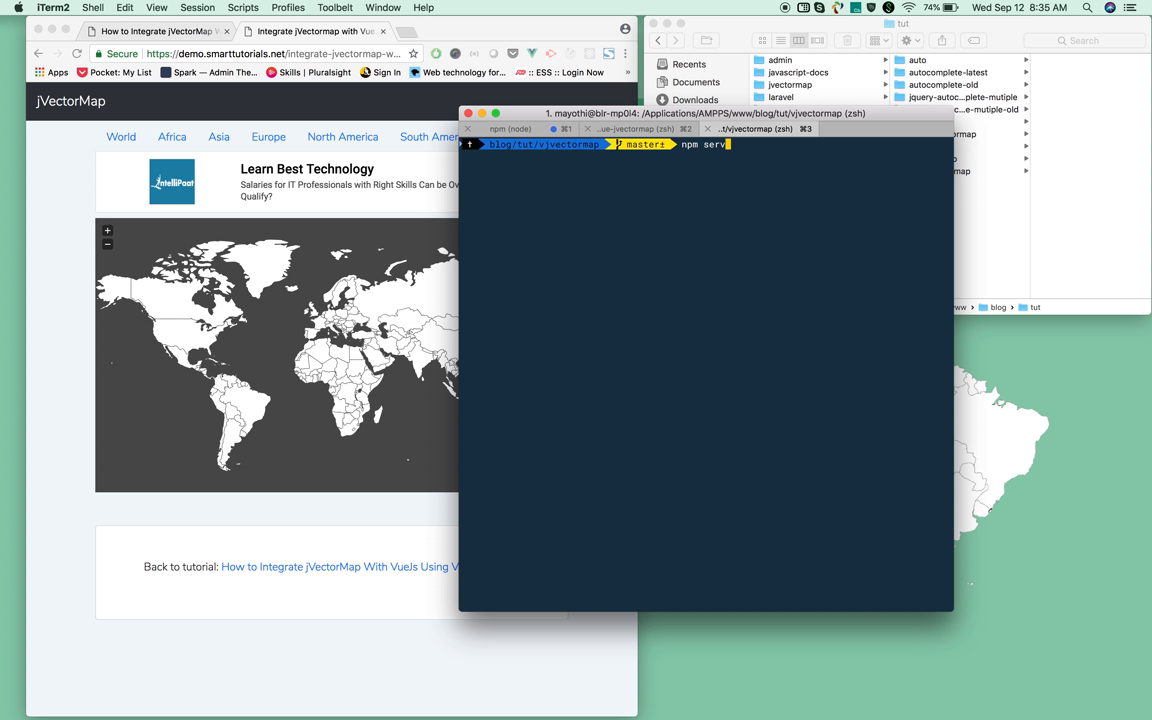
text(e)
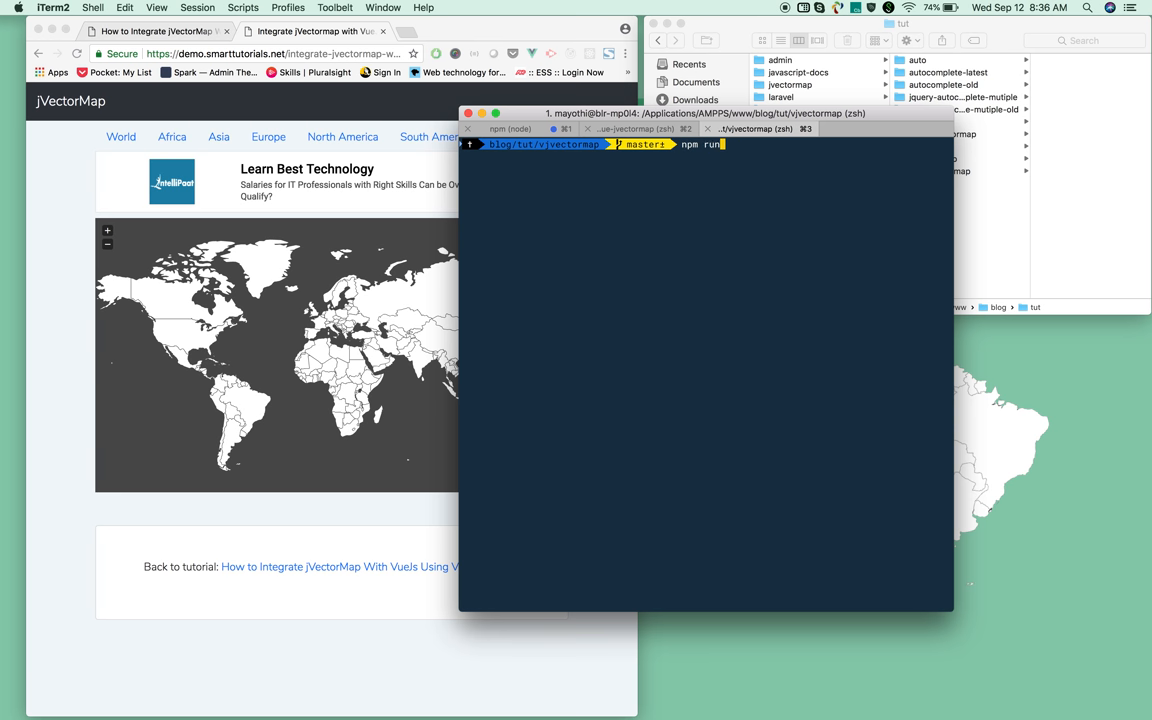
text(serve)
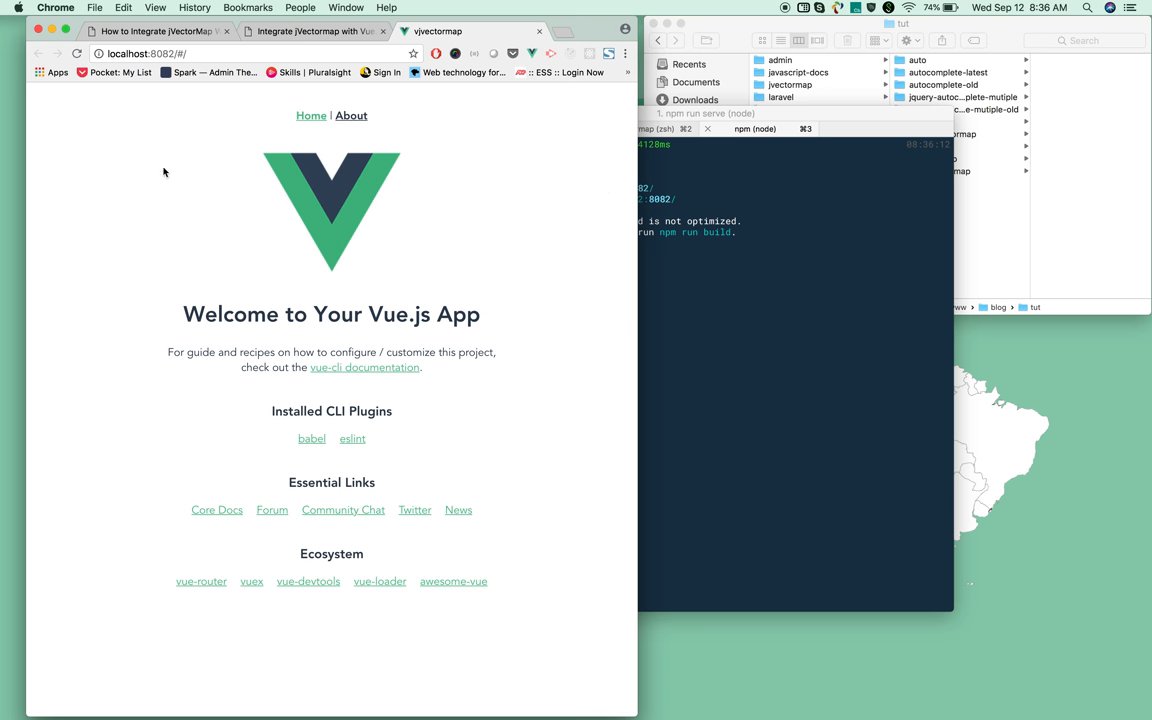
Step: Return to the tutorial tab and scroll to the Vue Router multiple-pages section
click(150, 32)
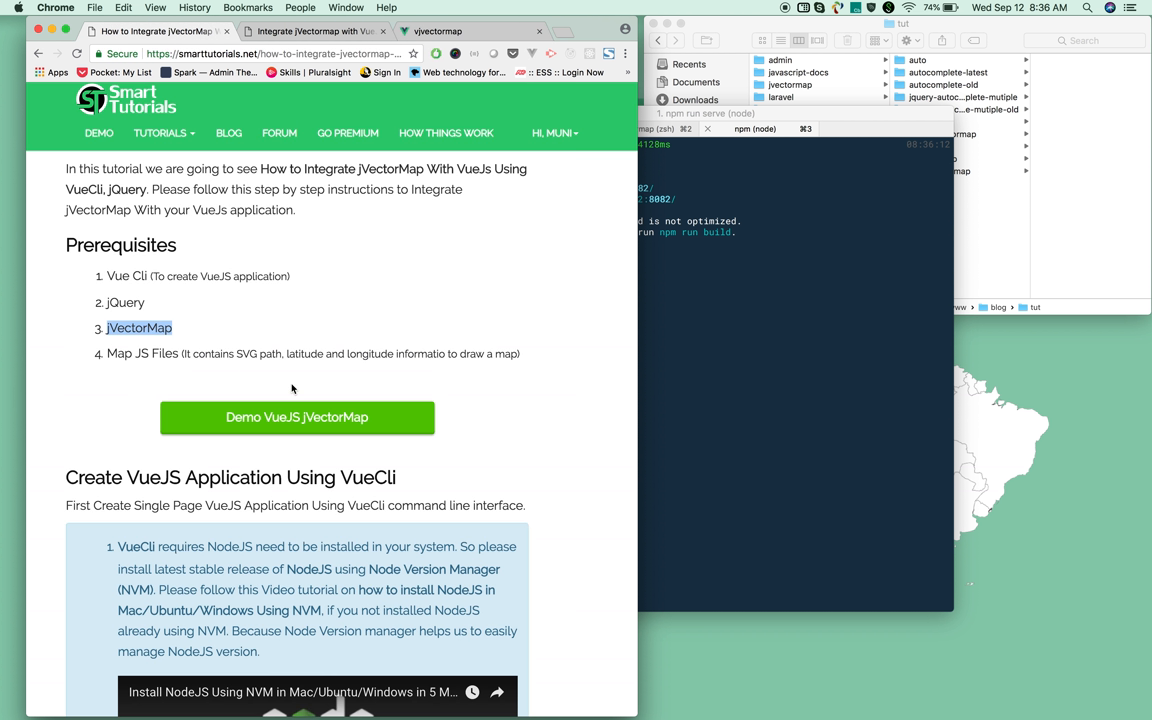
scroll(down, 3)
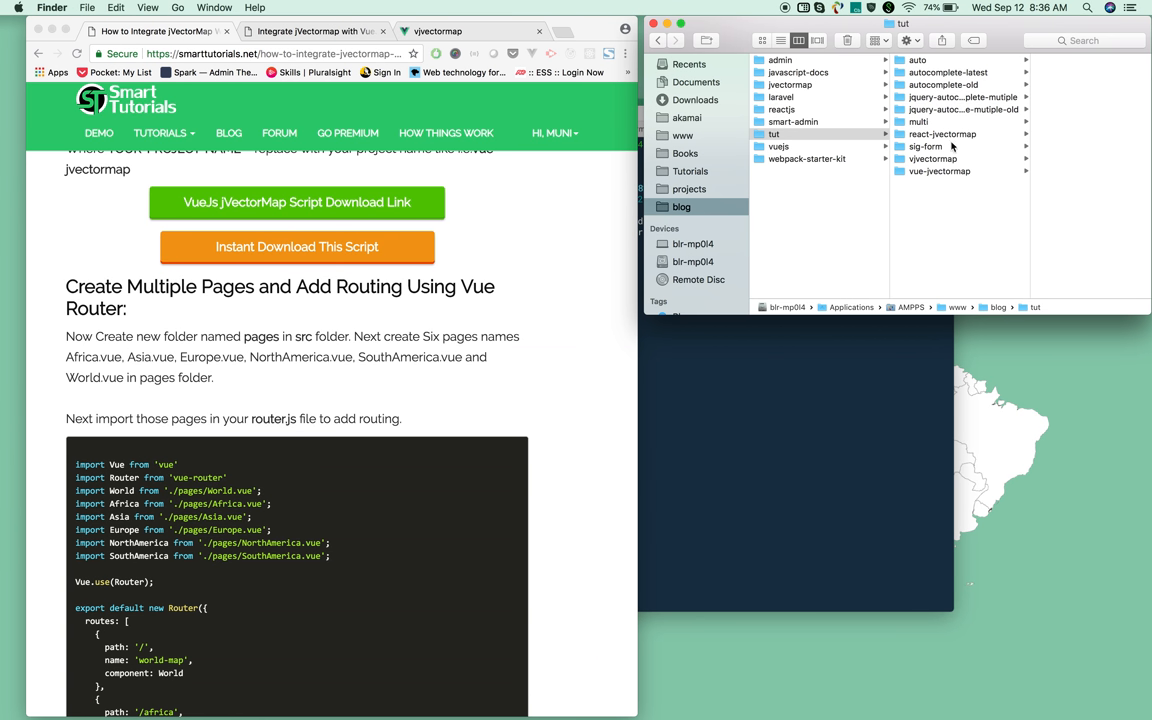
Step: Create a pages folder in vjectormap/src holding Africa, Asia, Europe, NorthAmerica, SouthAmerica and World .vue files
click(932, 158)
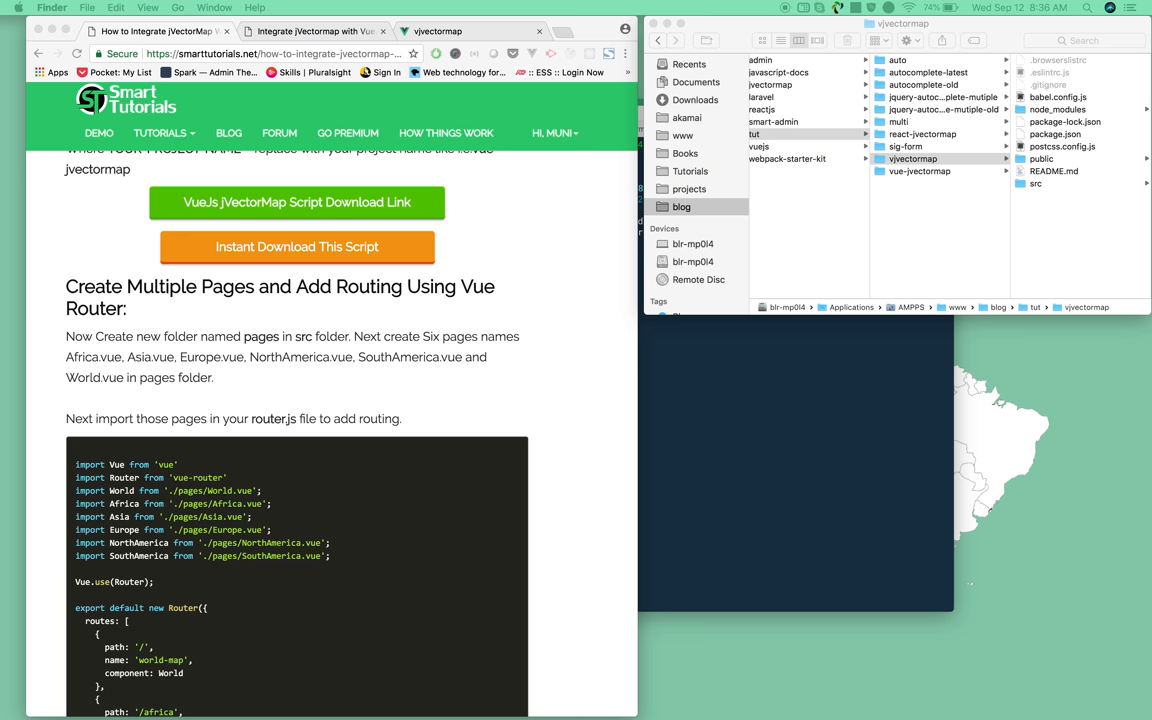
mouse_move(876, 560)
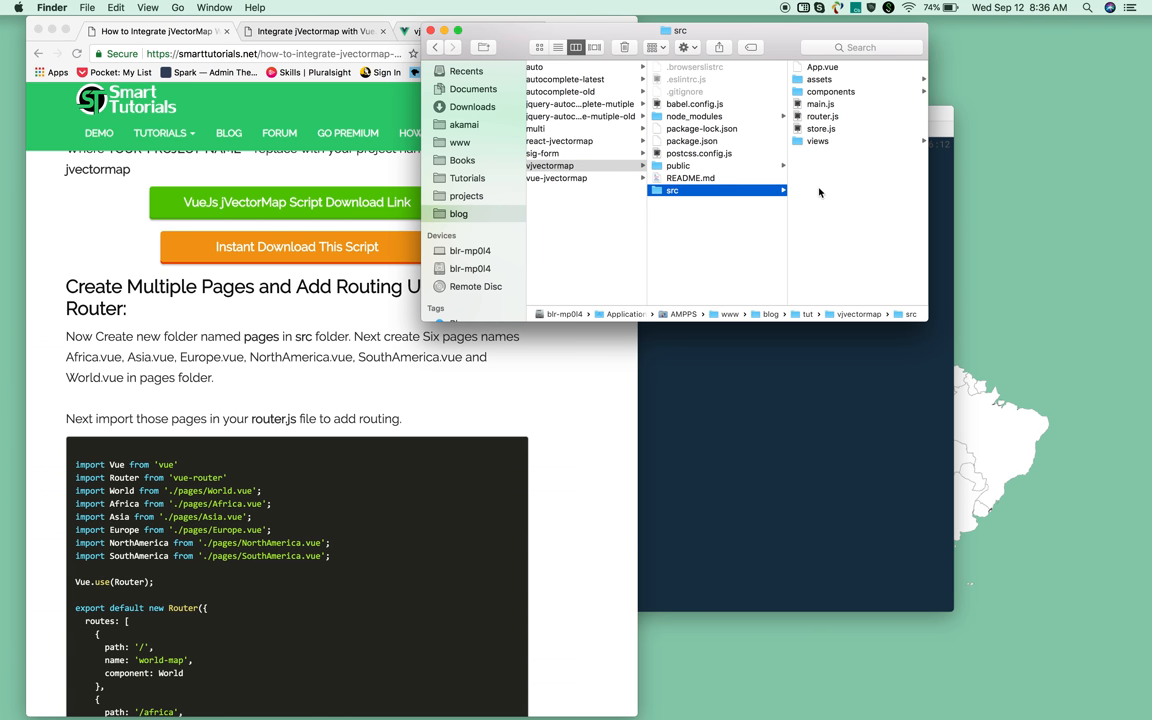
right_click(820, 192)
text(pages)
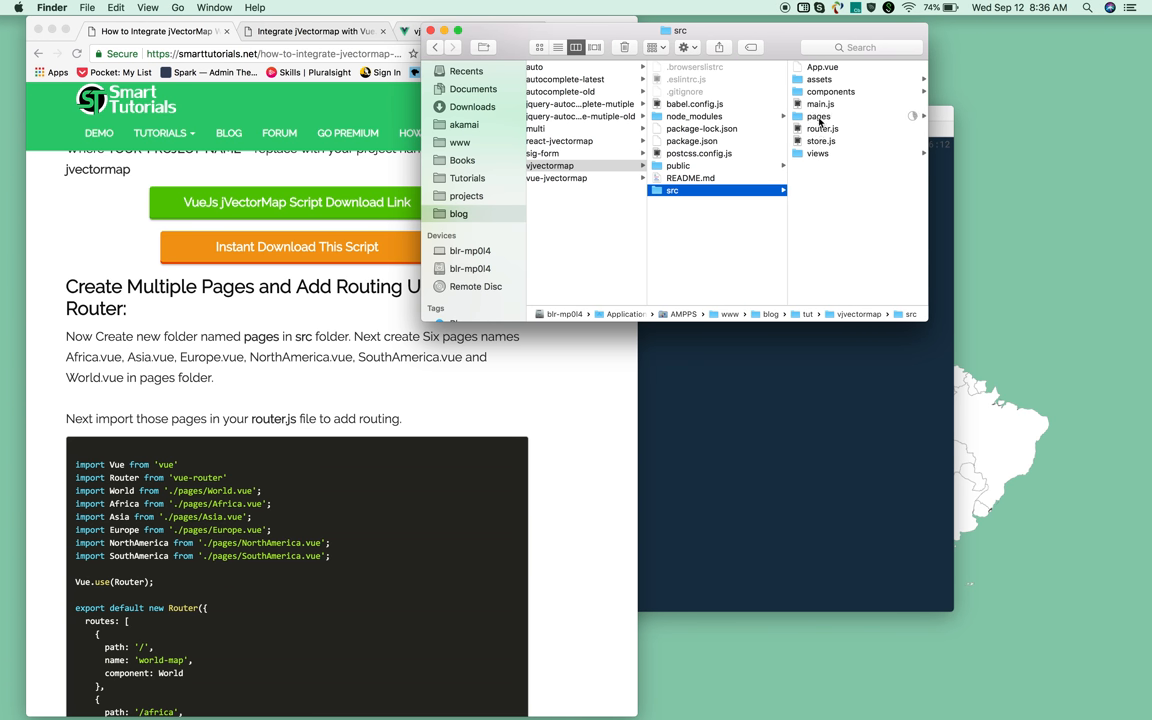
click(818, 116)
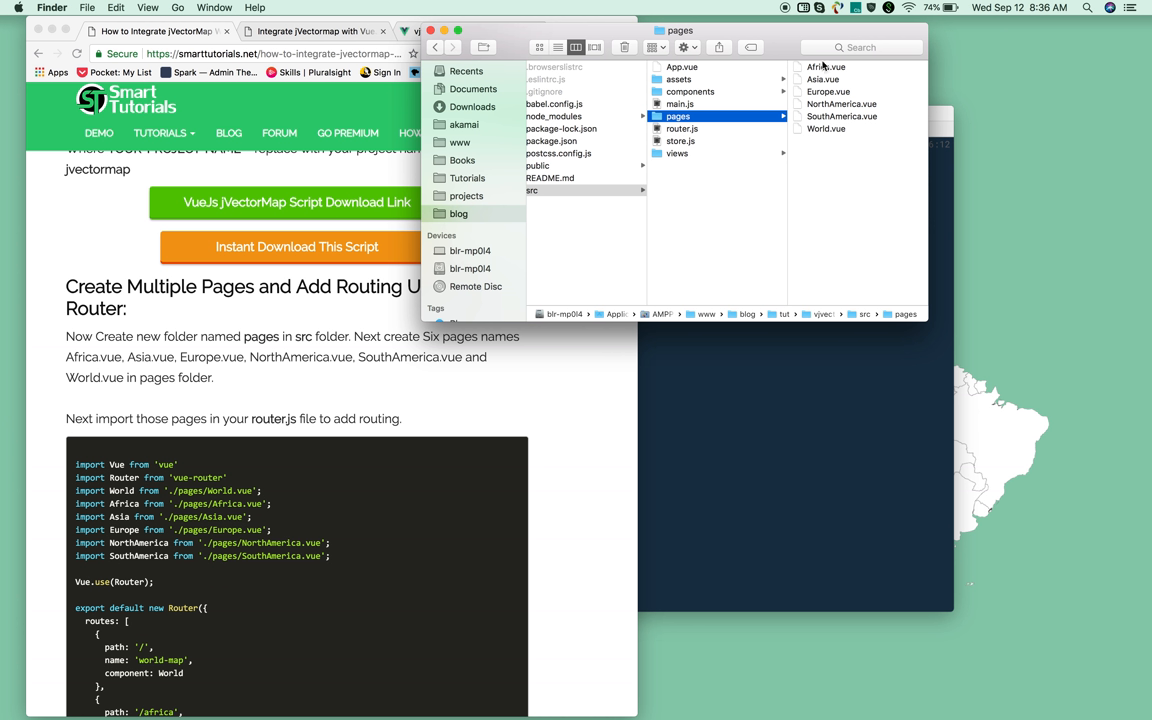
mouse_move(874, 160)
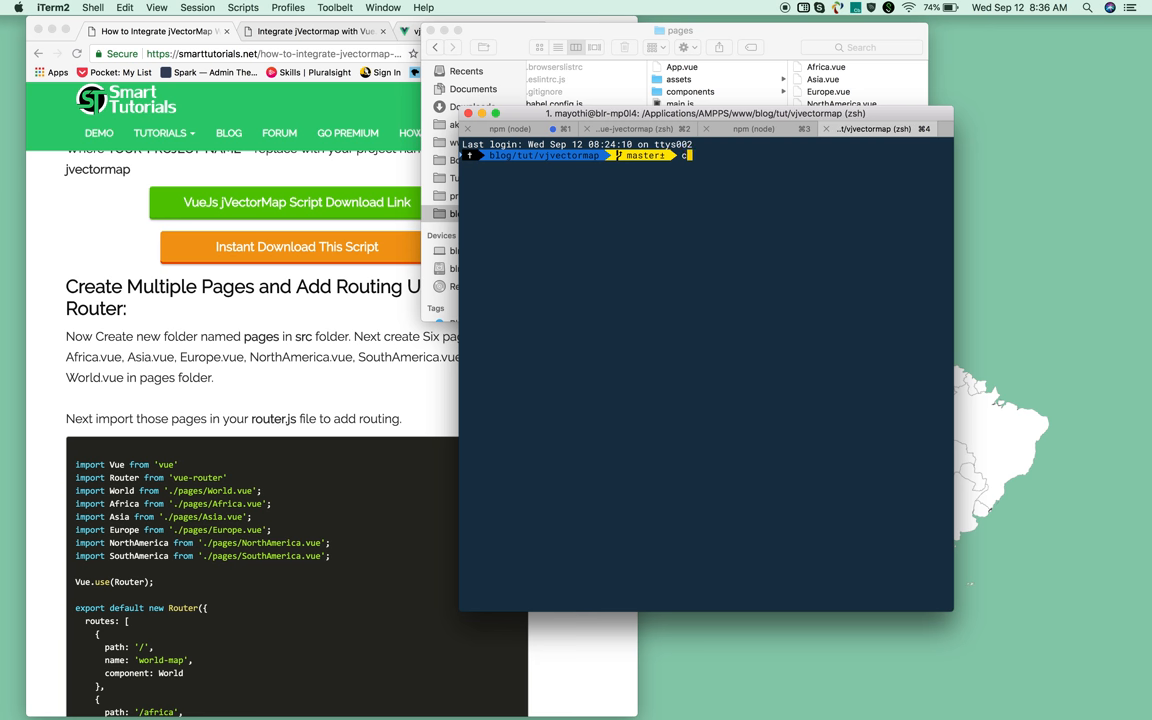
Step: Open the project in VS Code with 'code .' and expand src to reach router.js for the six page routes
text(code .)
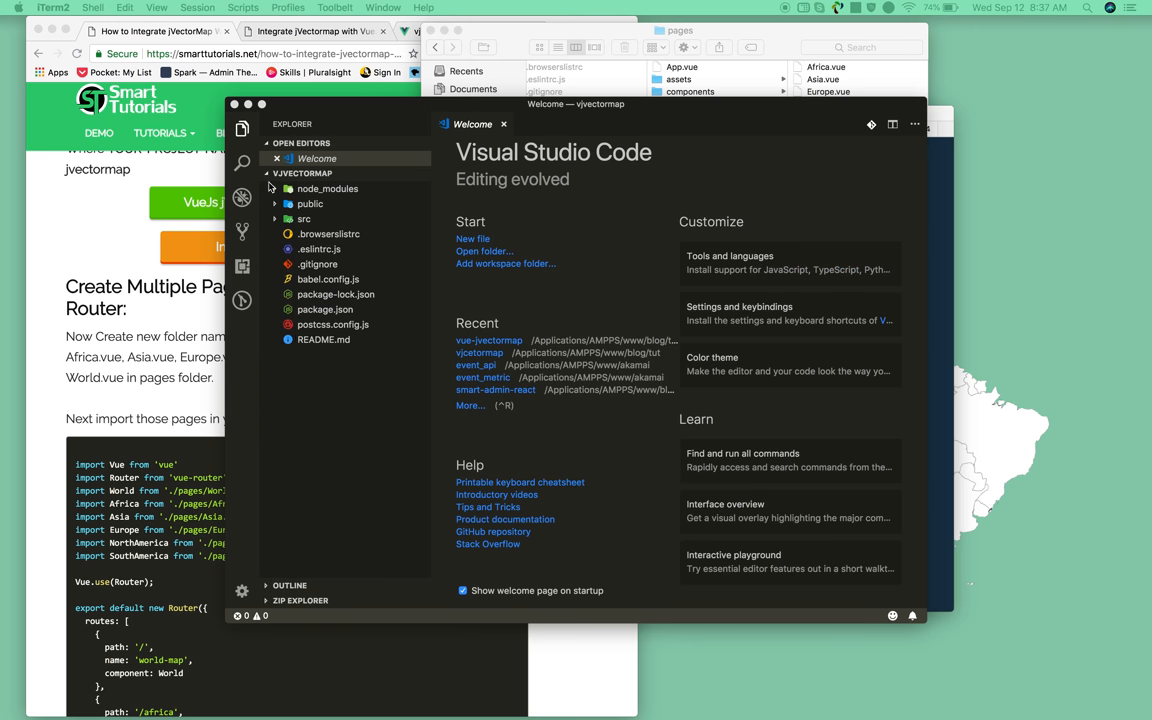
click(304, 218)
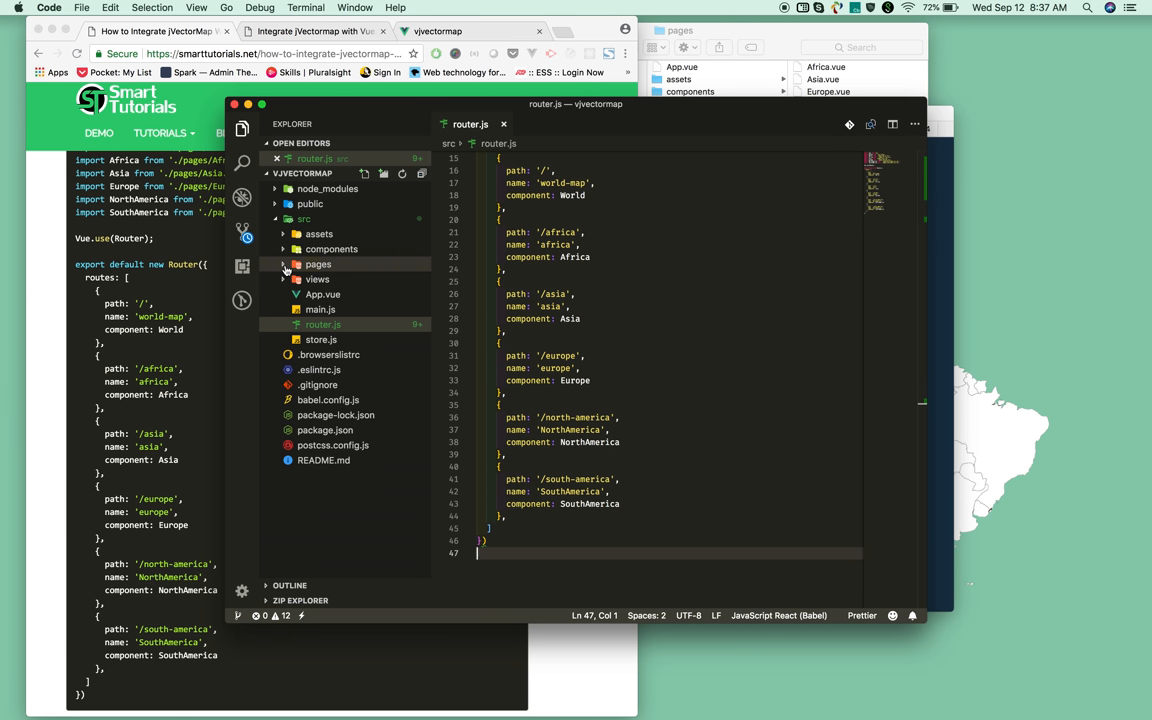
Step: Expand the pages folder and keep World.vue open for editing its world map code
click(318, 264)
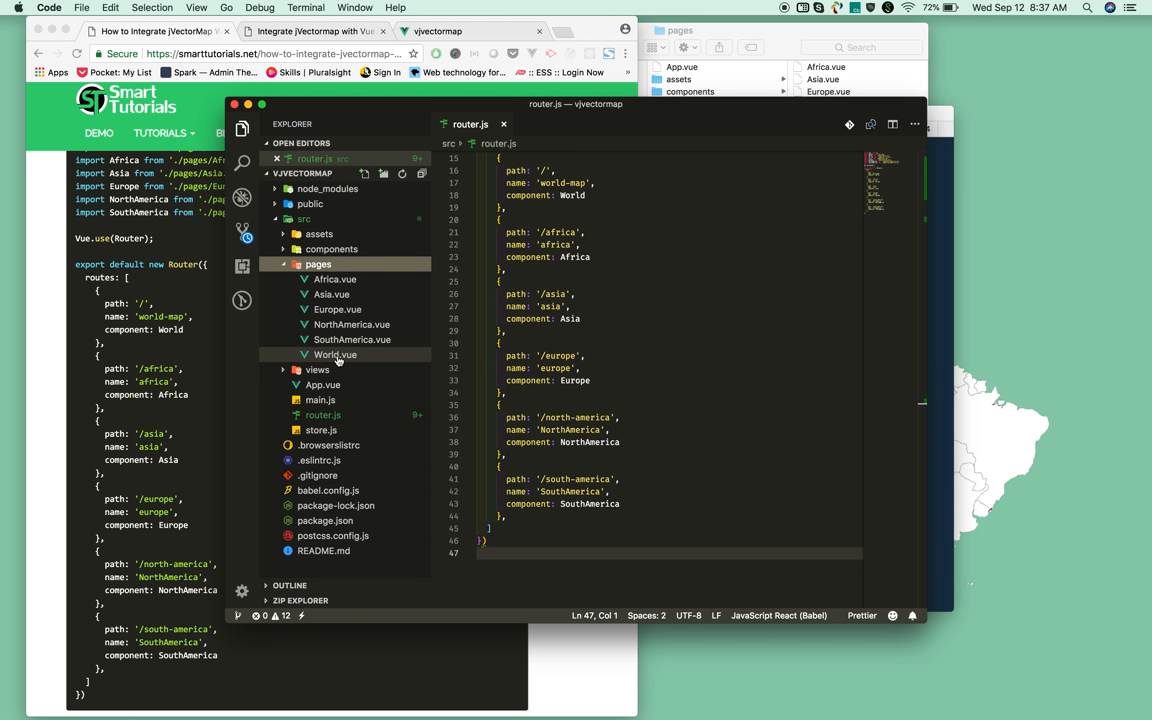
click(336, 354)
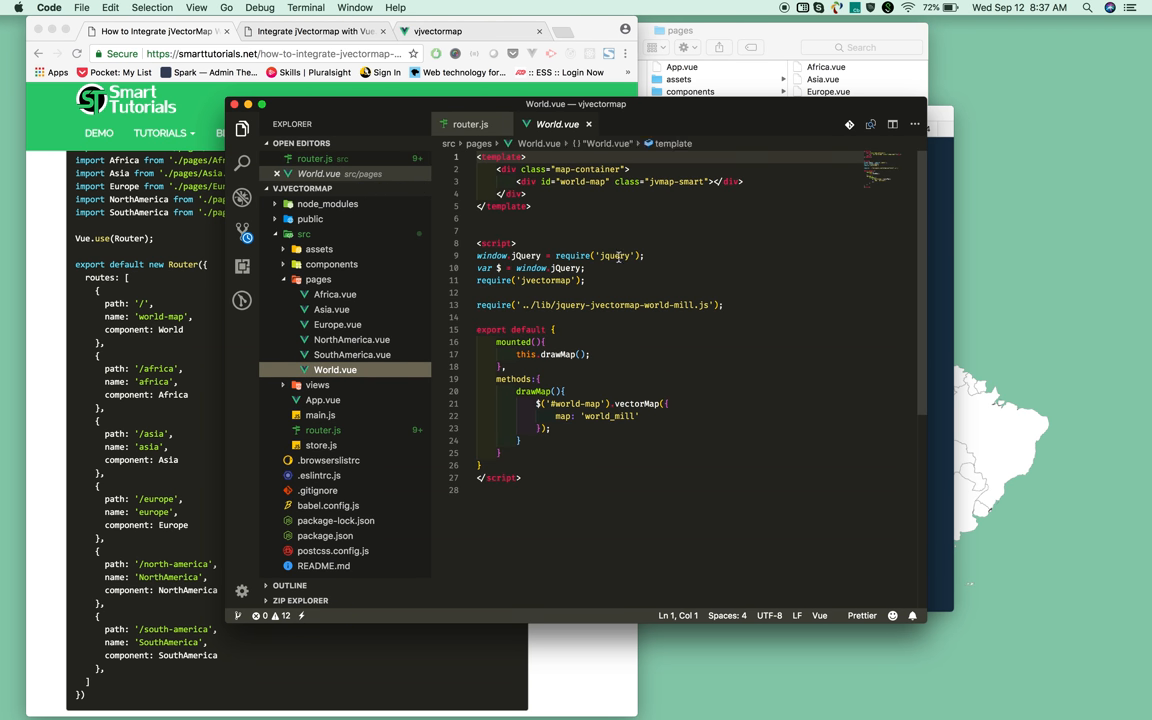
double_click(544, 280)
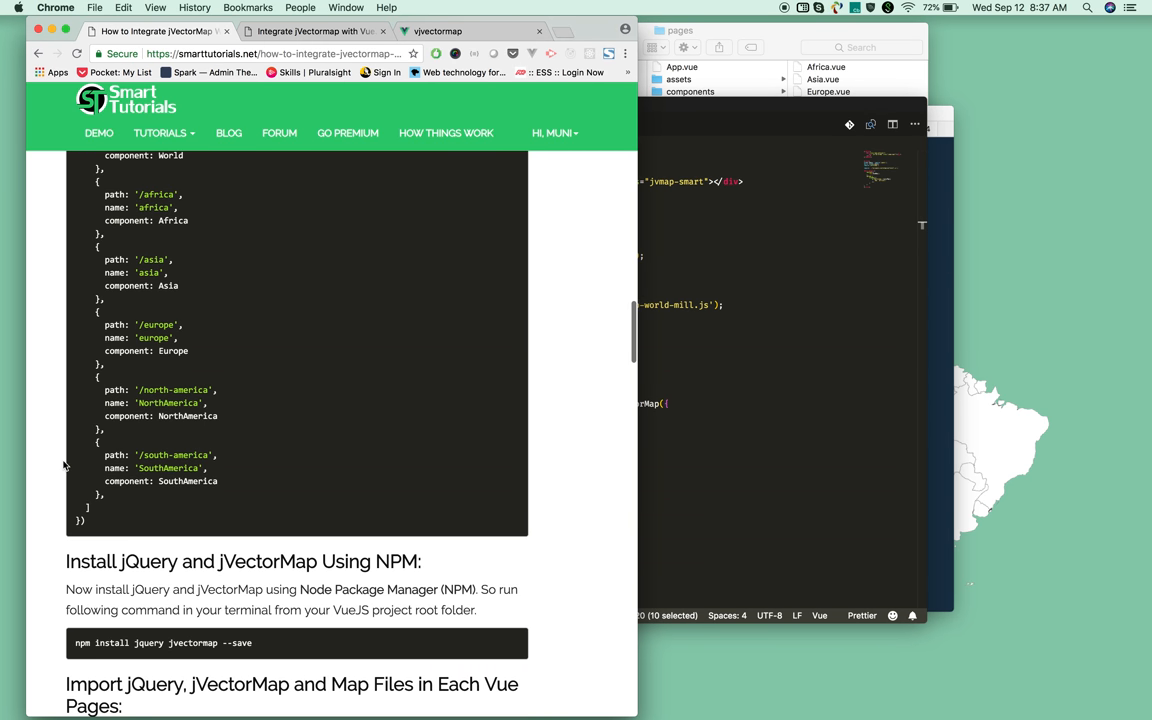
Step: Run 'npm install jquery jvectormap --save' at the project's terminal prompt
scroll(down, 3)
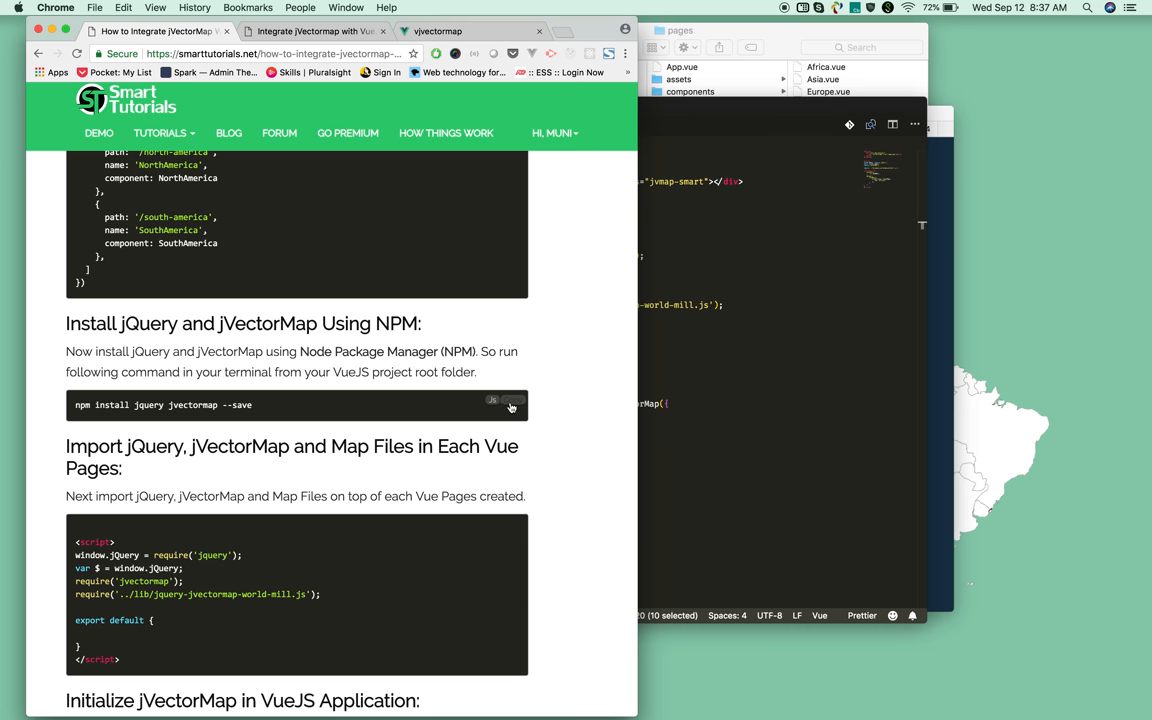
click(500, 400)
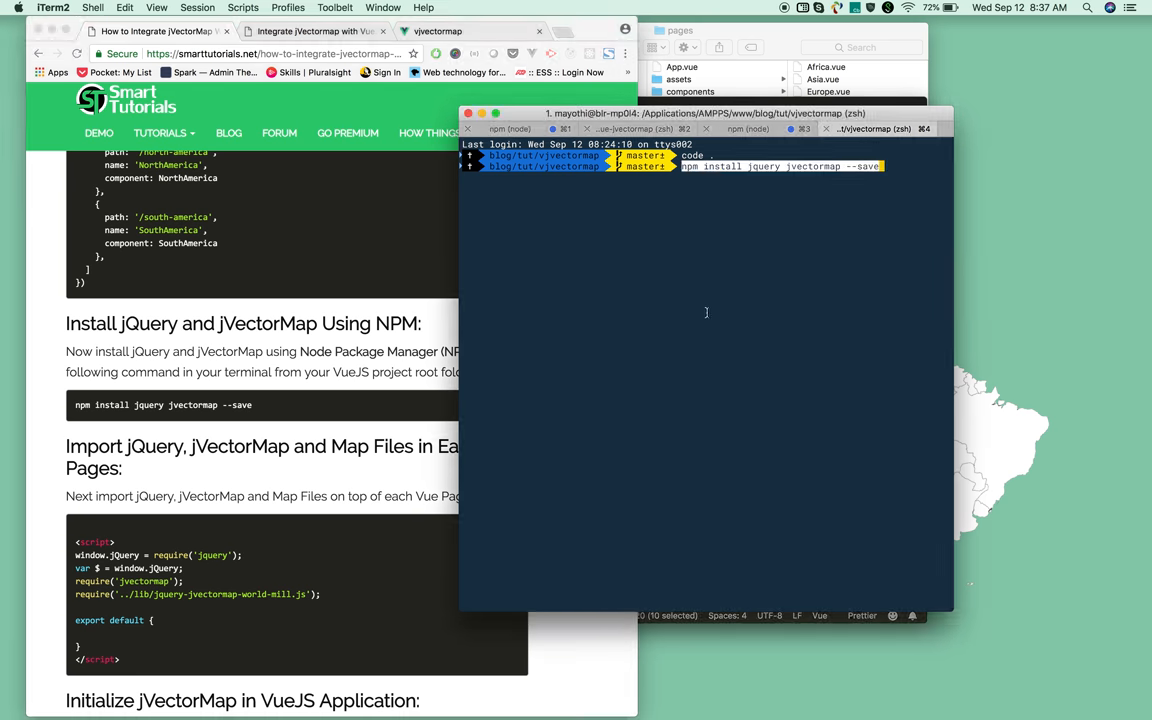
key(Return)
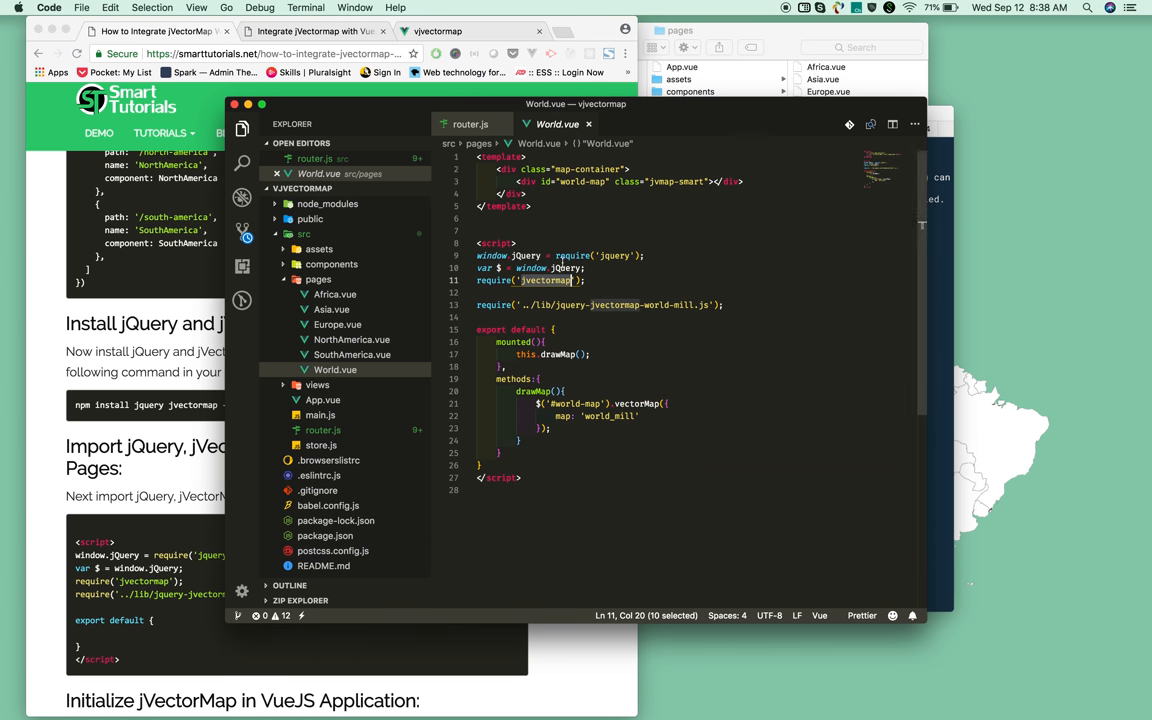
mouse_move(604, 324)
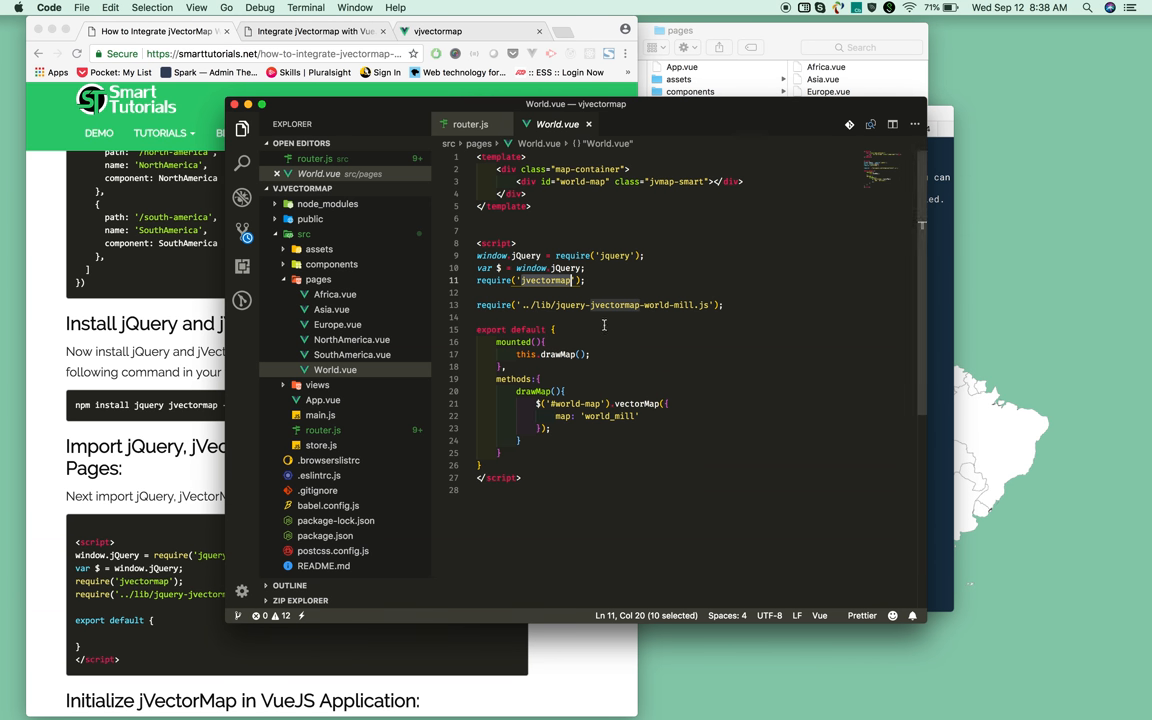
mouse_move(652, 308)
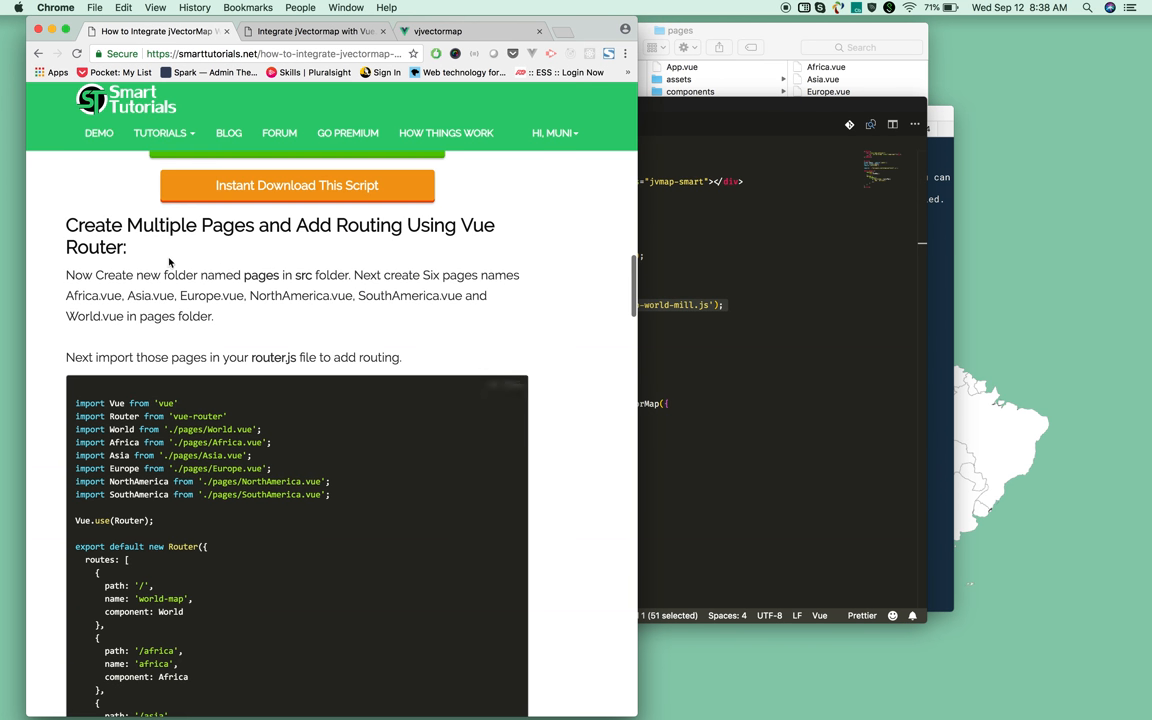
Step: Launch the Demo VueJS jVectorMap page from the top of the tutorial article
scroll(up, 3)
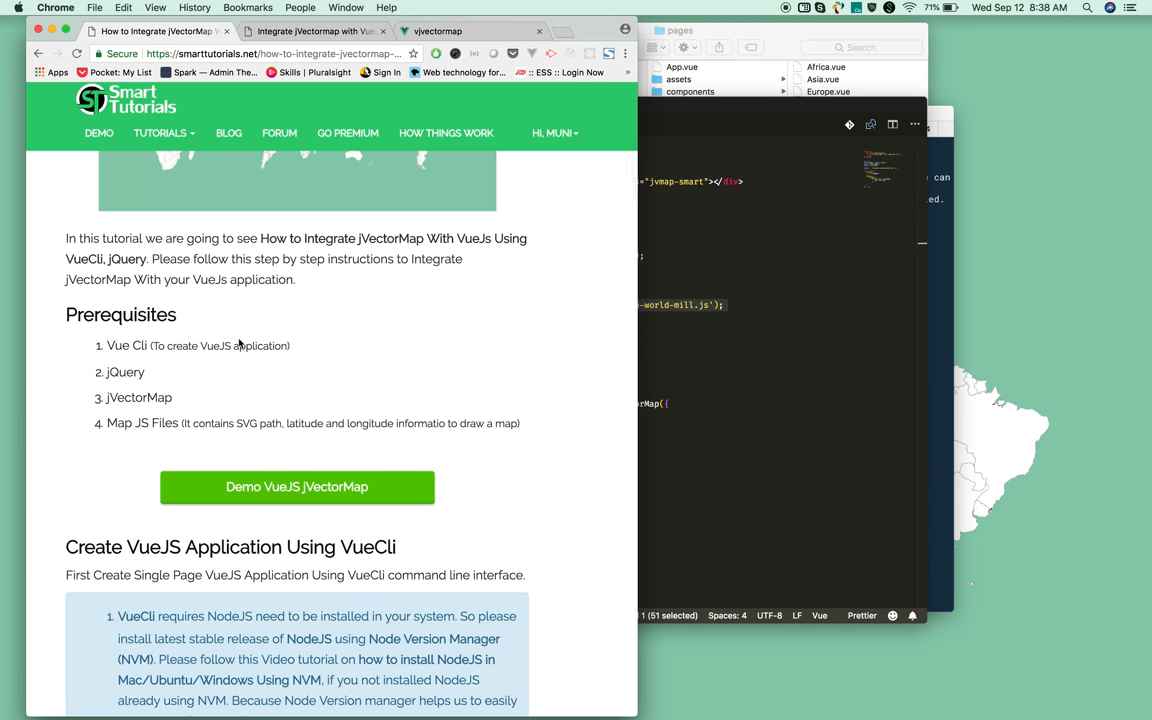
double_click(140, 424)
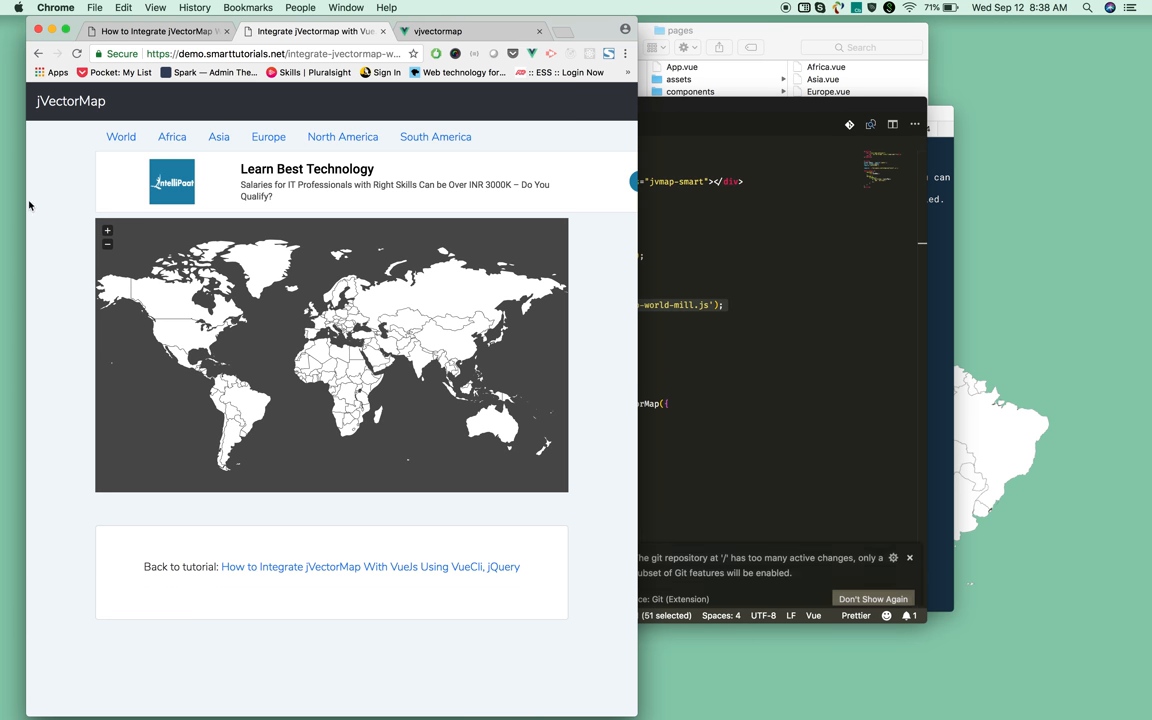
mouse_move(202, 144)
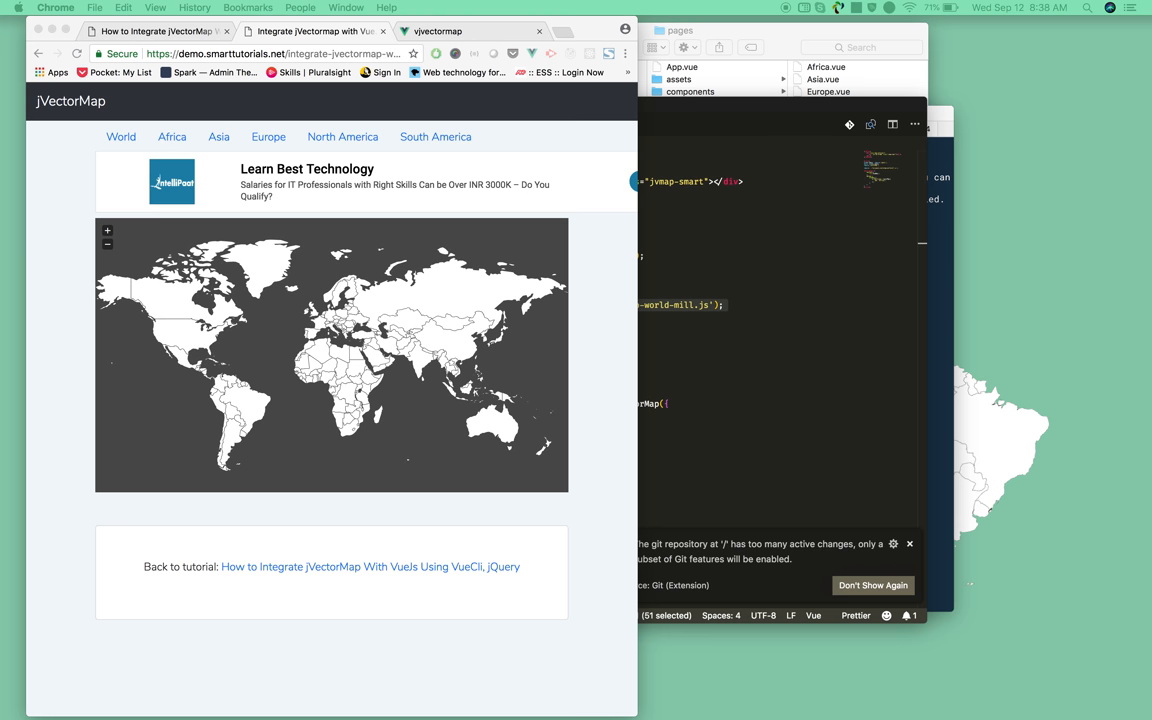
mouse_move(814, 36)
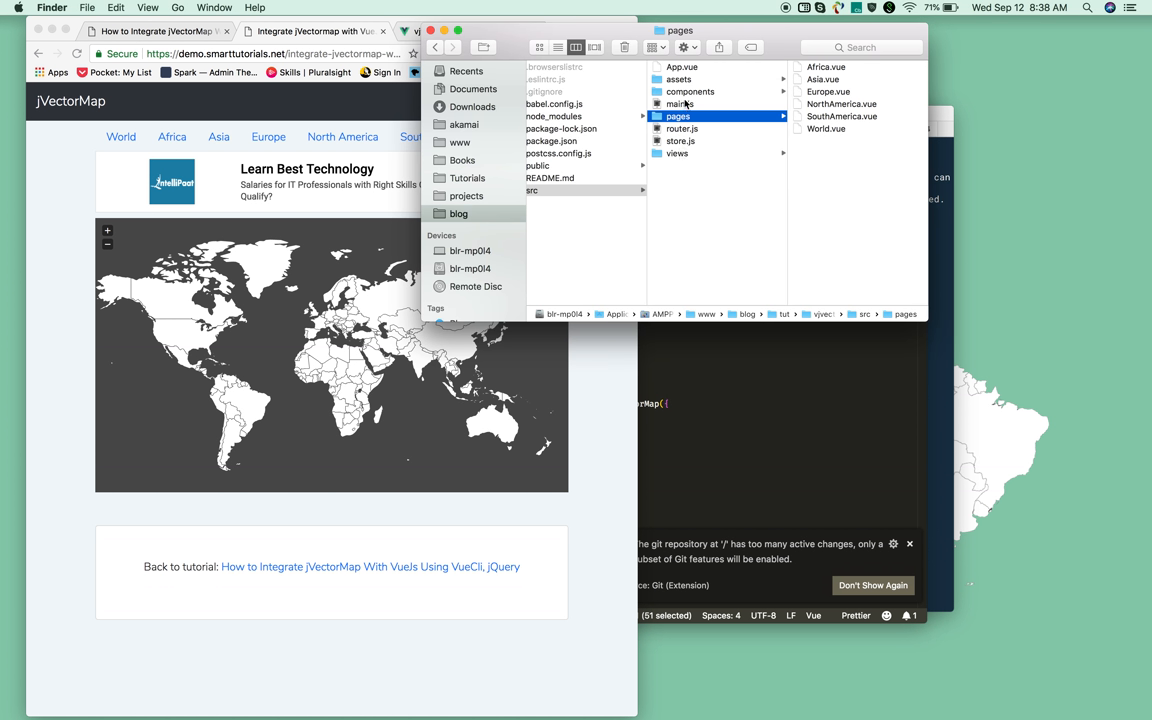
Step: Paste the lib folder of jquery-jvectormap mill.js map files into vjvectormap/src
right_click(552, 190)
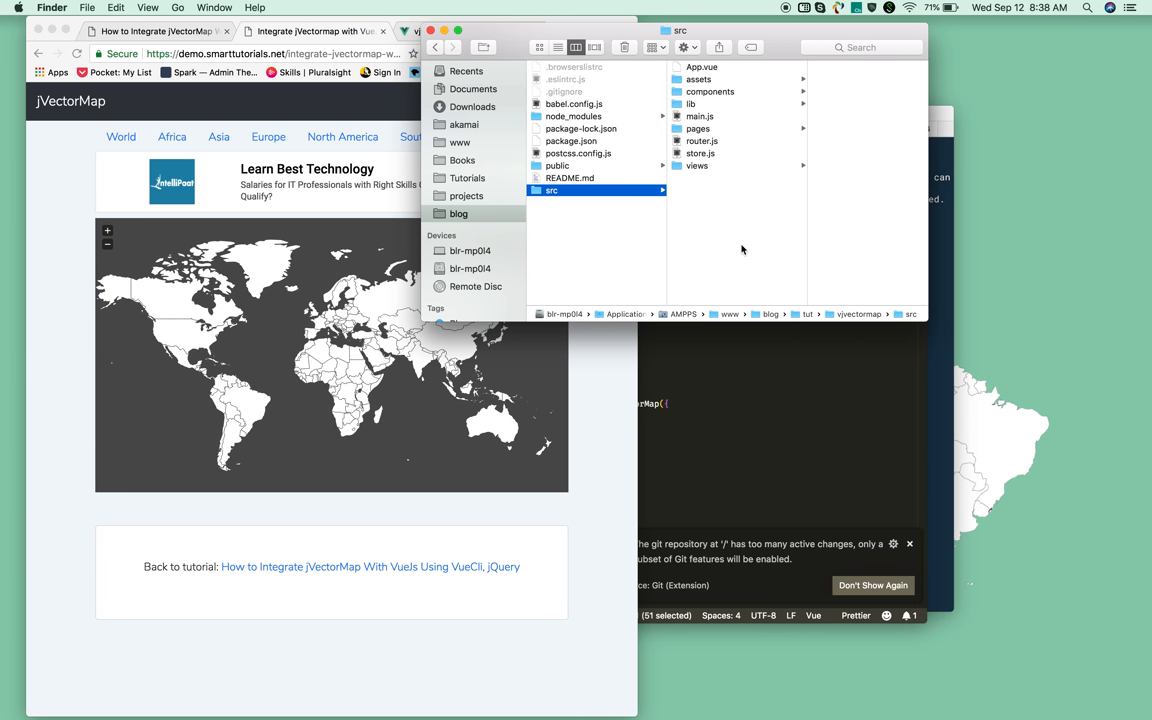
click(692, 104)
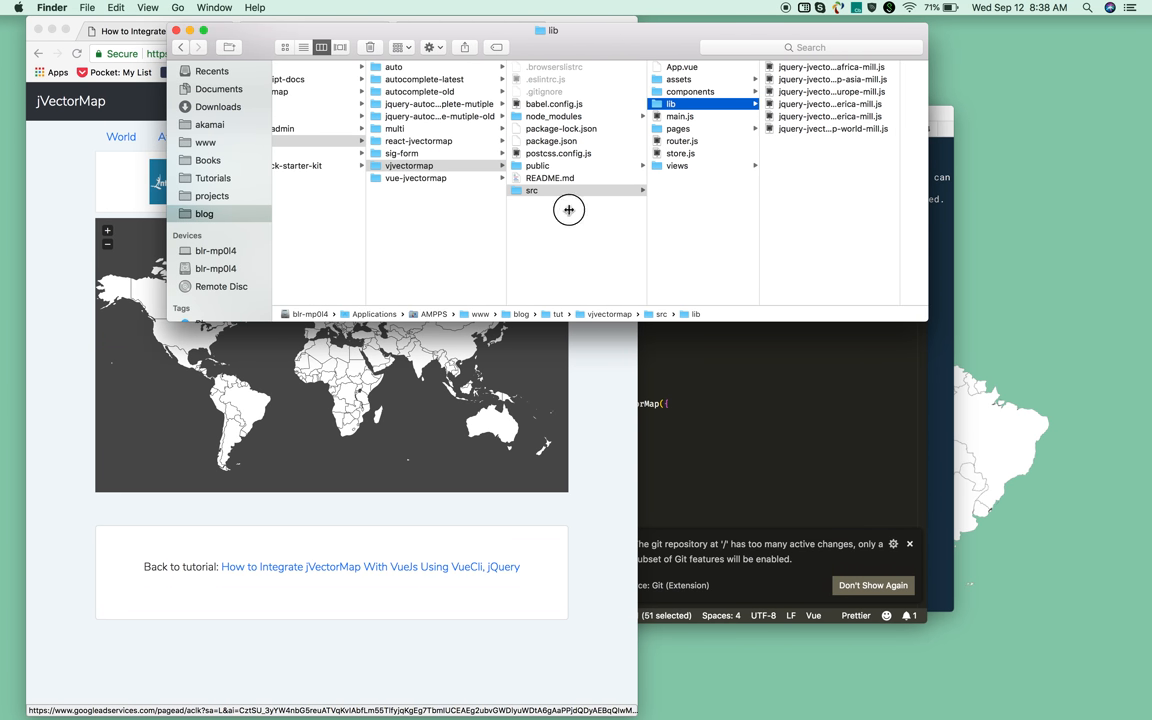
mouse_move(928, 124)
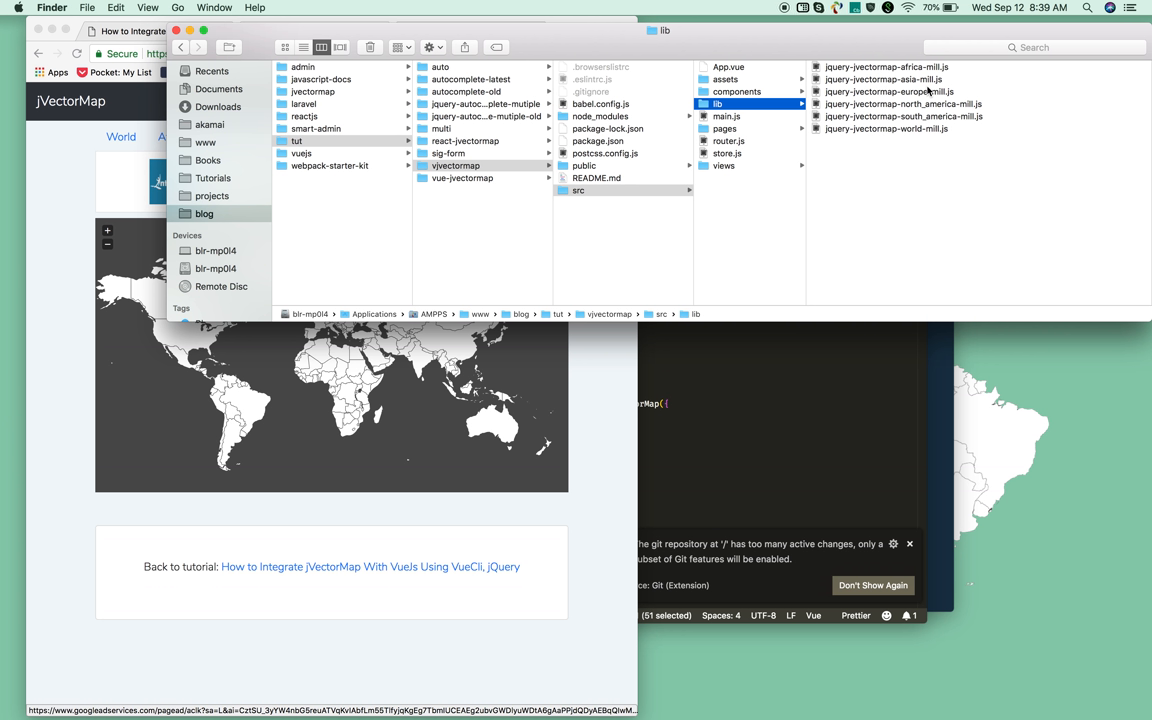
mouse_move(696, 48)
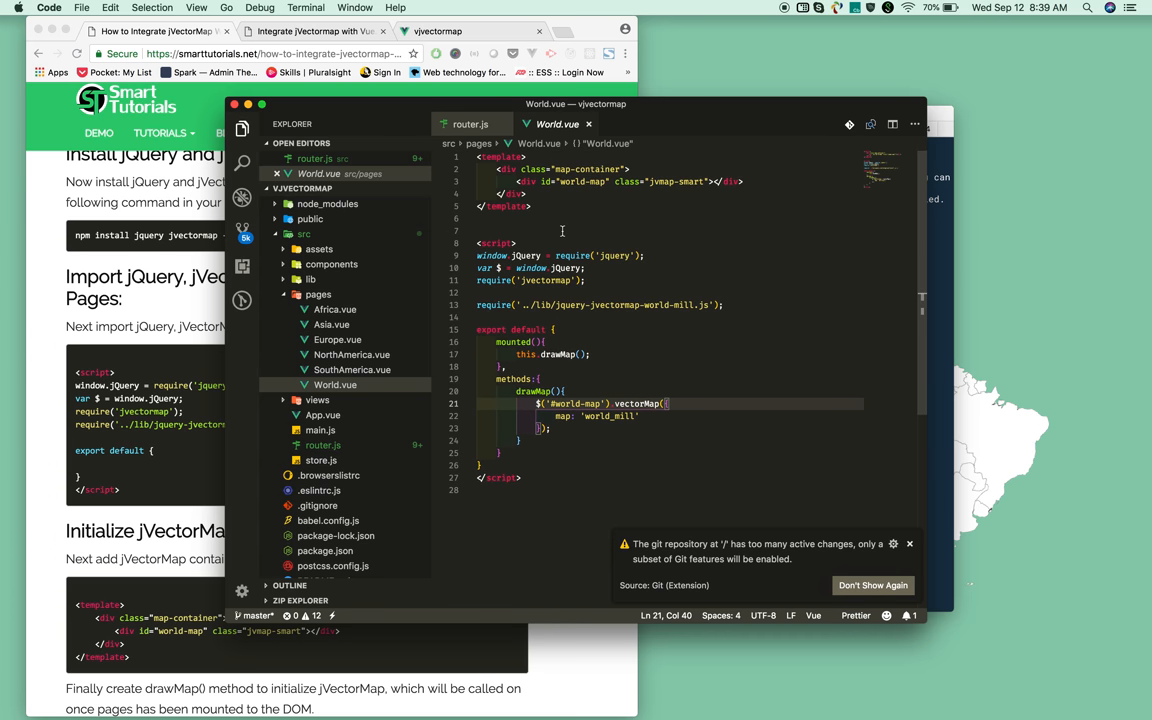
mouse_move(650, 314)
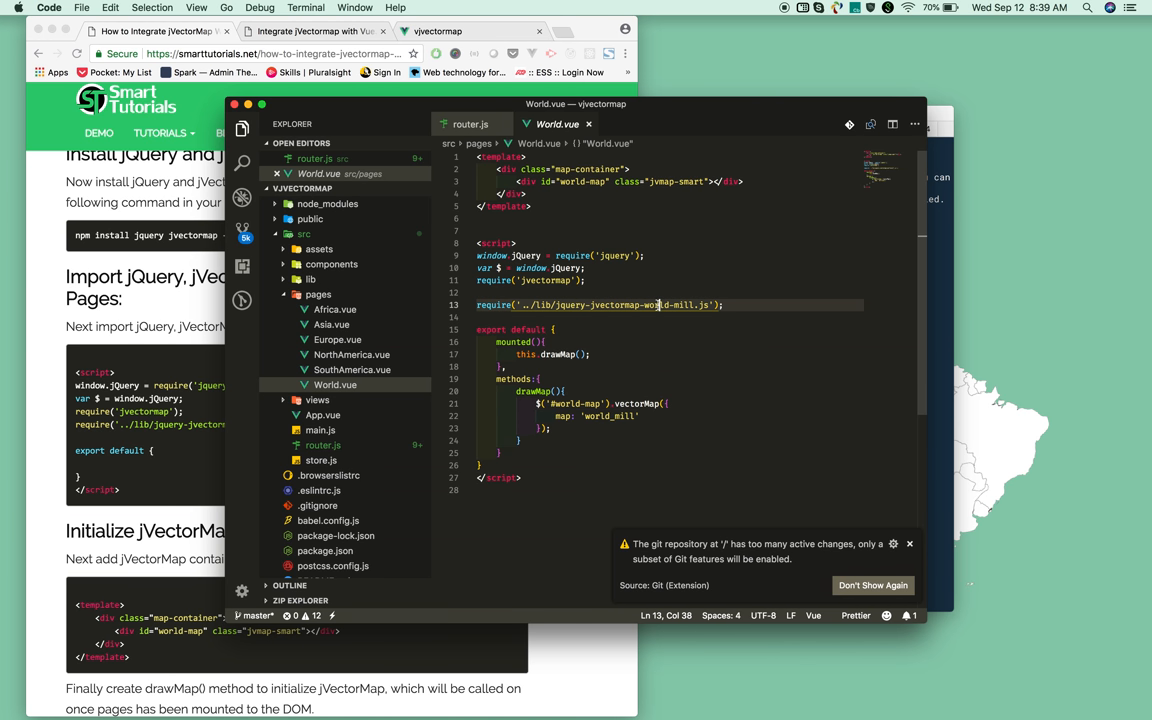
Step: Check World.vue's required map path, then view jquery-jvectormap-world-mill.js and router.js
double_click(590, 304)
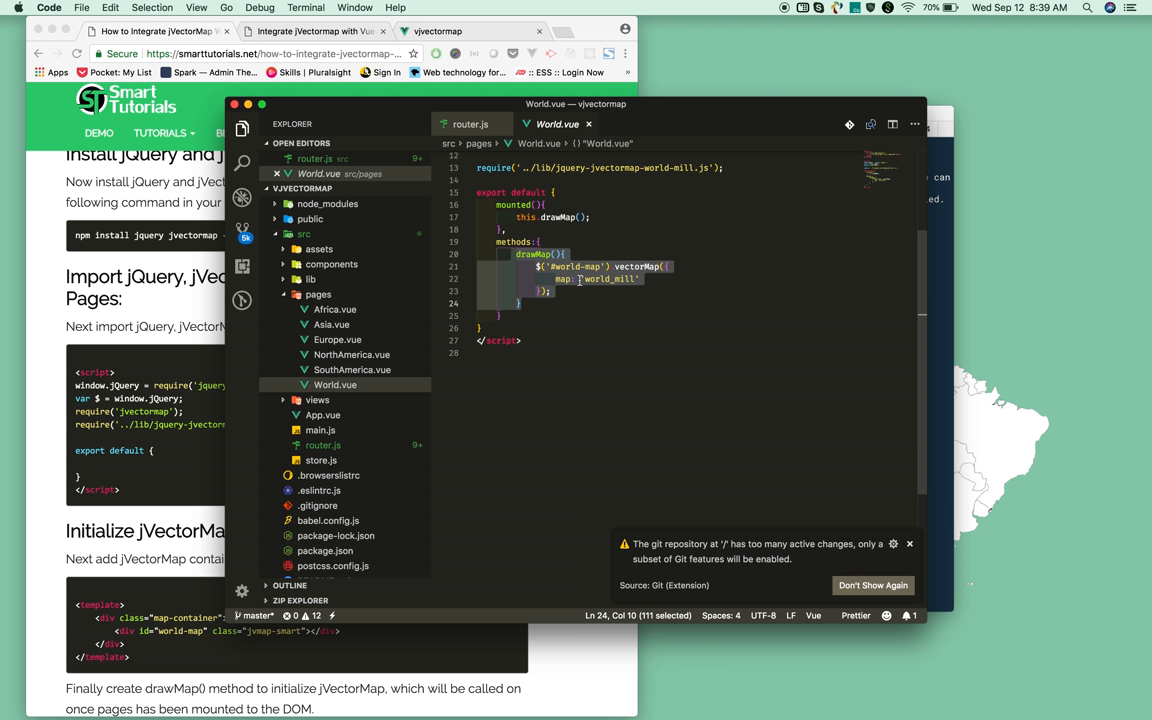
mouse_move(610, 226)
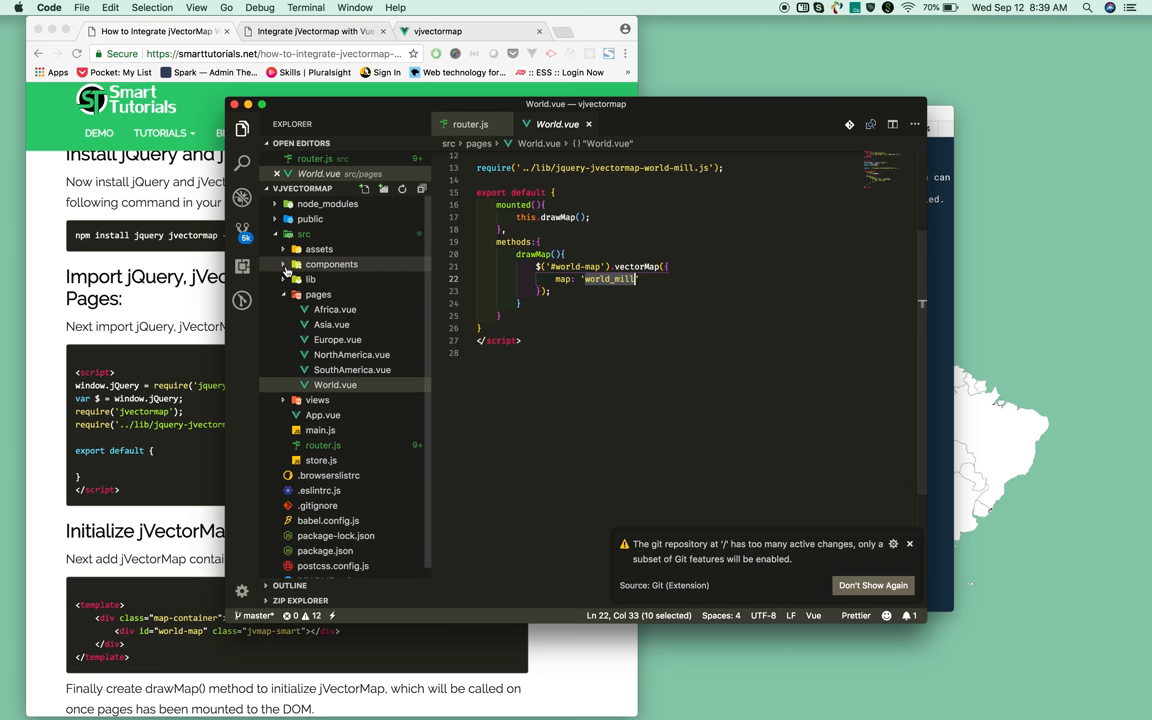
click(312, 280)
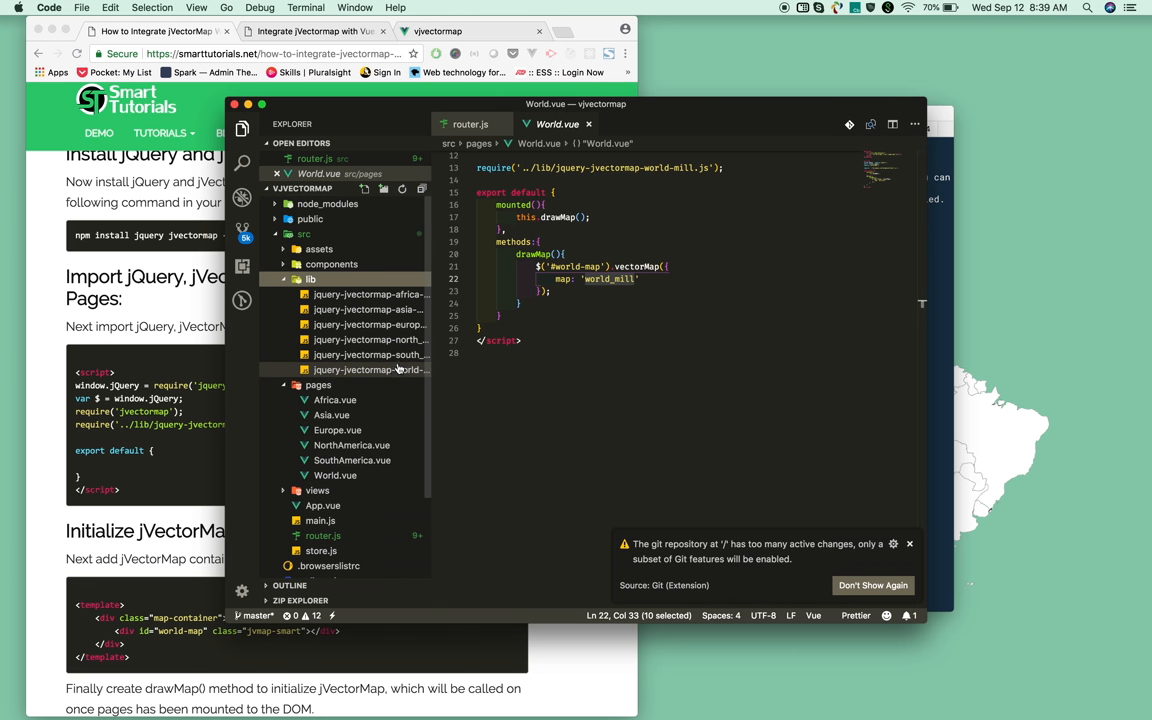
click(370, 370)
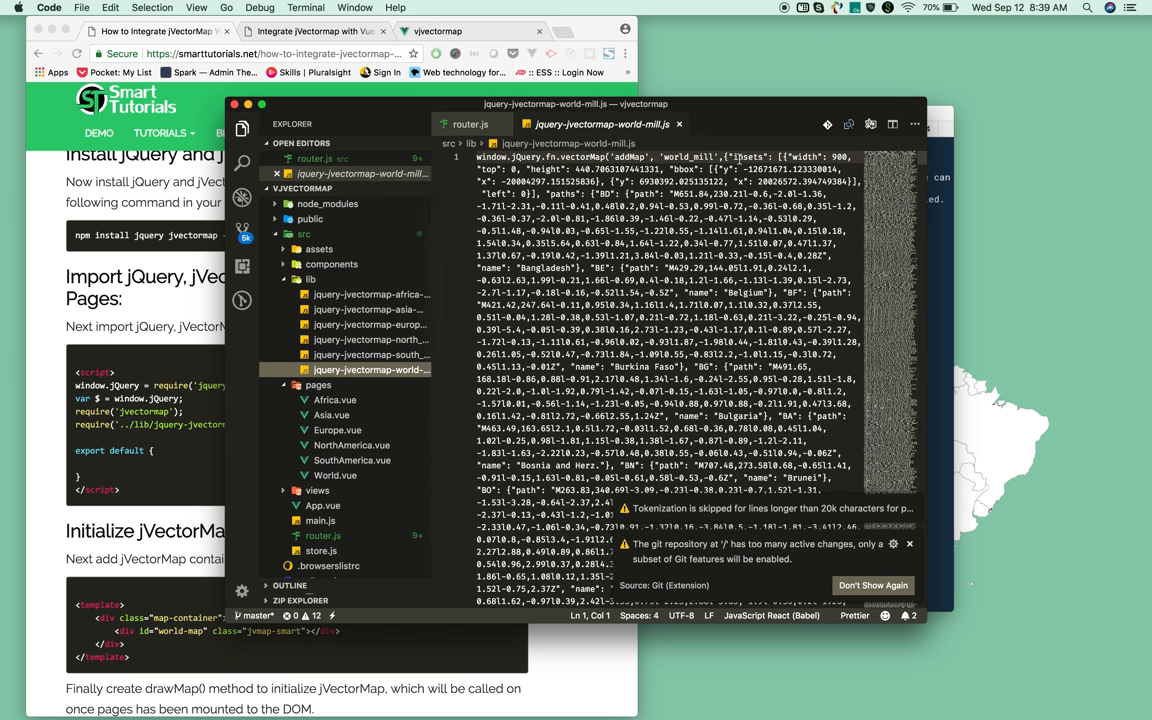
click(470, 124)
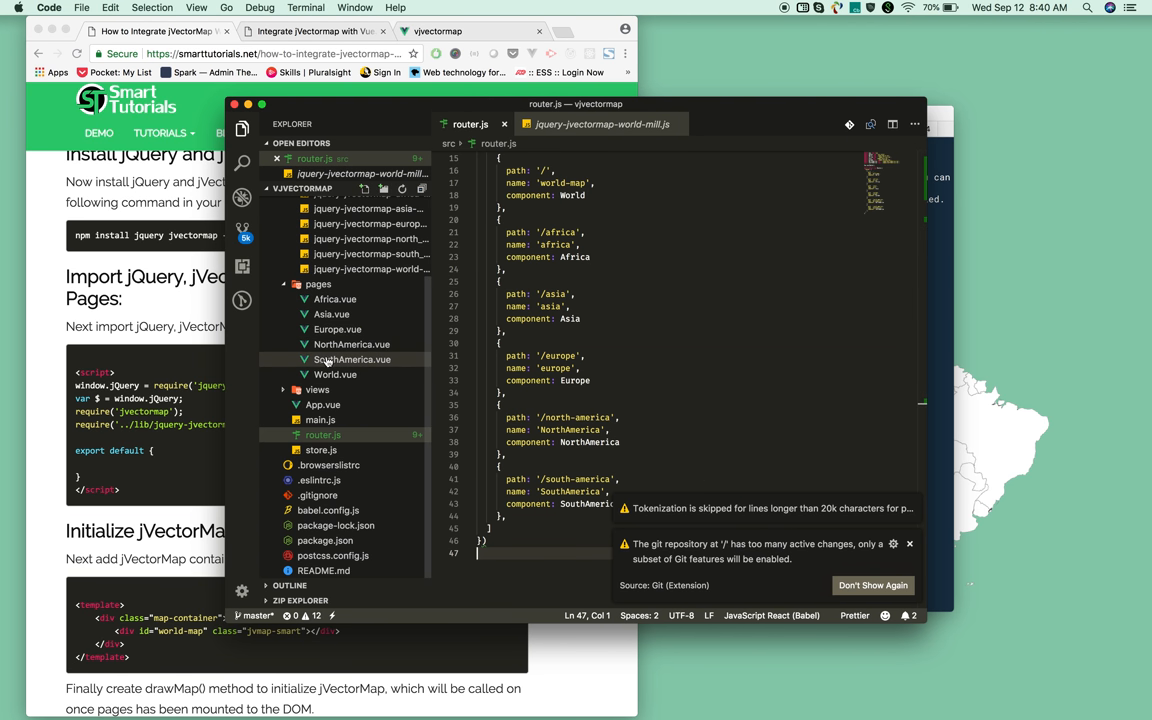
Step: Back in World.vue highlight the world-map element id, then move on to App.vue
click(336, 374)
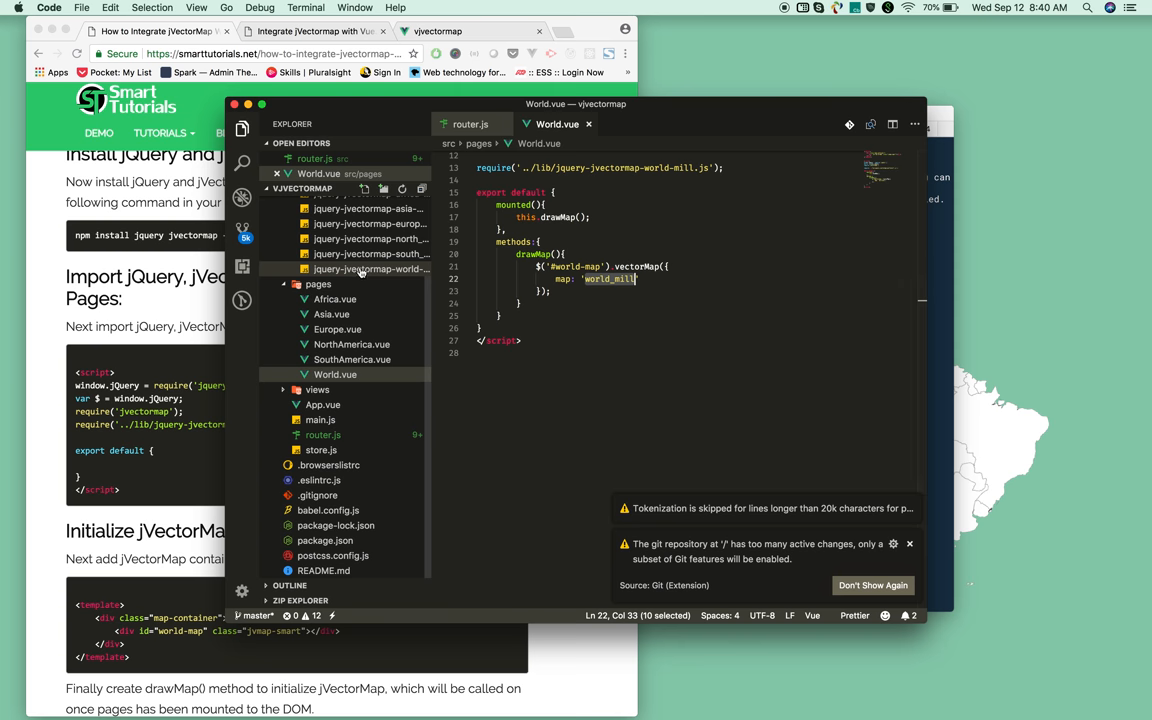
click(372, 284)
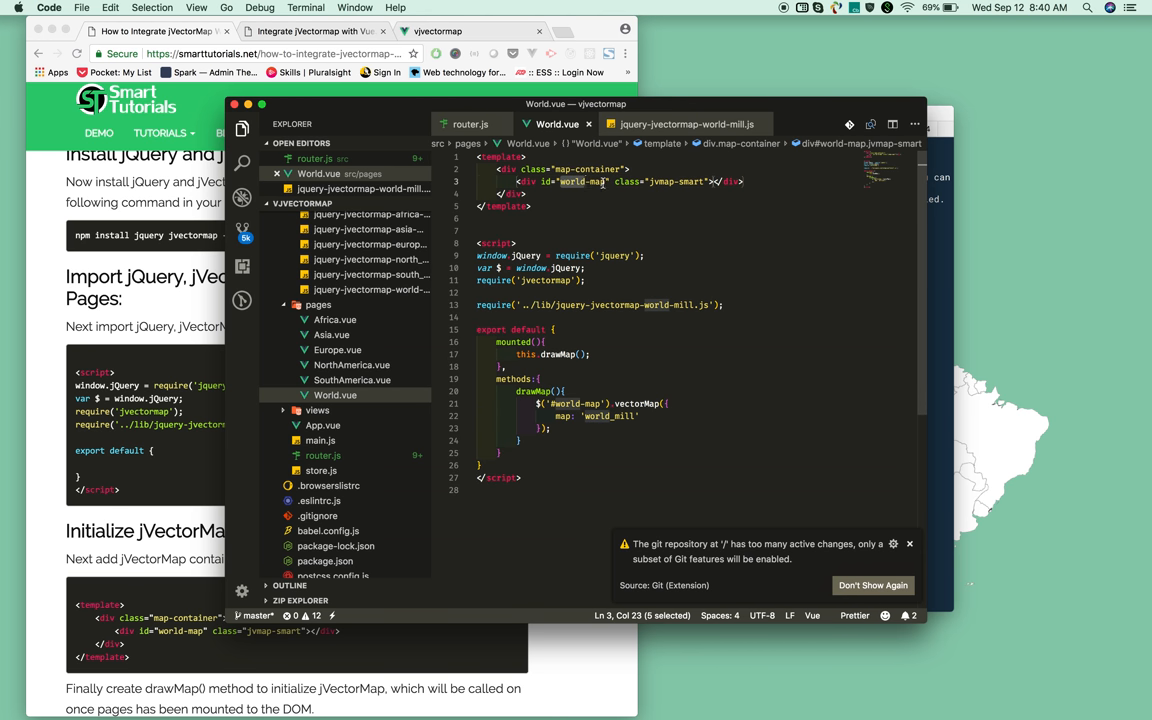
double_click(584, 180)
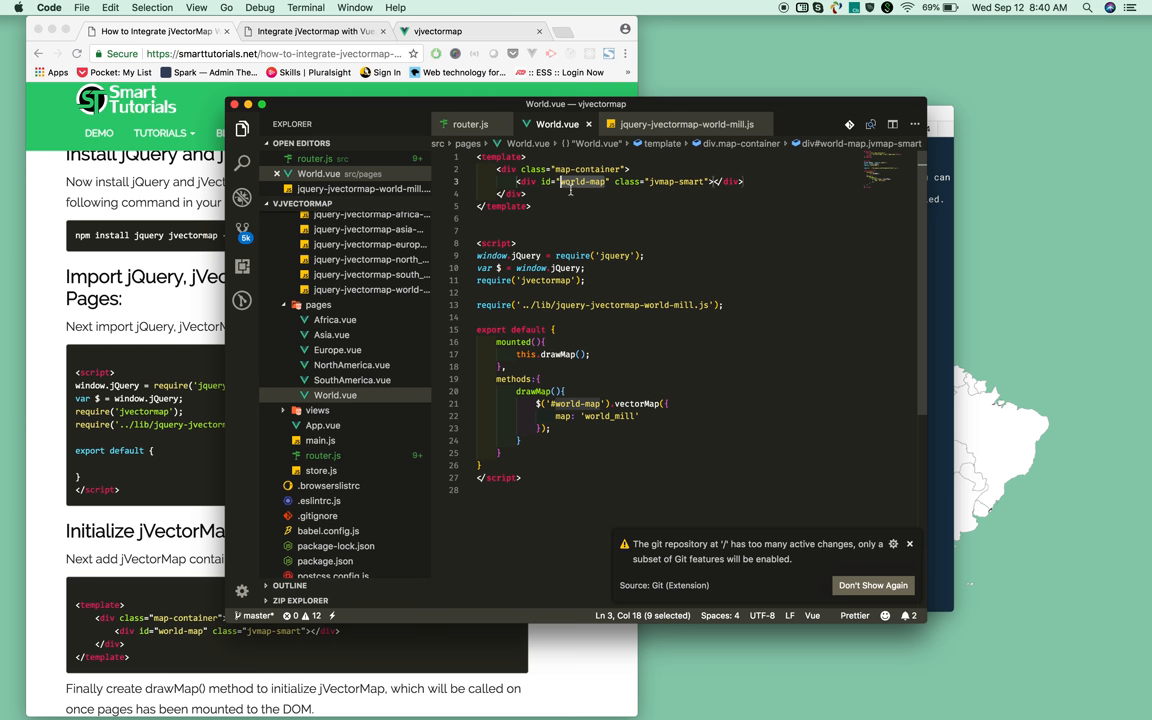
mouse_move(624, 404)
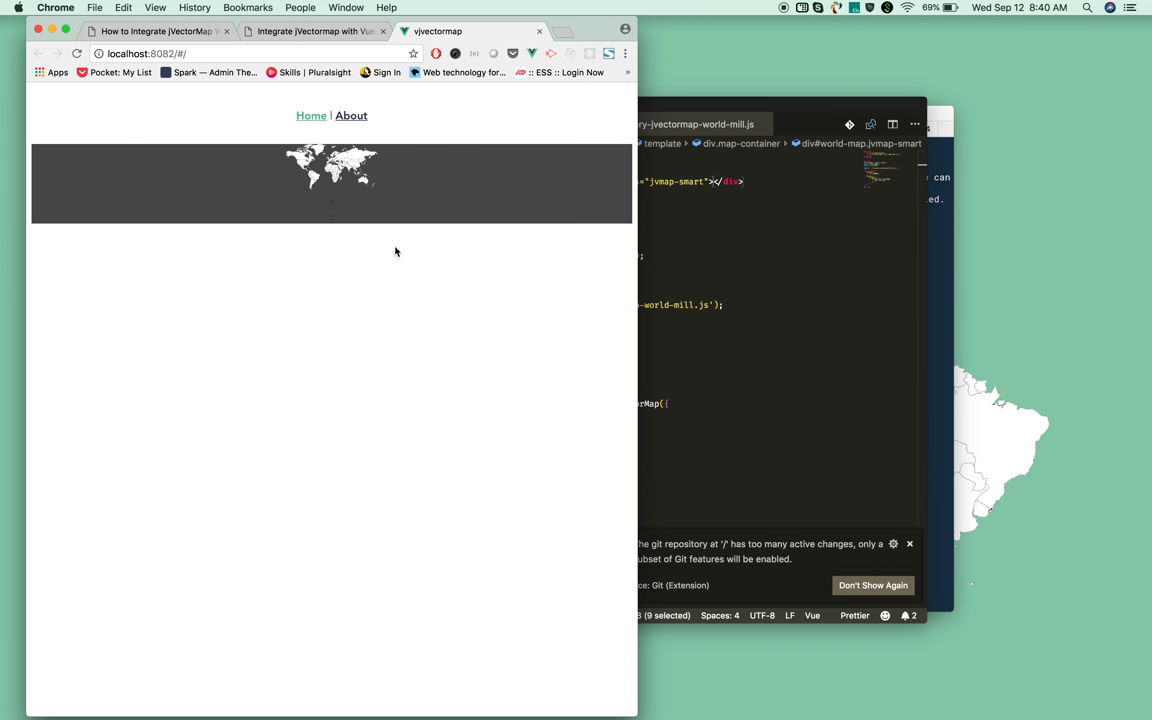
mouse_move(728, 238)
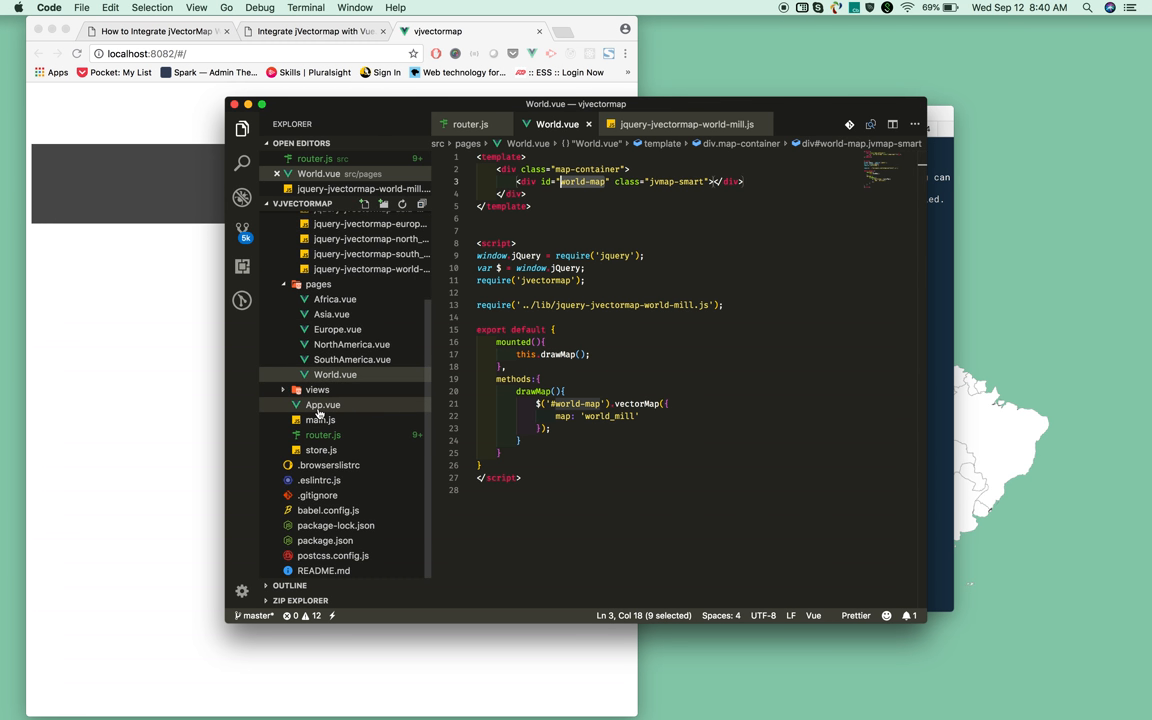
click(322, 404)
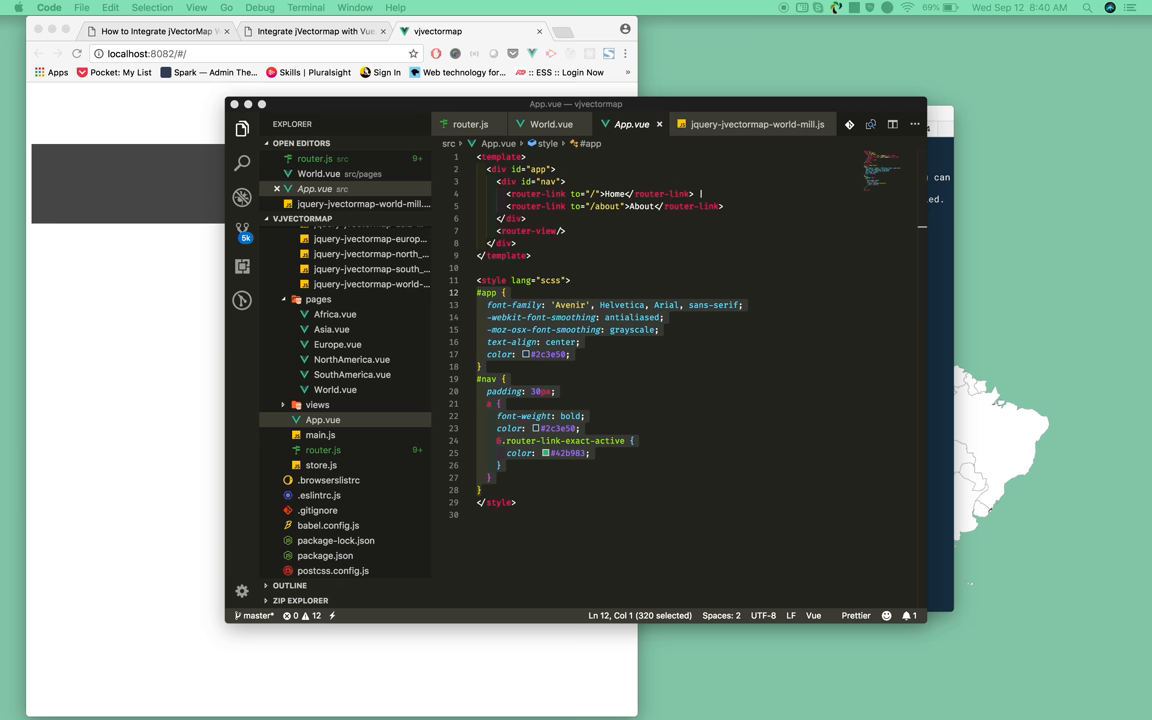
mouse_move(490, 496)
text(@import '~jvectormap/jquery-jvectormap.css';)
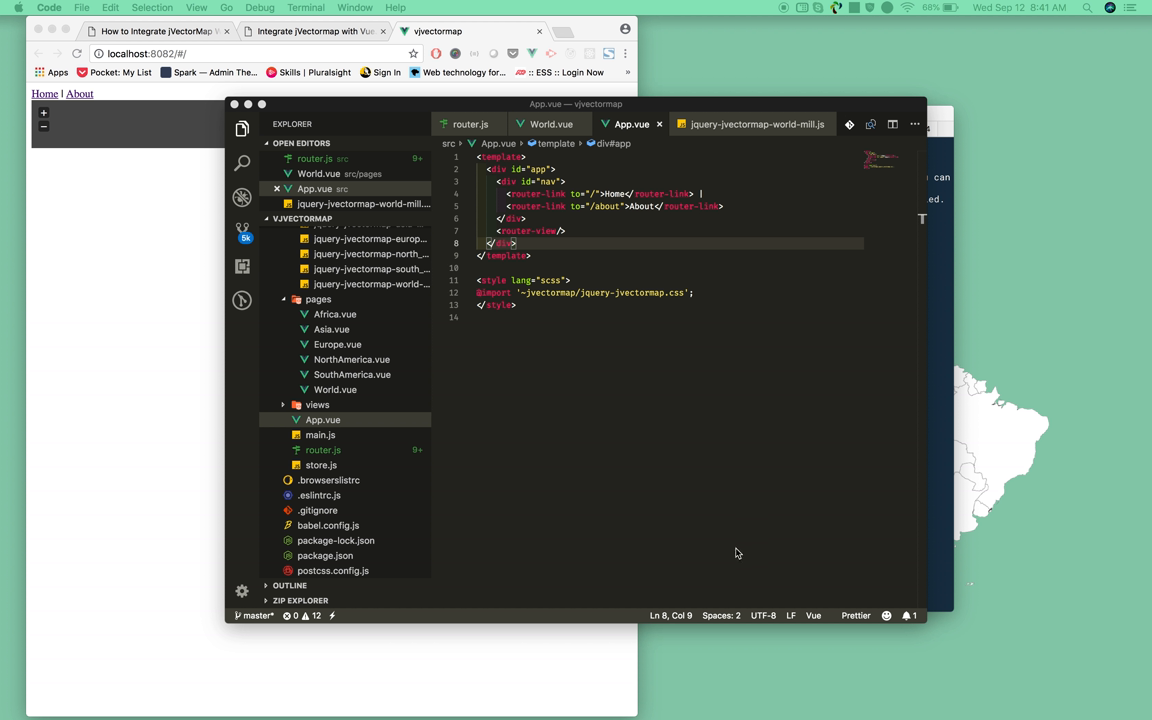
mouse_move(948, 216)
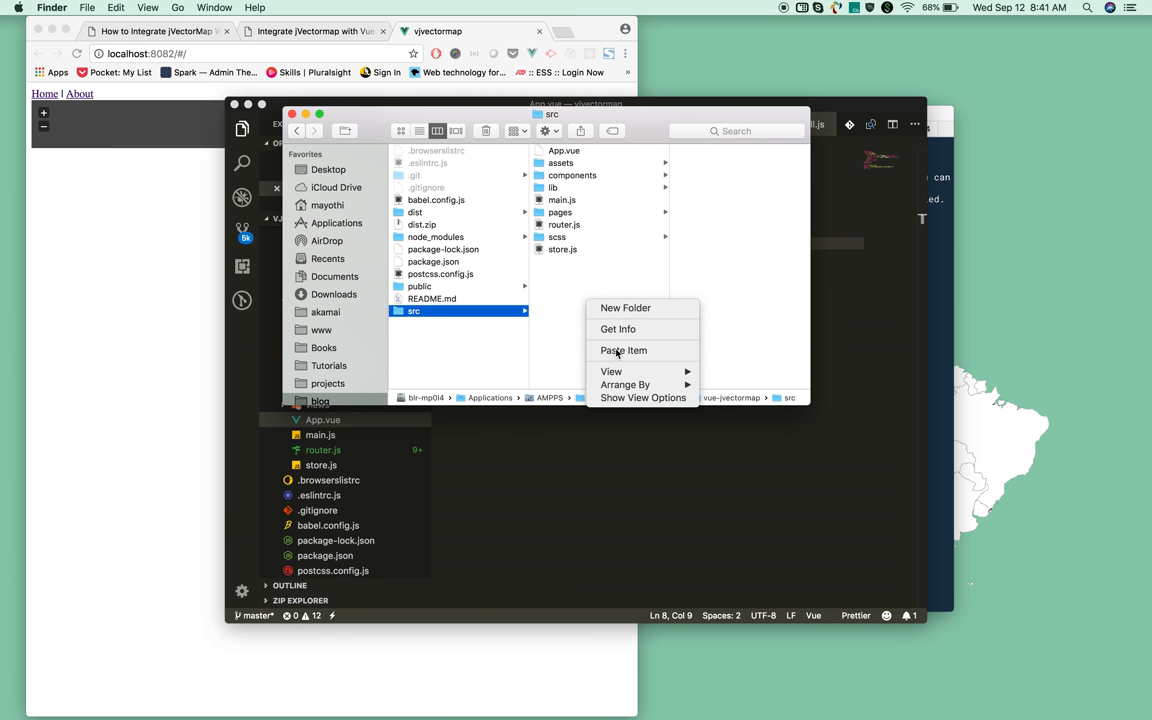
click(624, 350)
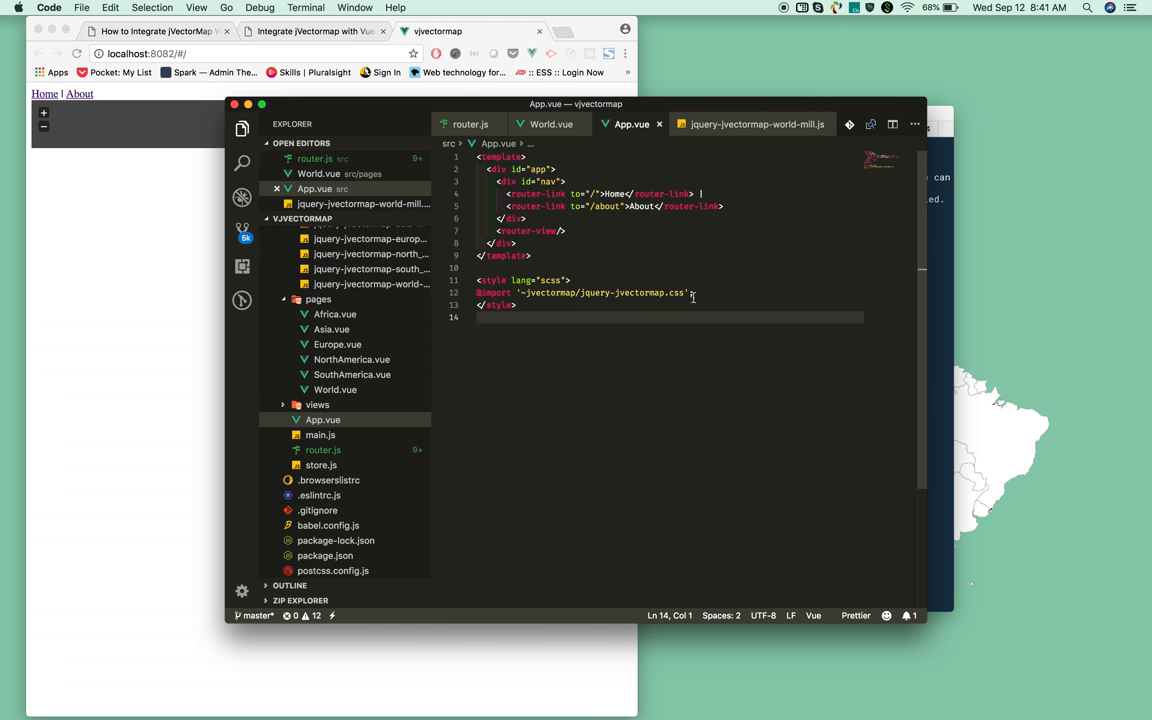
text(@import './scss/style.scss';)
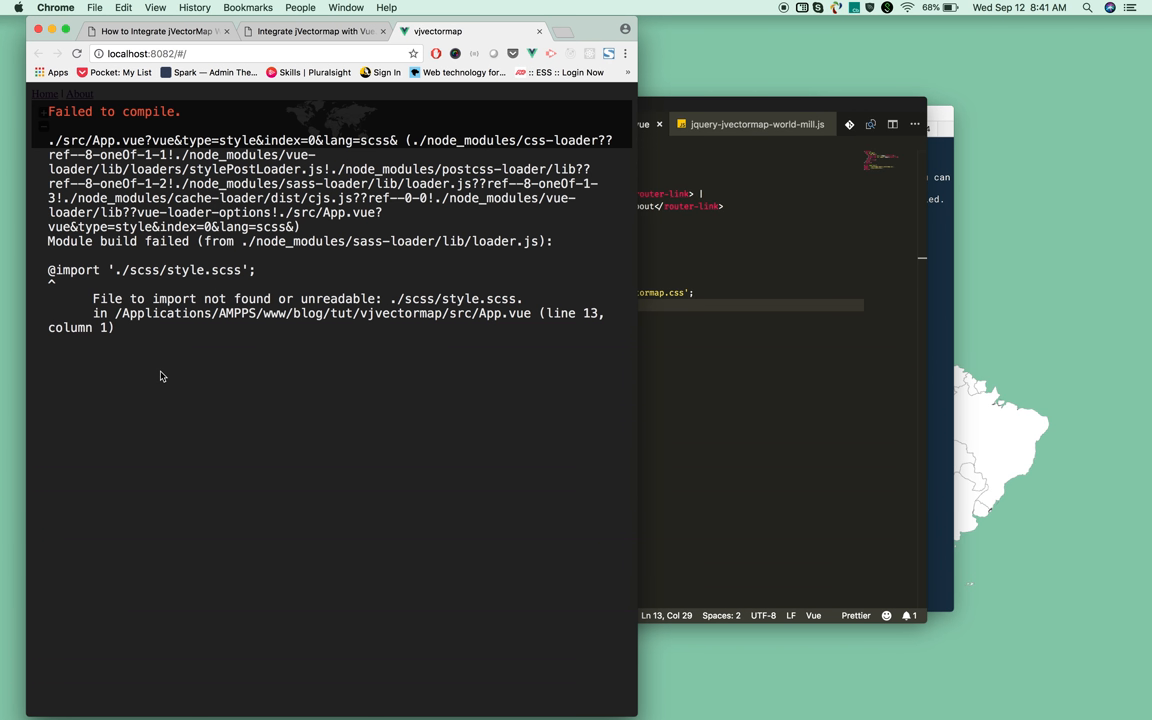
mouse_move(164, 376)
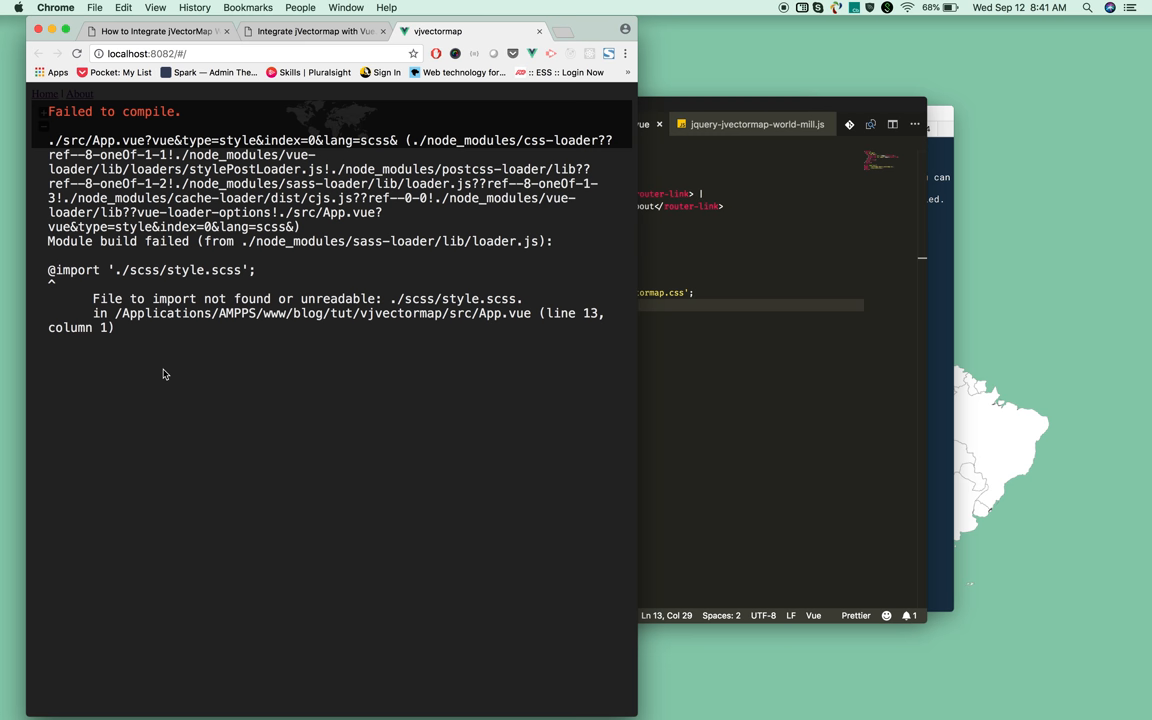
mouse_move(350, 284)
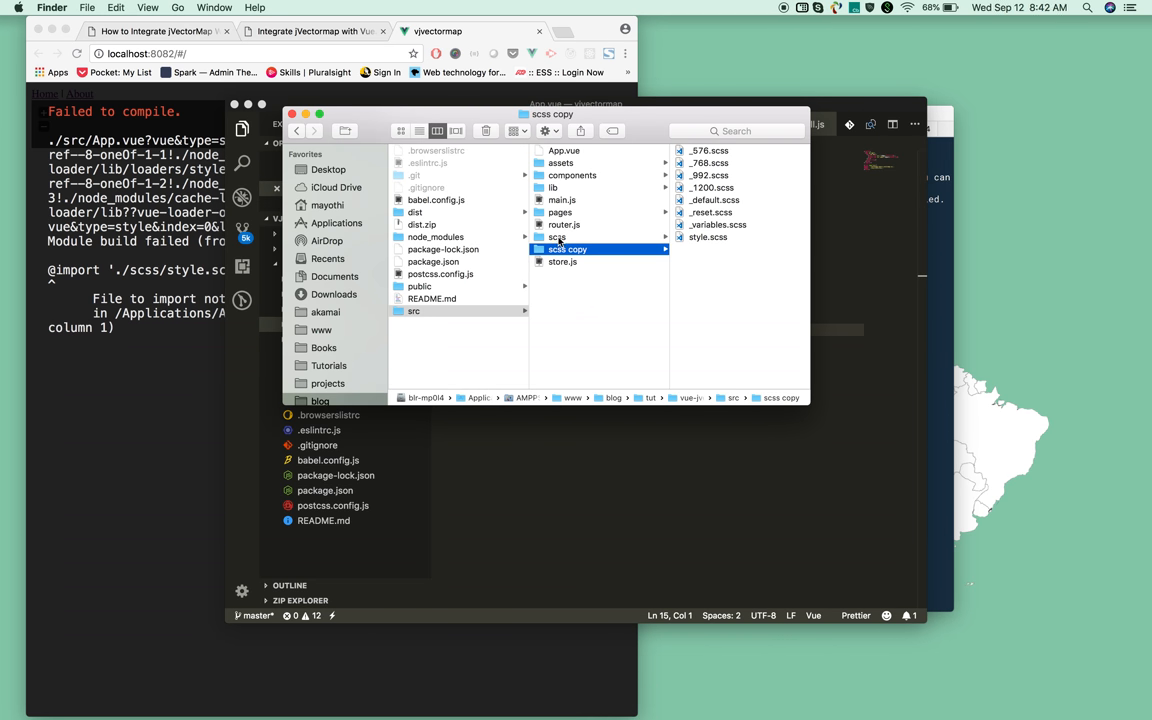
Step: Rename src's 'scss copy' folder to scss and return to the App.vue code
click(556, 236)
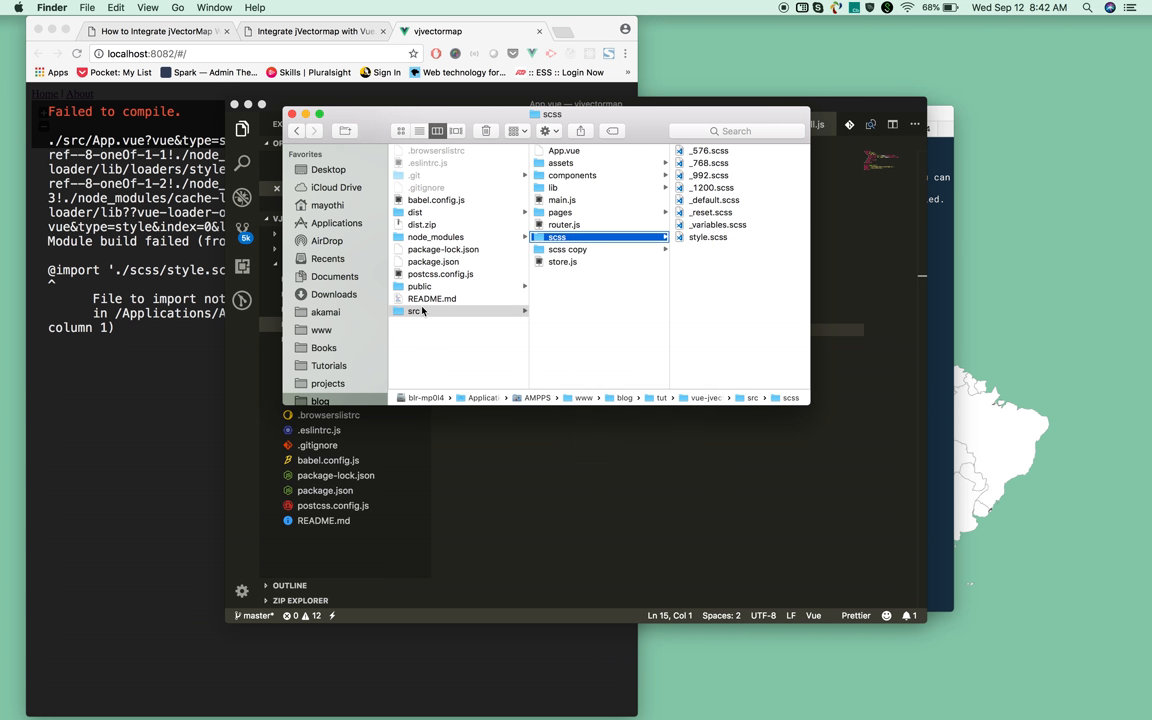
scroll(down, 3)
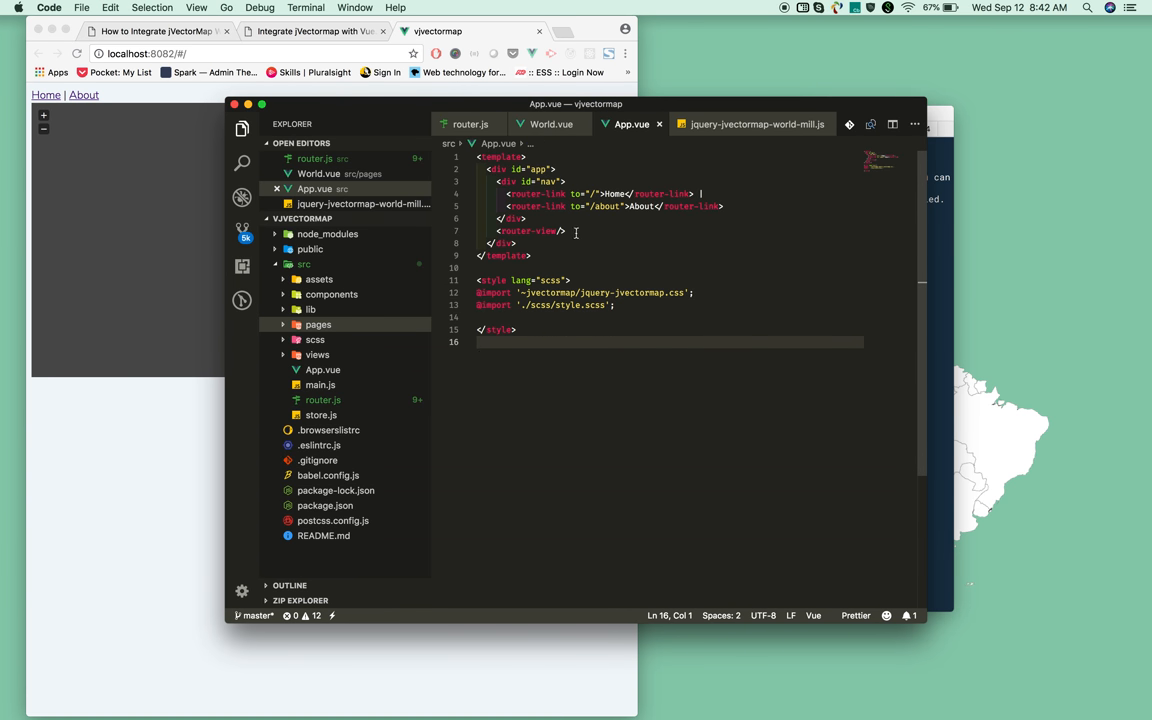
click(322, 400)
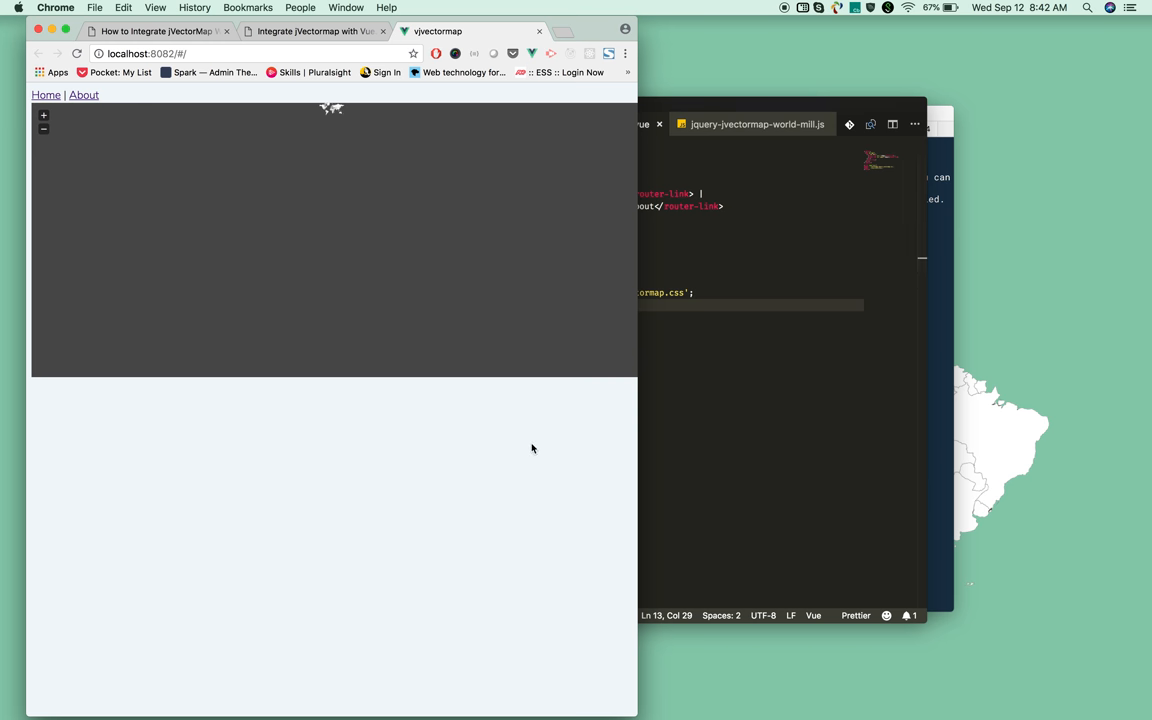
mouse_move(520, 460)
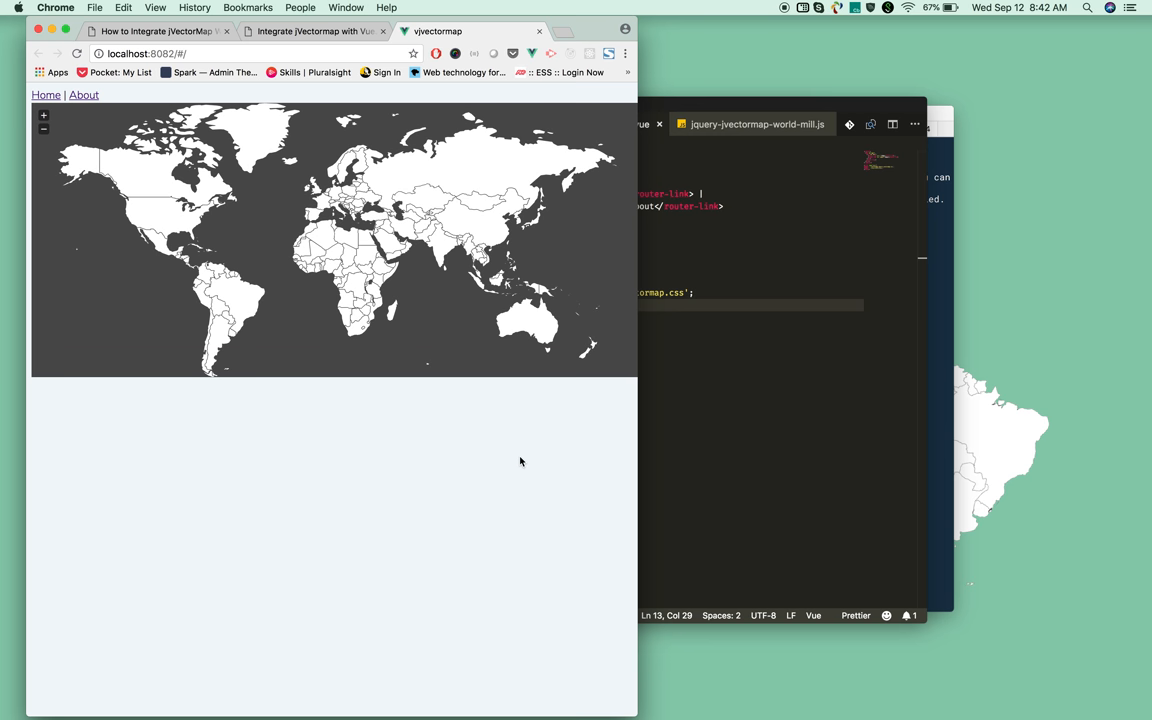
mouse_move(636, 396)
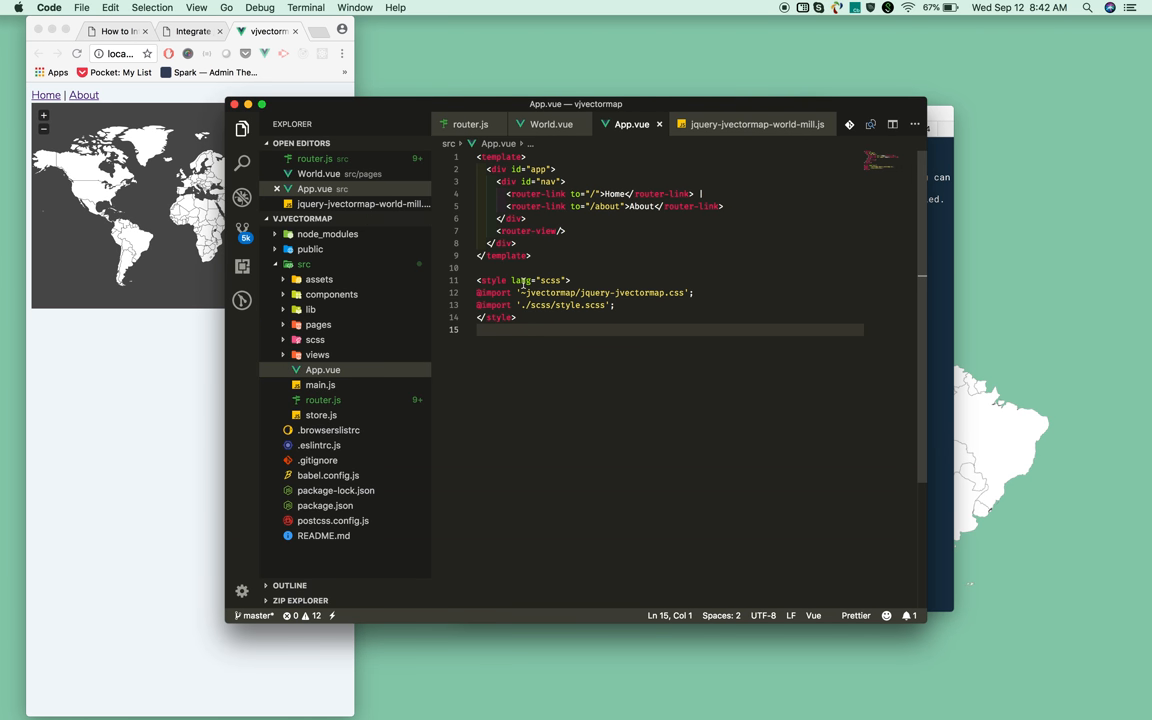
mouse_move(508, 194)
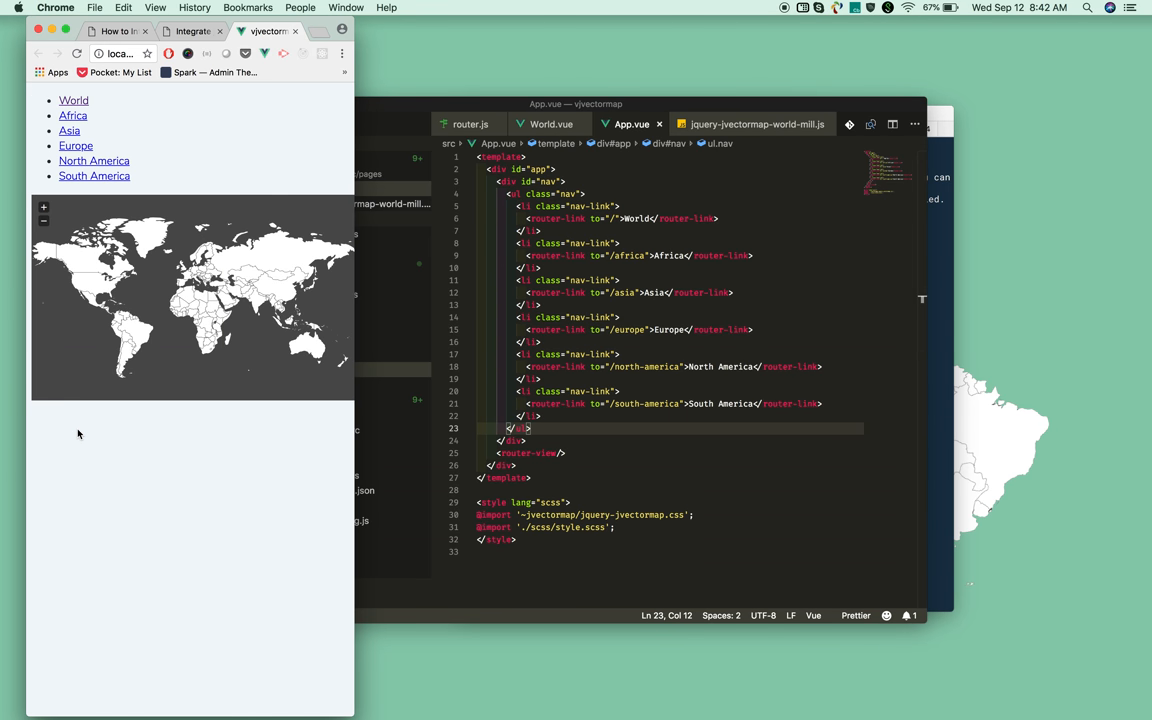
Step: Test the Asia and another continent link in the app, then bring up Africa.vue
click(68, 130)
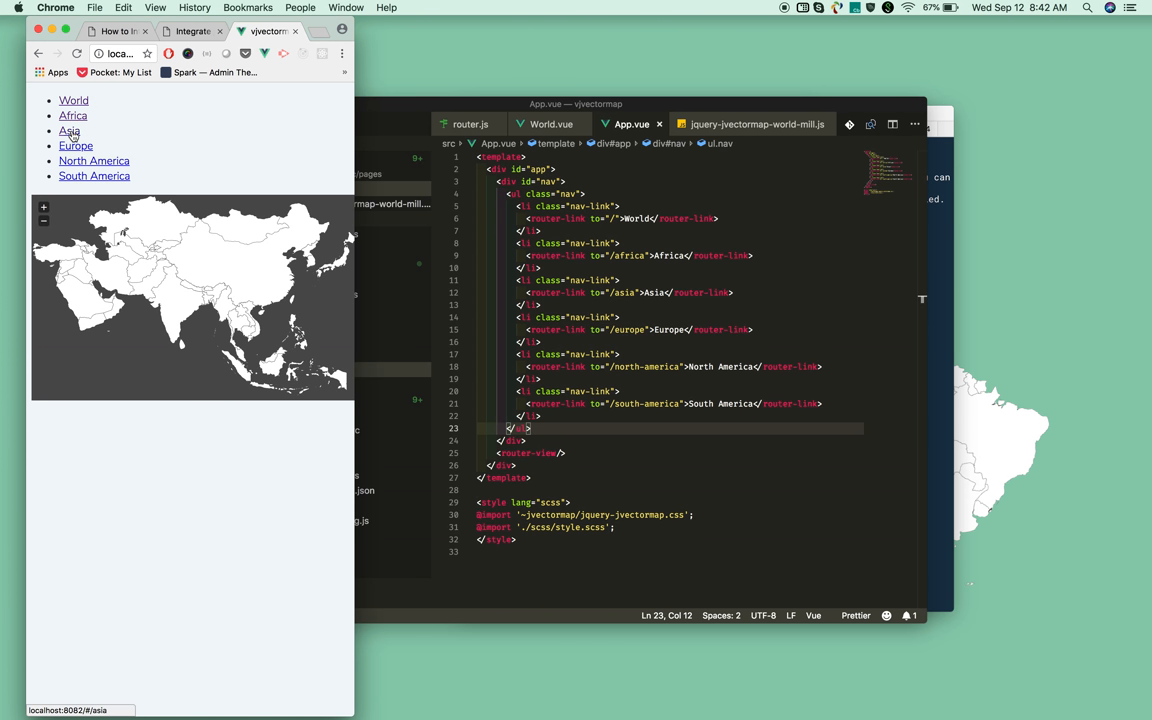
click(94, 176)
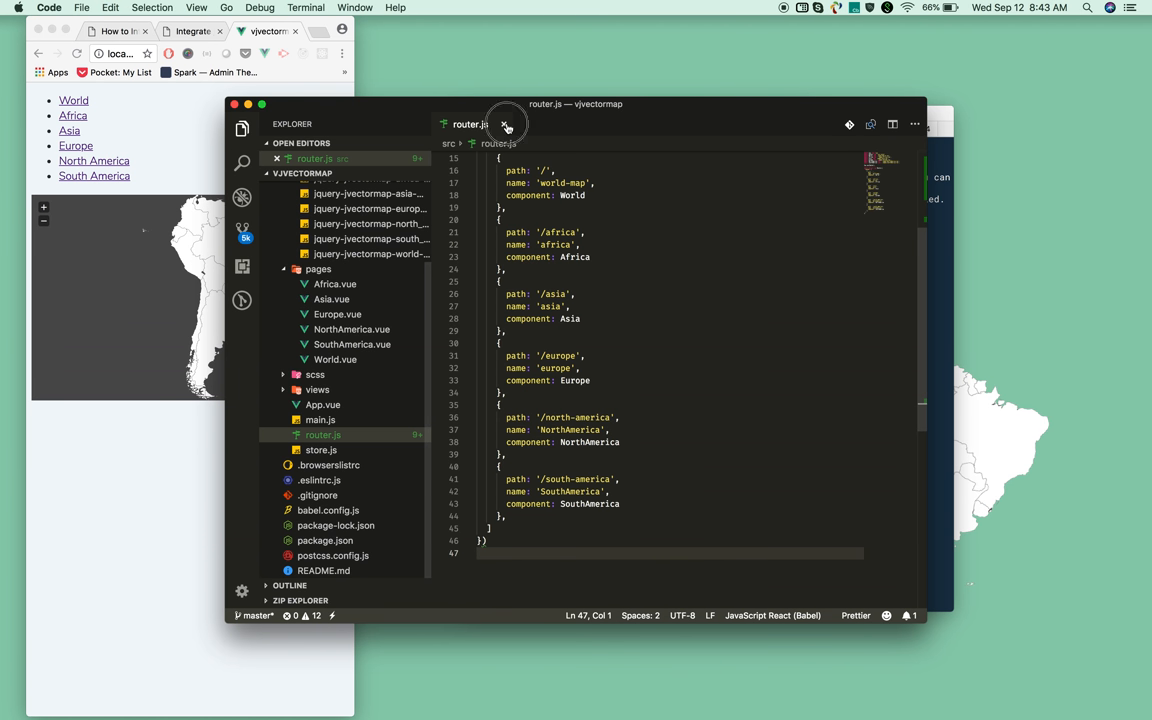
click(506, 124)
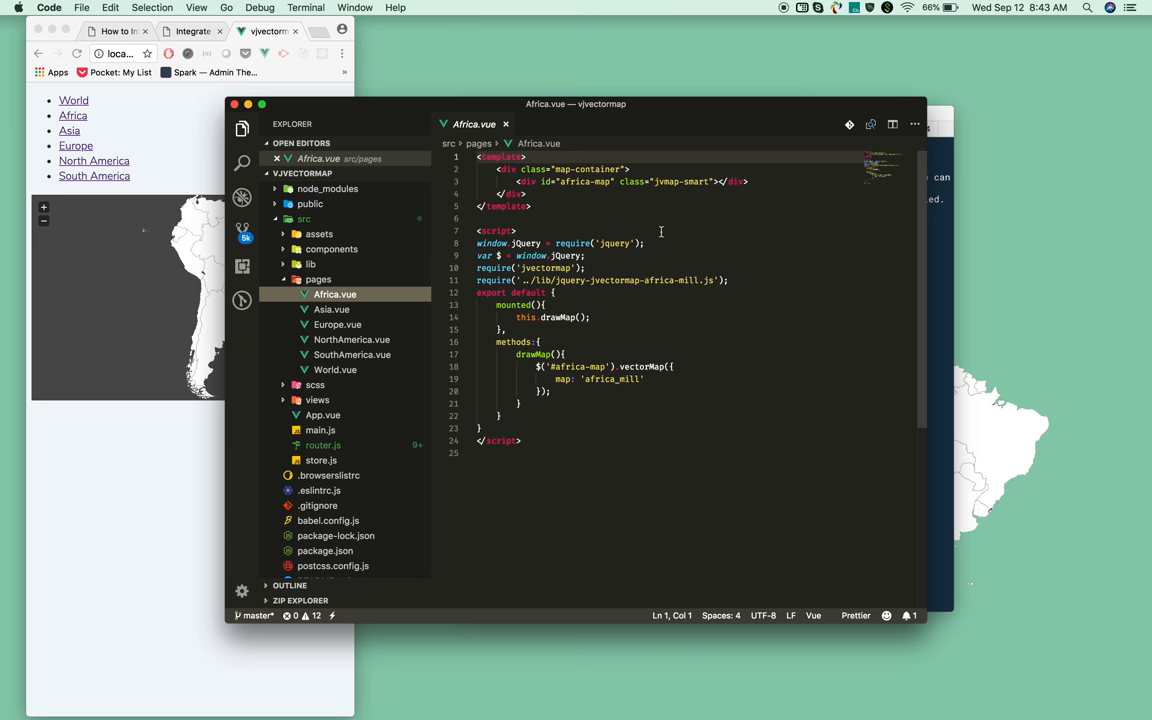
mouse_move(564, 184)
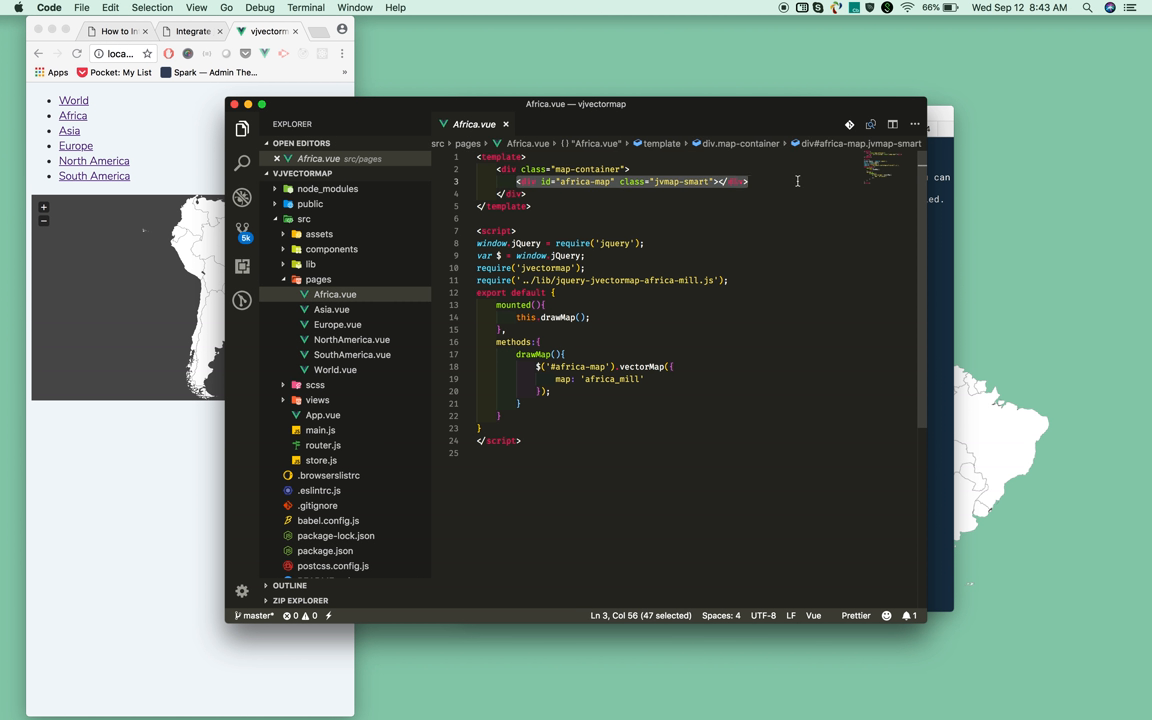
Step: Highlight Africa.vue's map container, then review Asia.vue and the other continent components
click(664, 280)
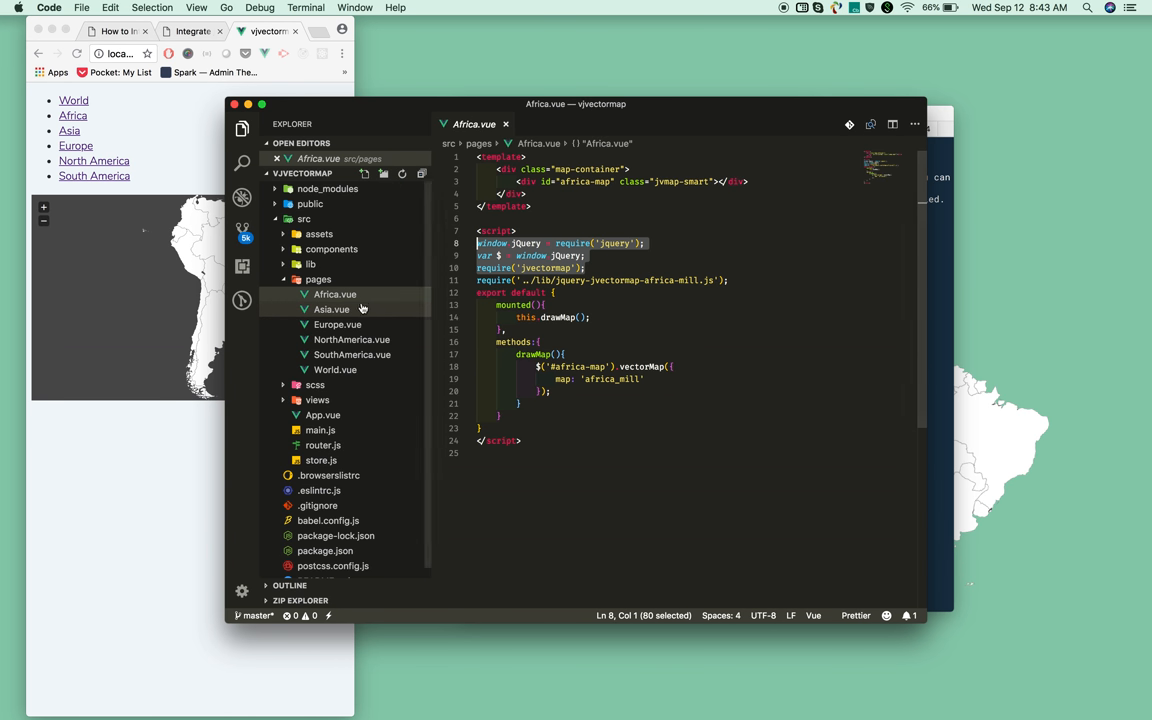
click(332, 308)
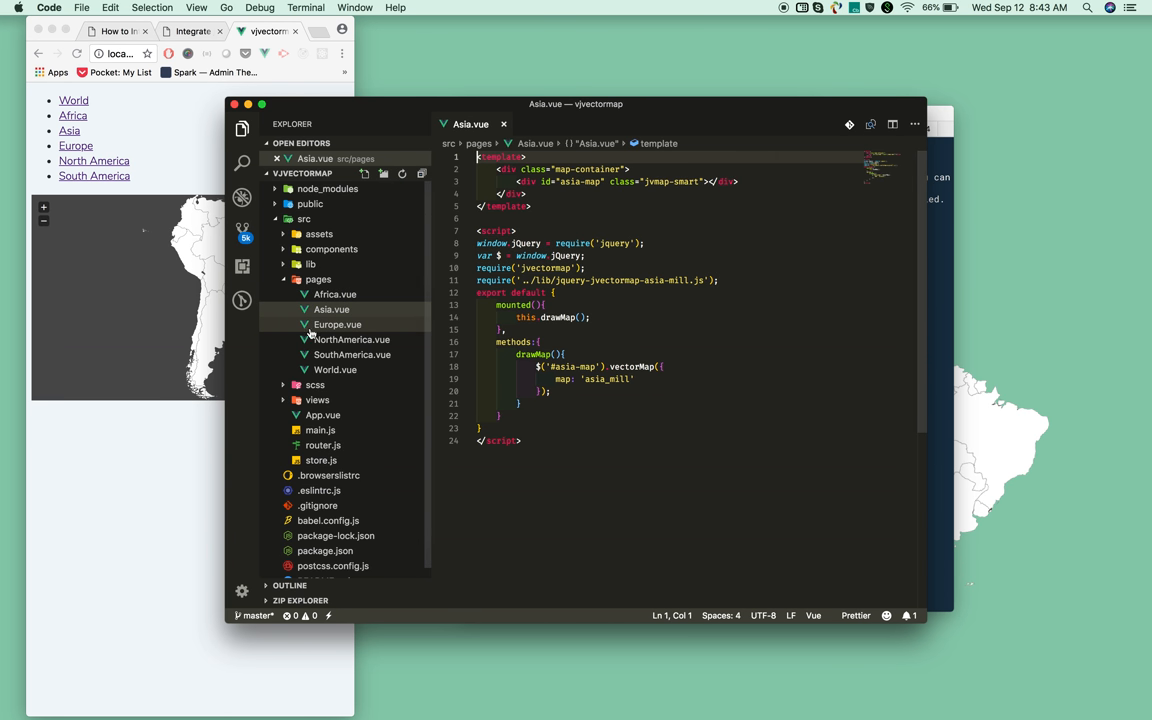
click(336, 340)
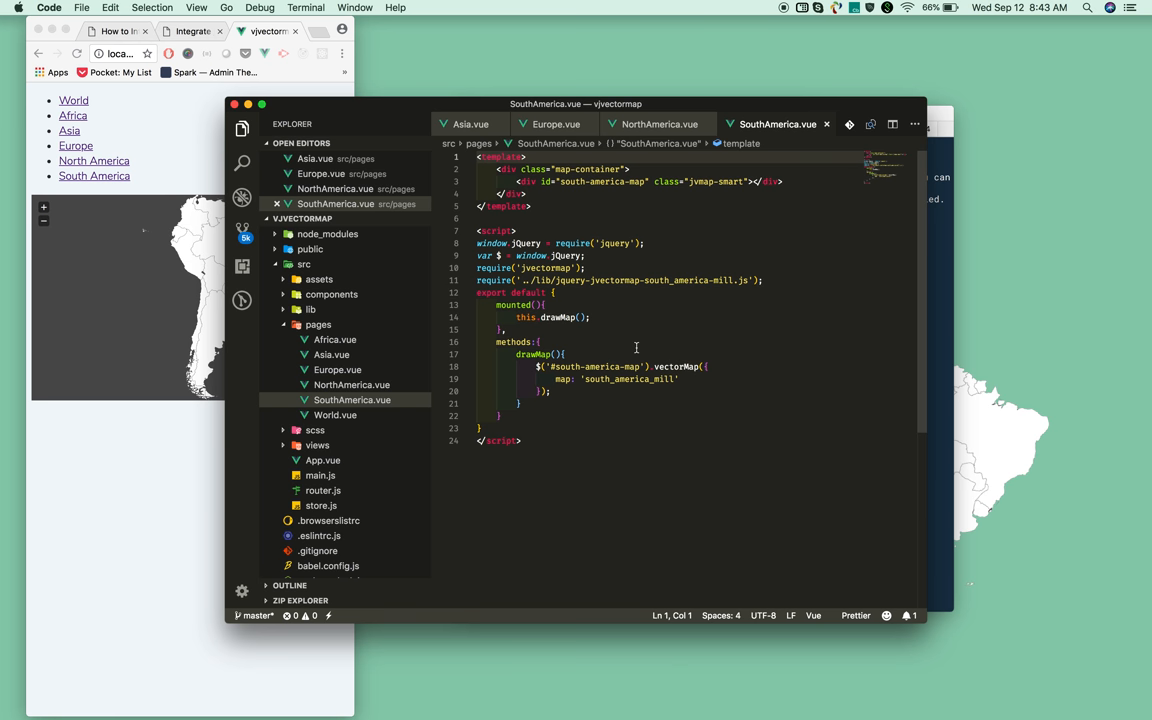
mouse_move(644, 384)
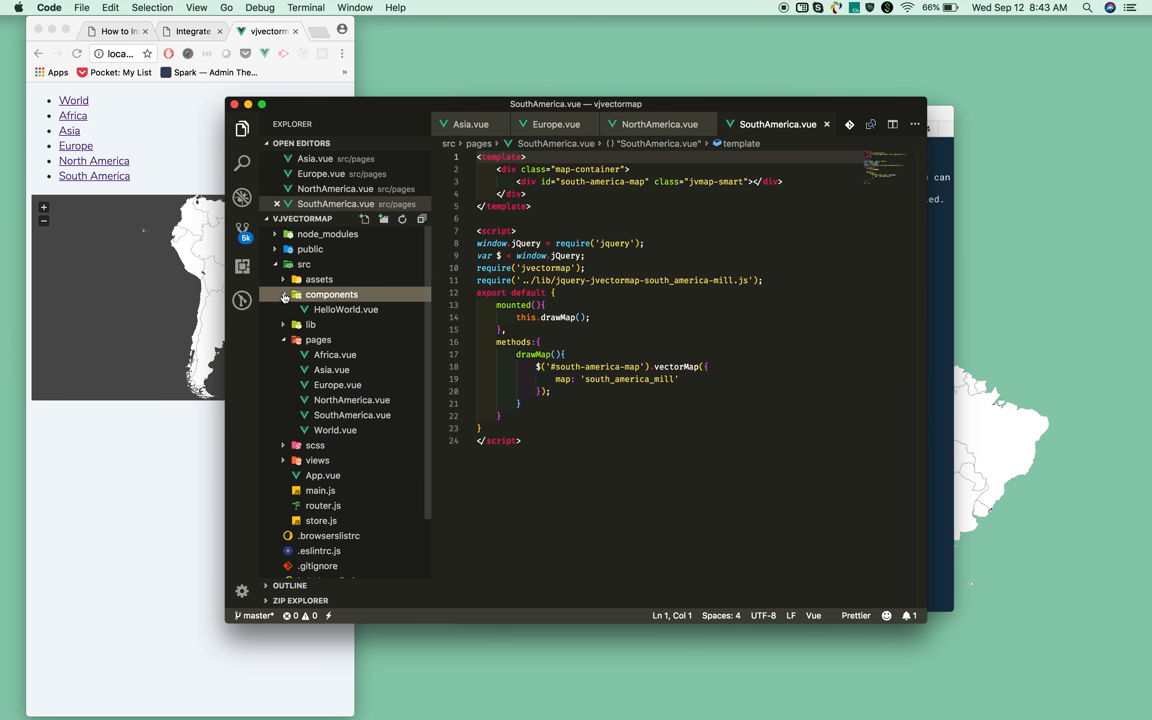
Step: View jquery-jvectormap-south_america-mill.js, then highlight SouthAmerica.vue's drawMap and vectorMap calls
click(312, 308)
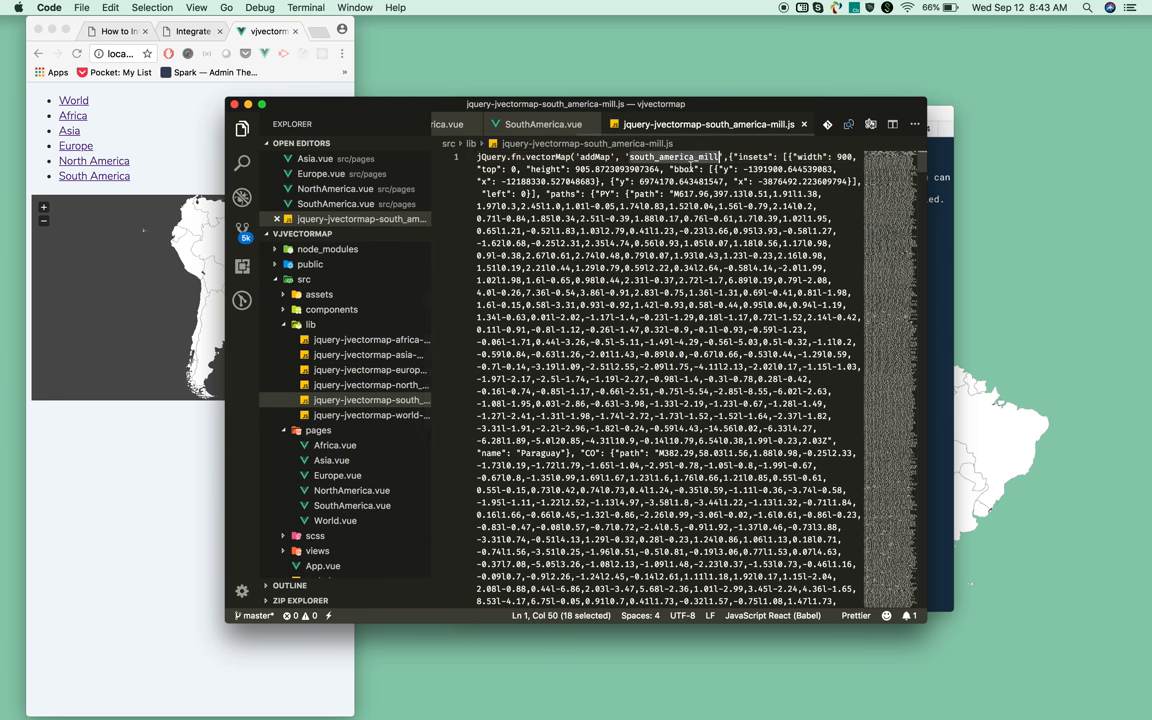
click(544, 124)
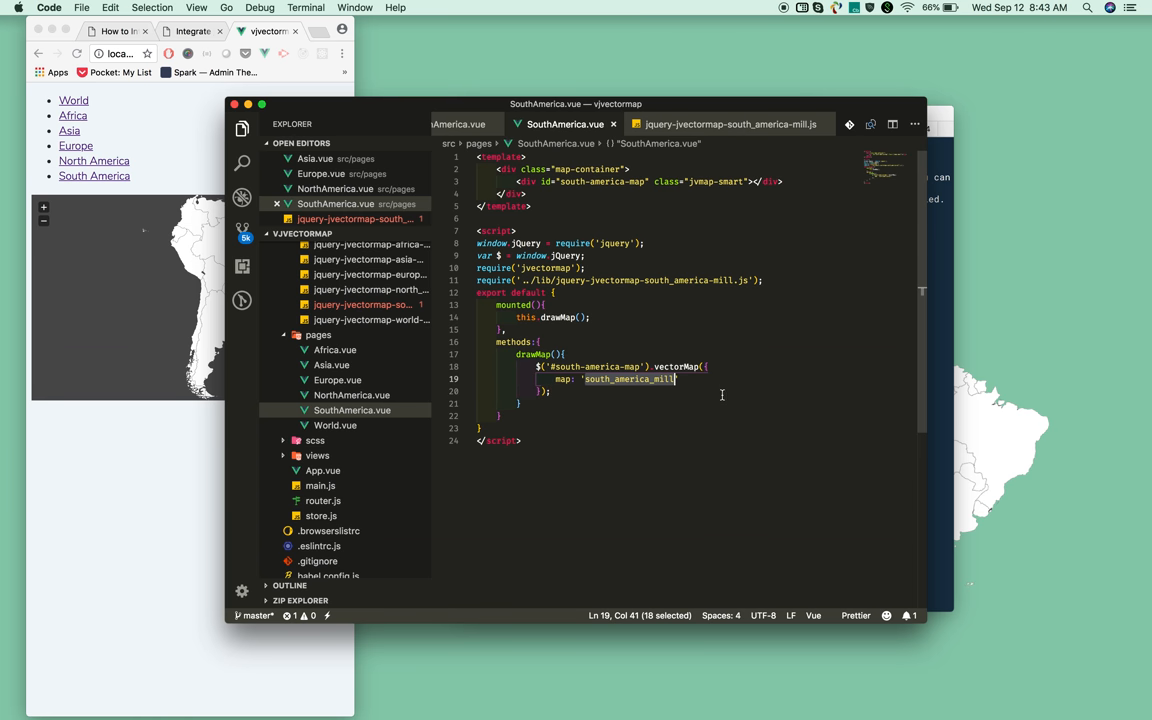
mouse_move(724, 390)
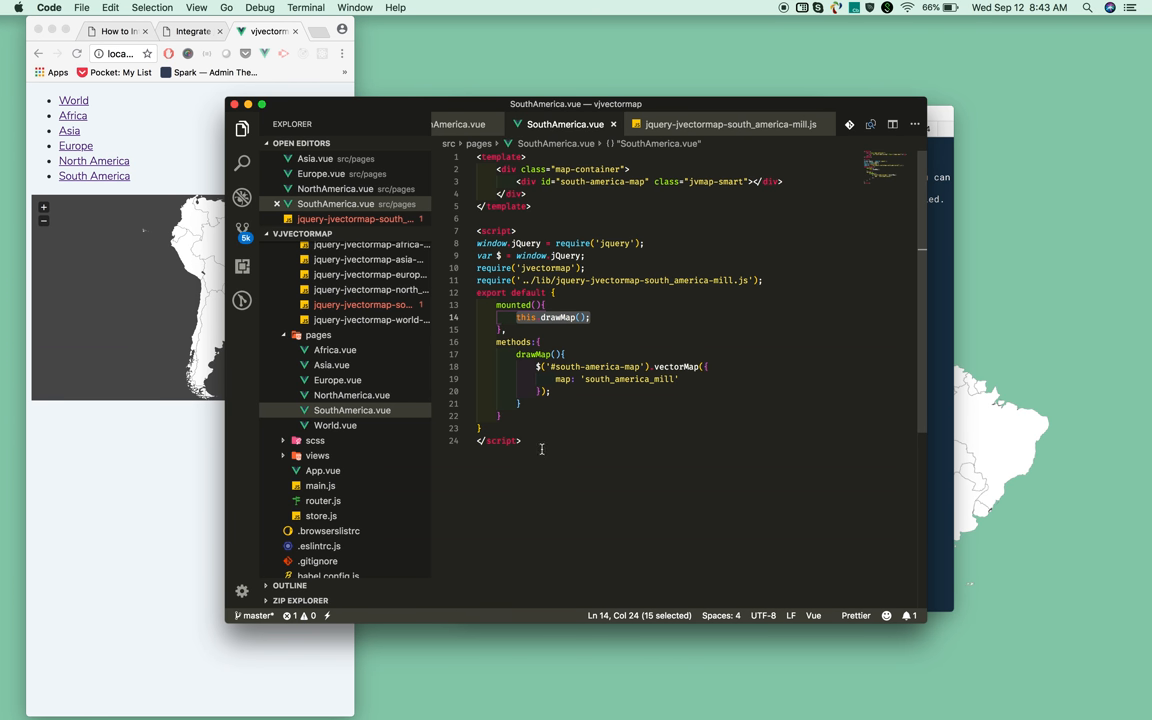
click(672, 366)
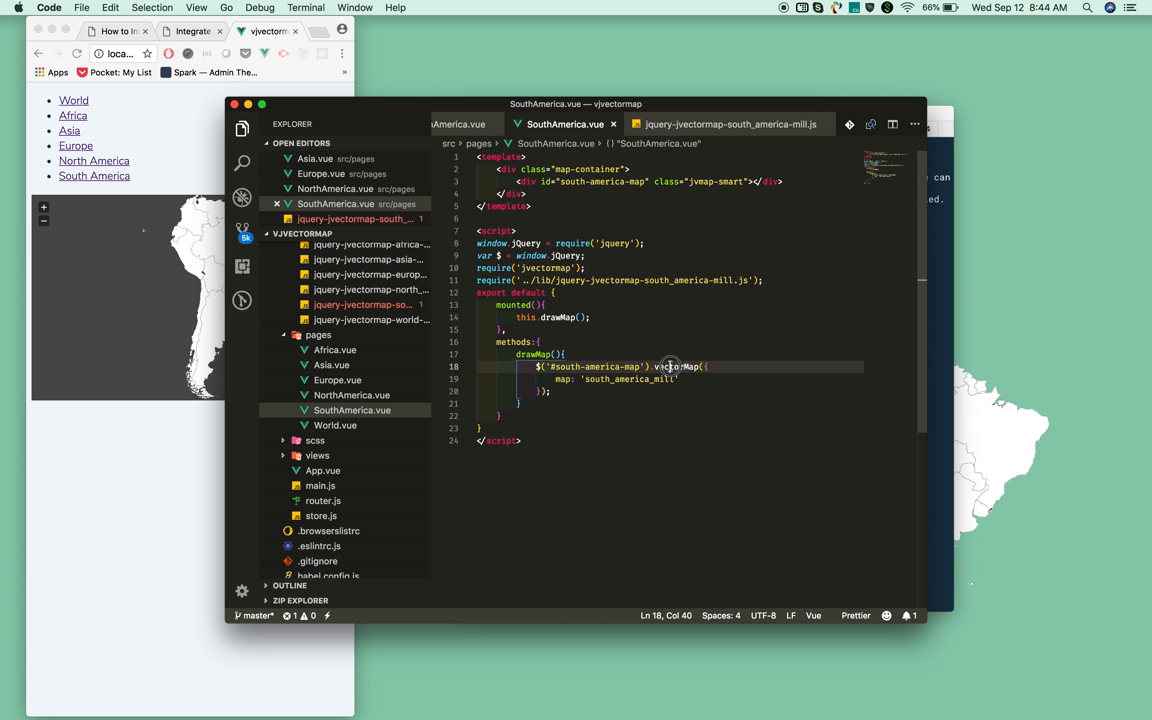
double_click(678, 366)
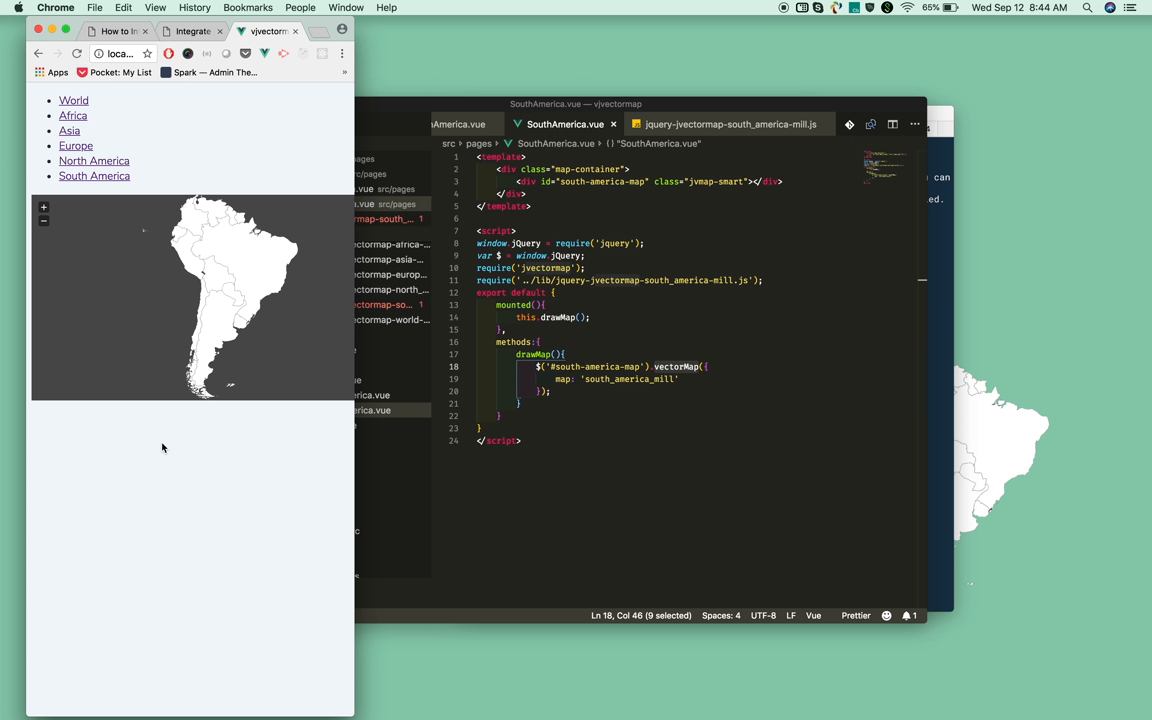
mouse_move(732, 42)
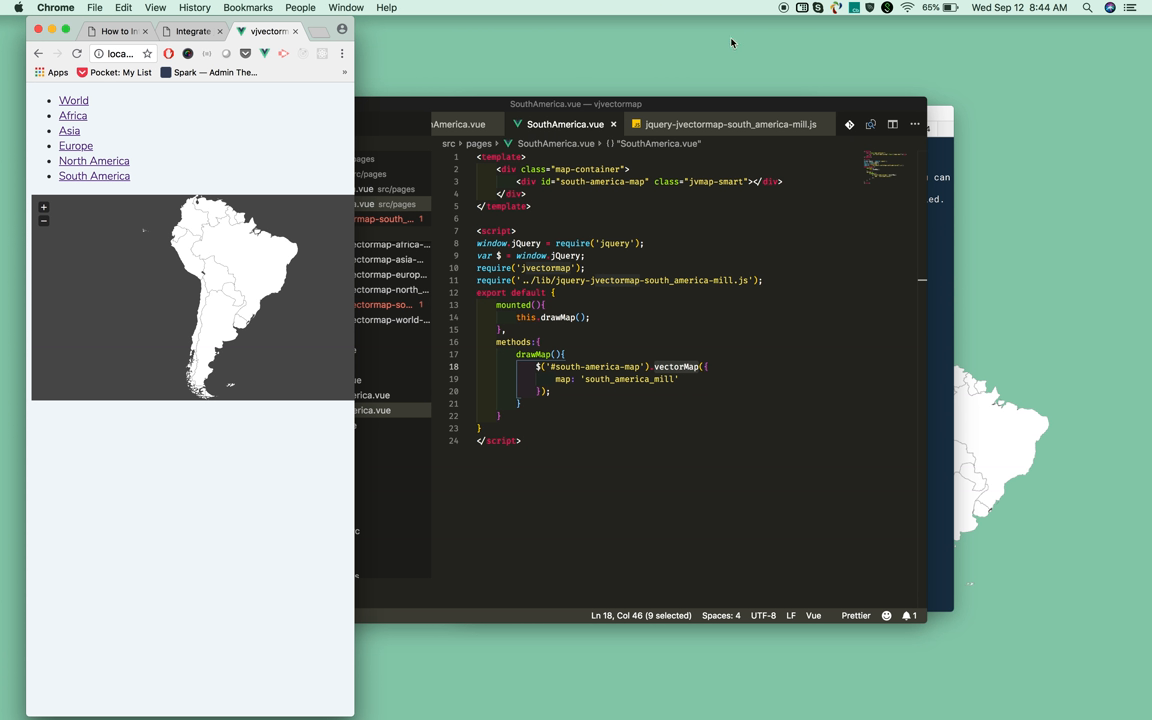